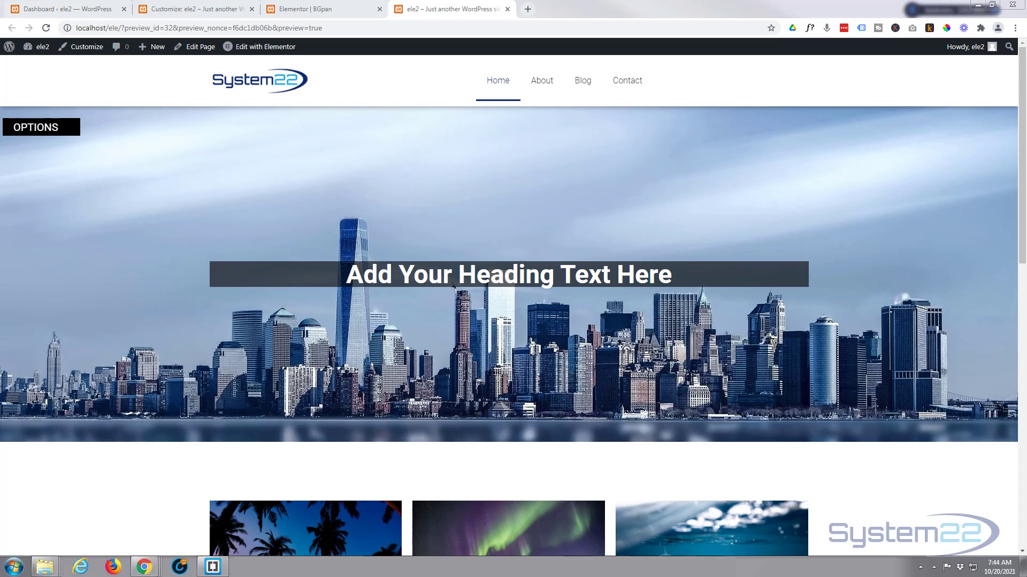
Review the Text Editor widget's options-menu Custom CSS under Advanced, then collapse it.
{"action": "left_click", "coordinate": [518, 216]}
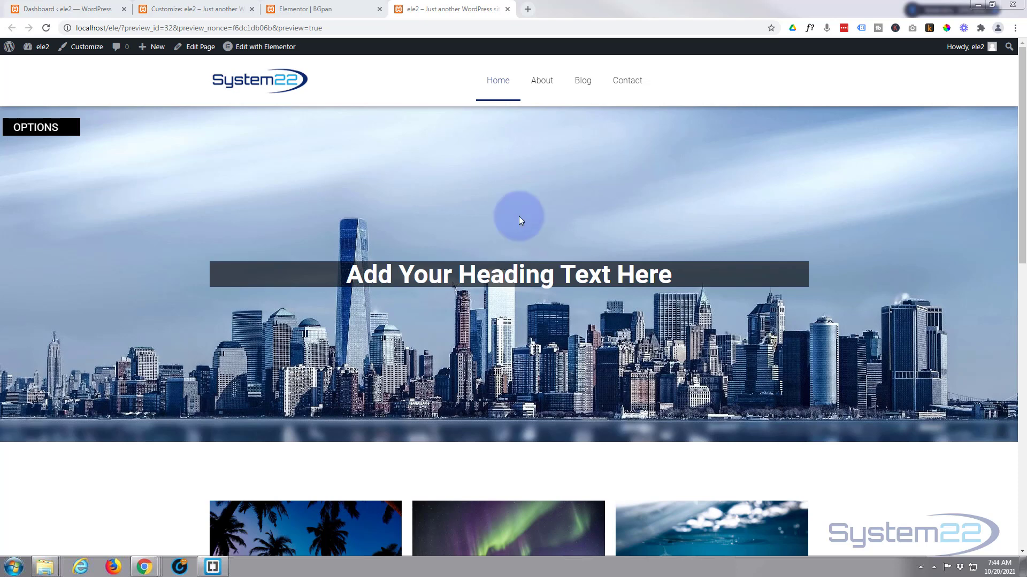
{"action": "mouse_move", "coordinate": [62, 149]}
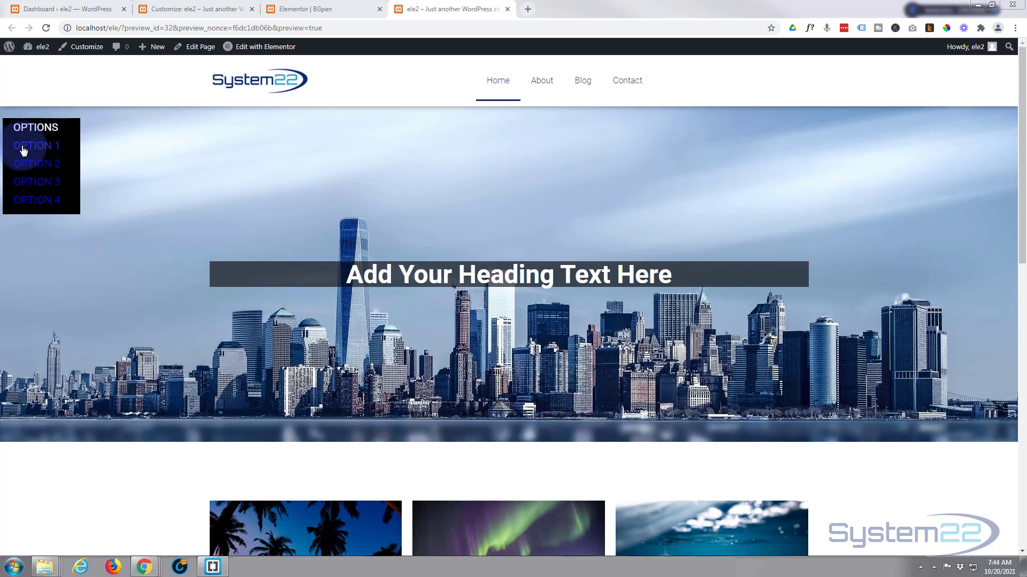
{"action": "mouse_move", "coordinate": [37, 185]}
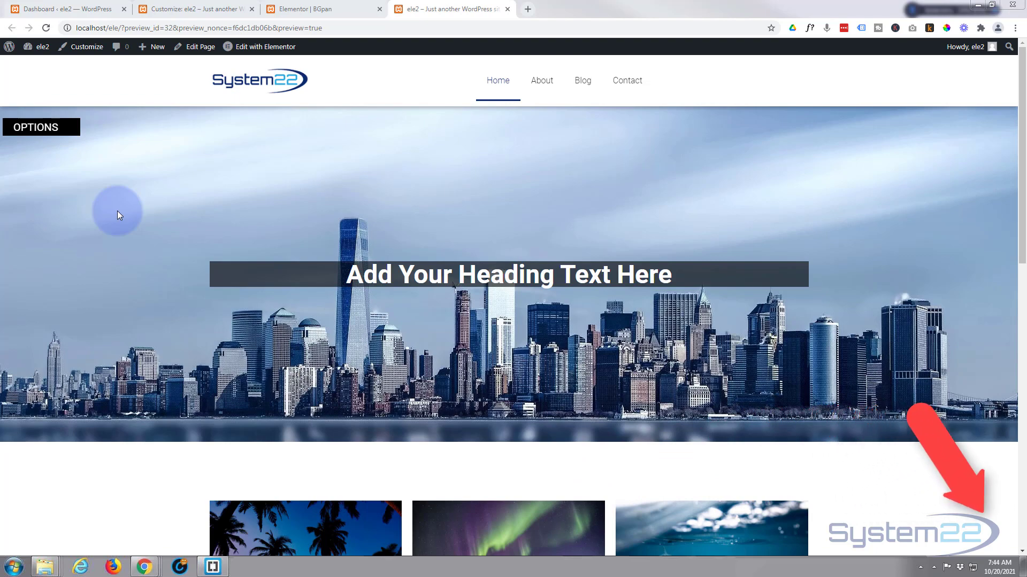
{"action": "scroll", "scroll_direction": "down", "scroll_amount": 3}
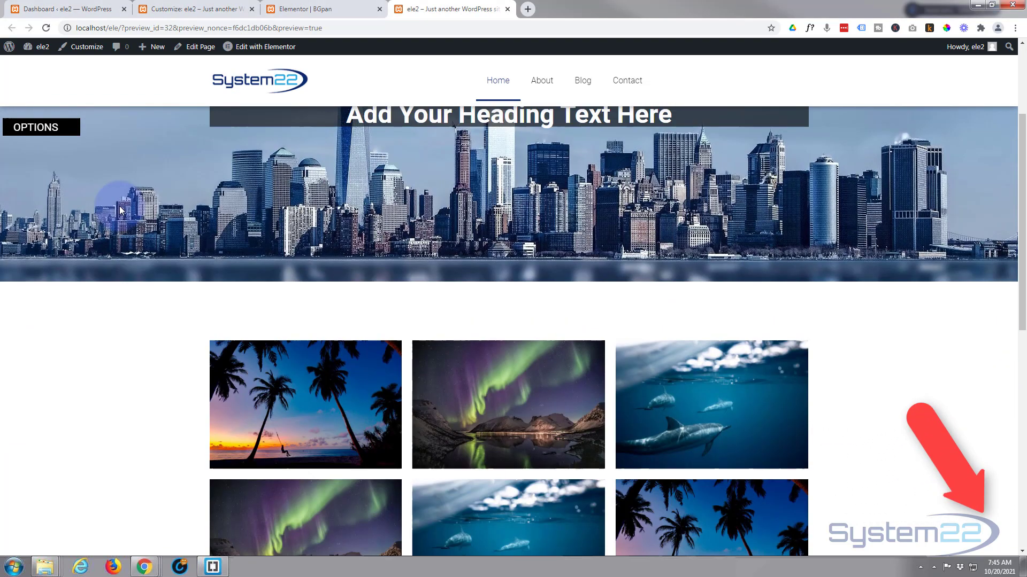
{"action": "scroll", "scroll_direction": "down", "scroll_amount": 3}
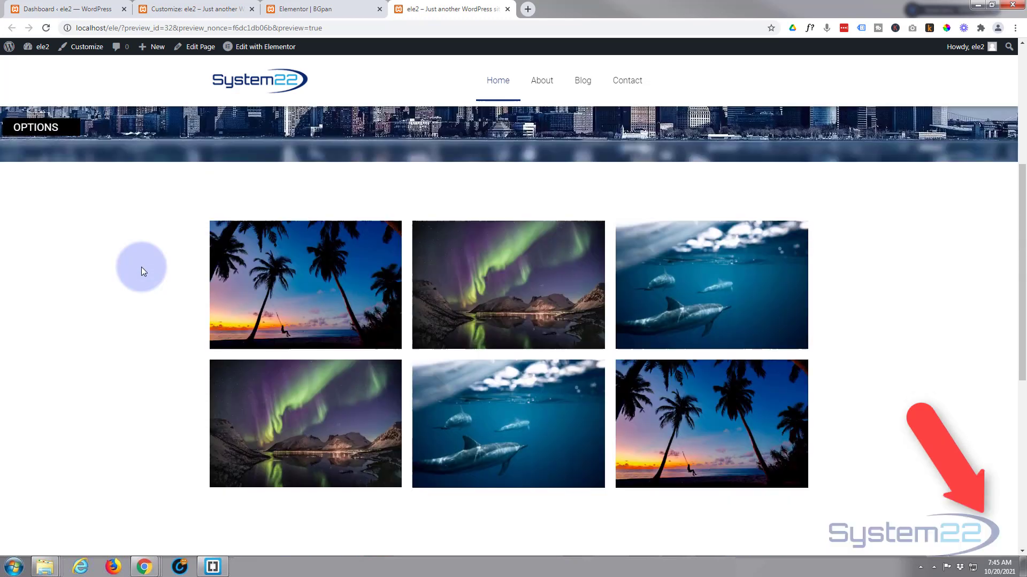
{"action": "scroll", "scroll_direction": "up", "scroll_amount": 3}
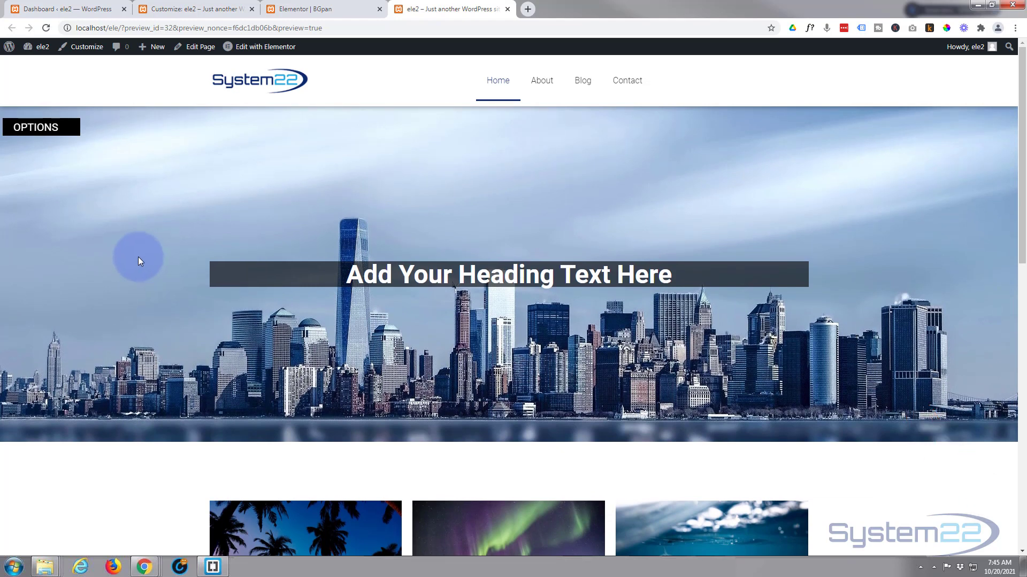
{"action": "mouse_move", "coordinate": [66, 186]}
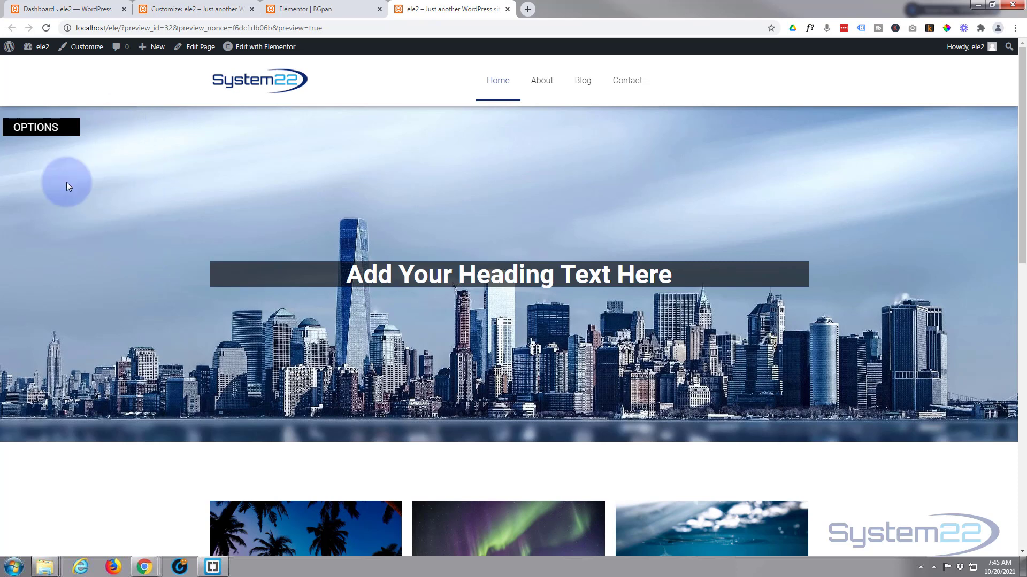
{"action": "mouse_move", "coordinate": [159, 178]}
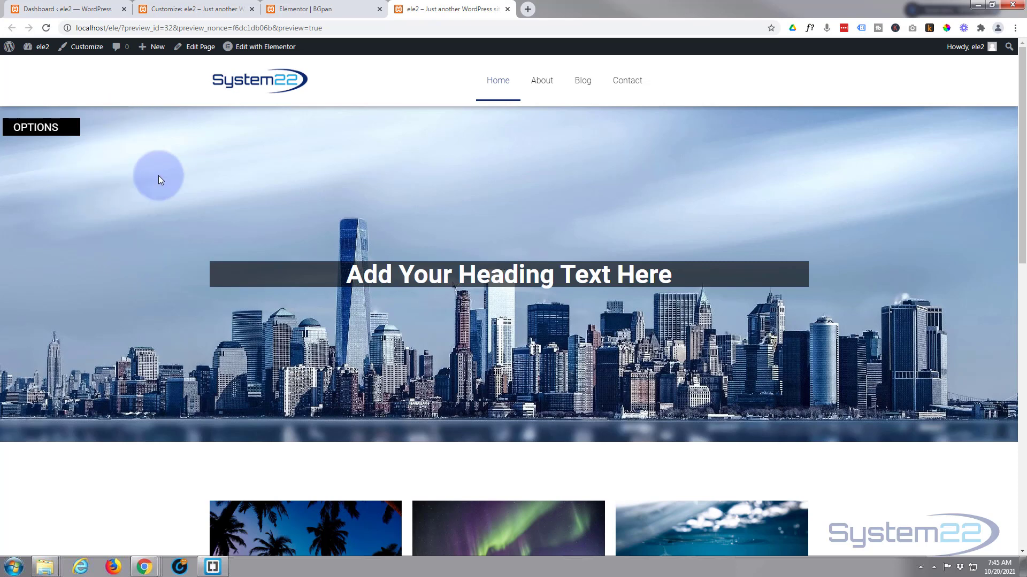
{"action": "mouse_move", "coordinate": [266, 47]}
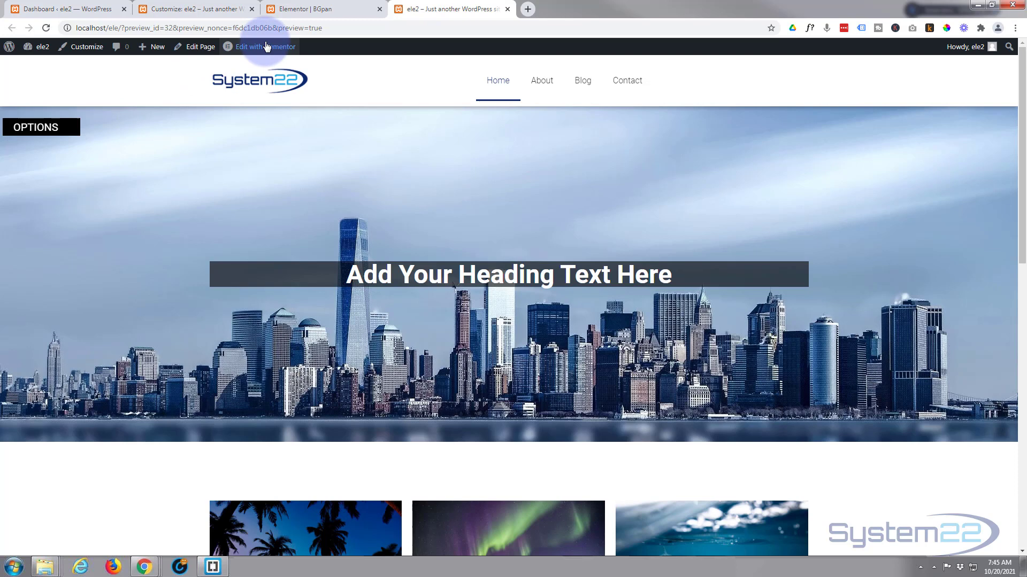
{"action": "mouse_move", "coordinate": [321, 9]}
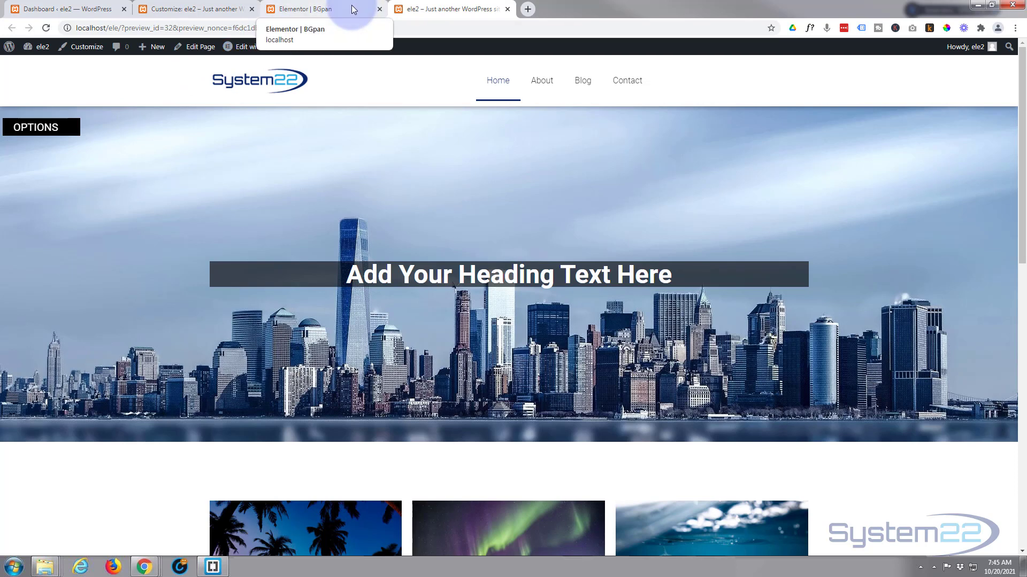
{"action": "left_click", "coordinate": [301, 8]}
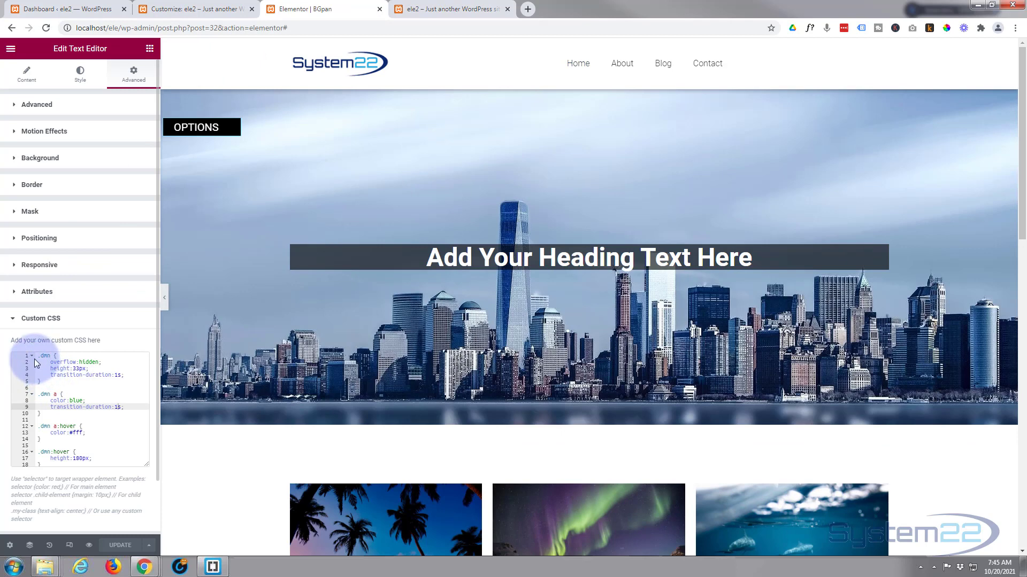
{"action": "left_click", "coordinate": [41, 318]}
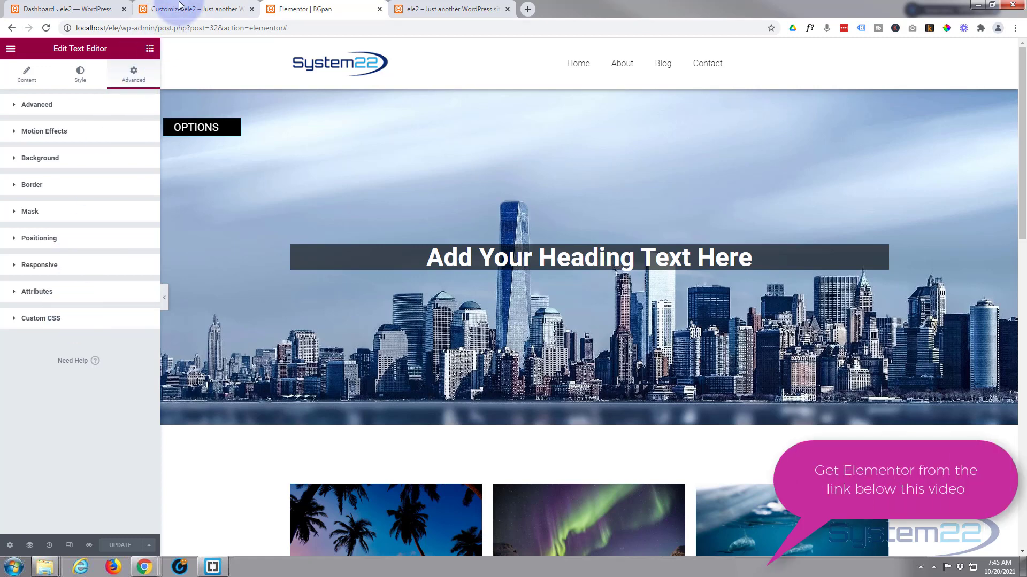
Reach the empty Additional CSS section via Dashboard > Appearance > Customize.
{"action": "left_click", "coordinate": [197, 8]}
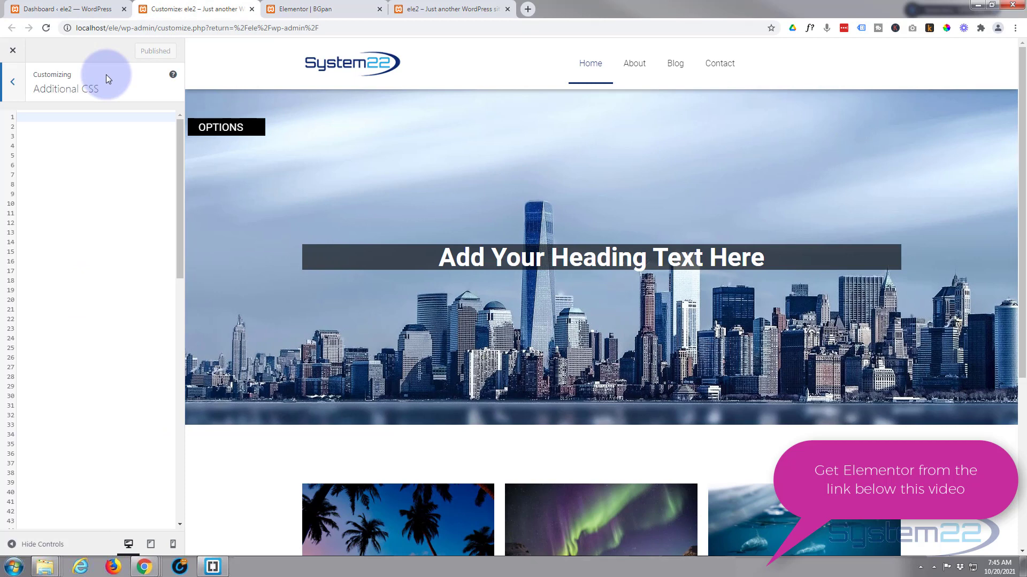
{"action": "mouse_move", "coordinate": [12, 81]}
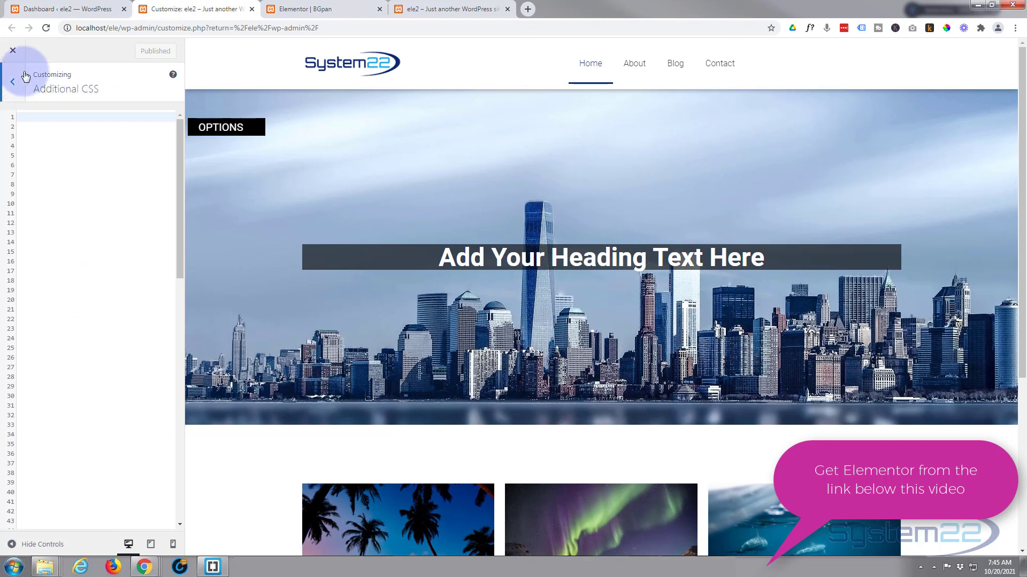
{"action": "left_click", "coordinate": [13, 50]}
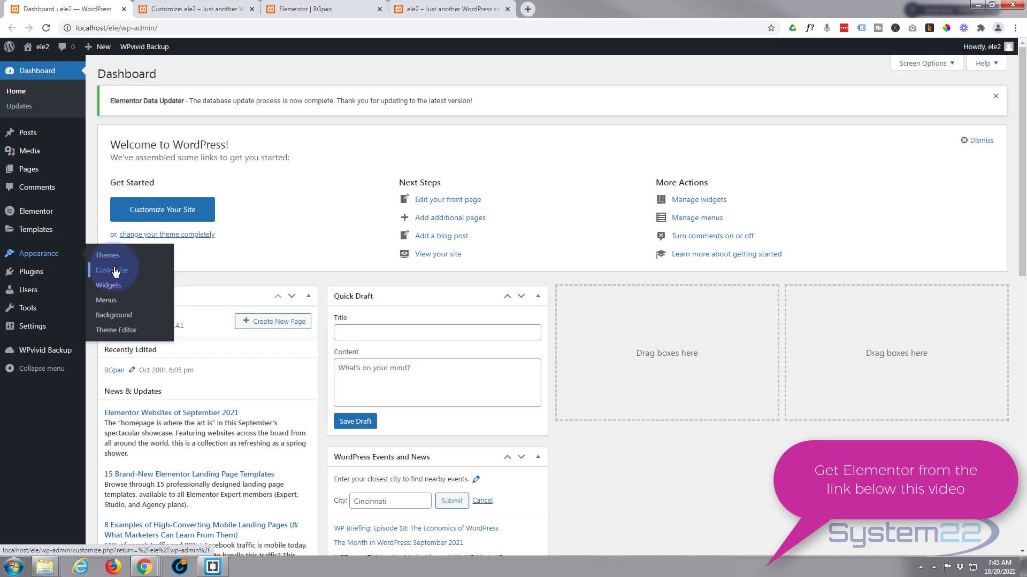
{"action": "left_click", "coordinate": [113, 270]}
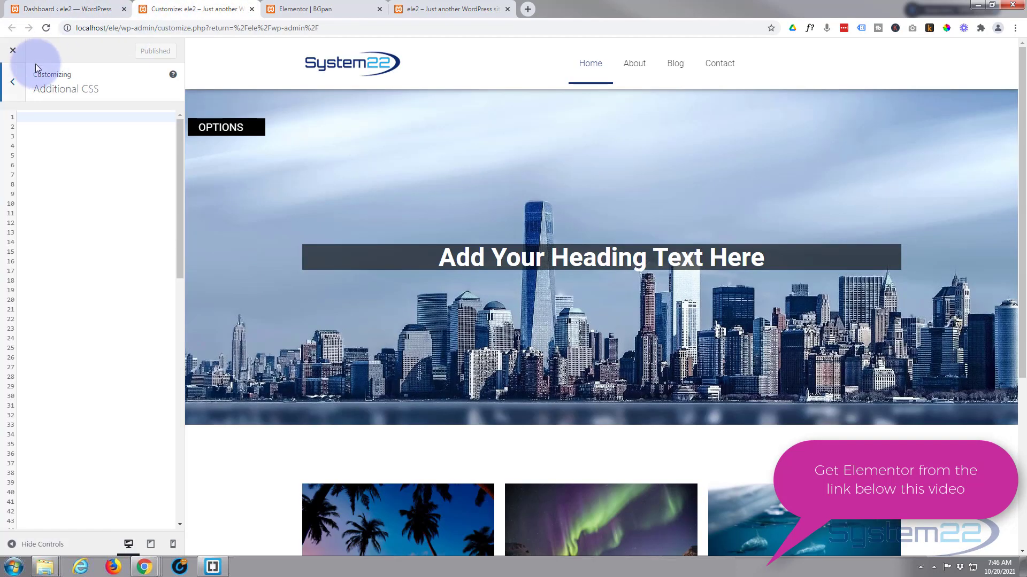
{"action": "left_click", "coordinate": [11, 82]}
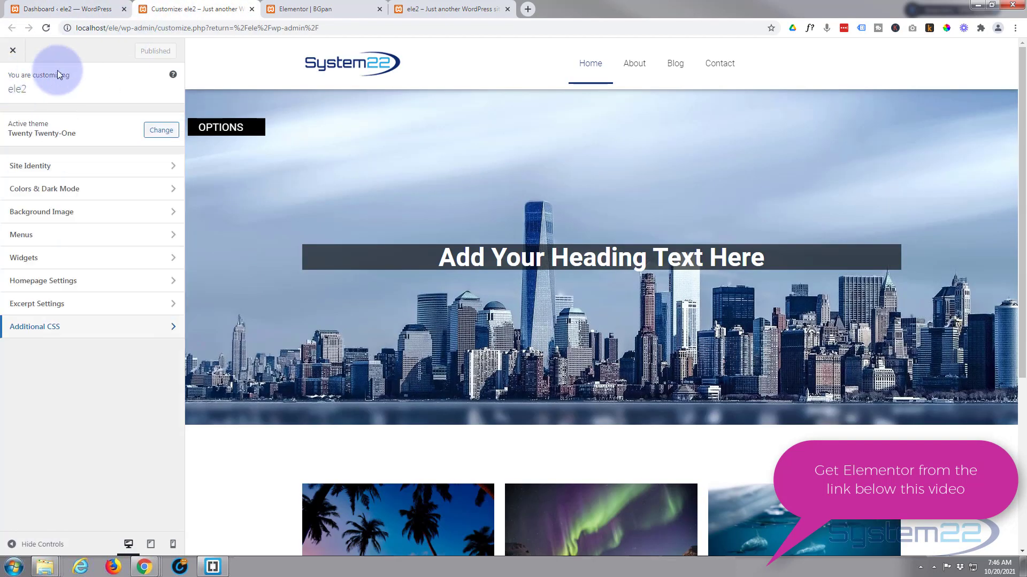
{"action": "mouse_move", "coordinate": [84, 331]}
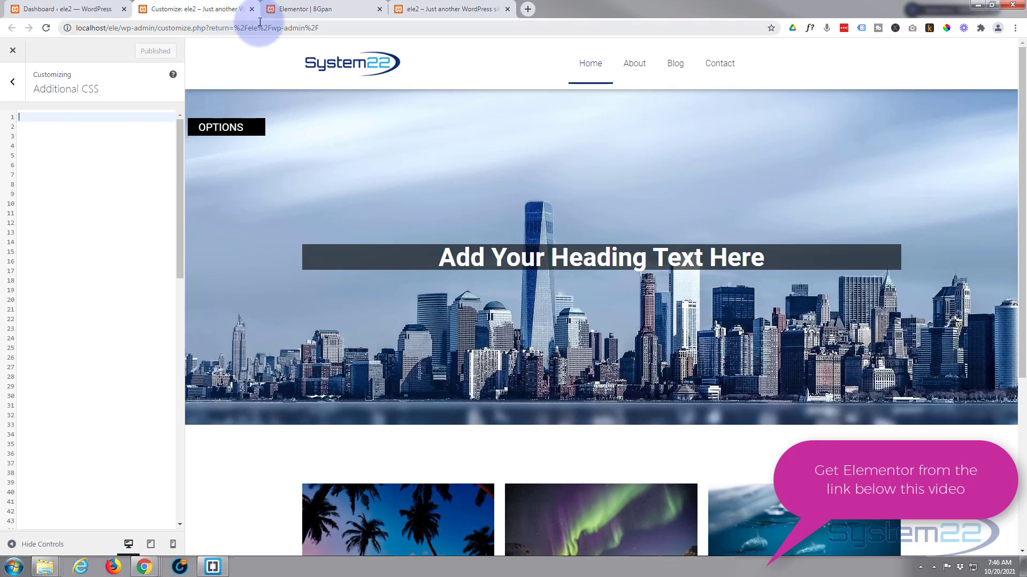
Delete the OPTIONS widget and drop a lorem ipsum Text Editor widget below the gallery.
{"action": "left_click", "coordinate": [308, 8]}
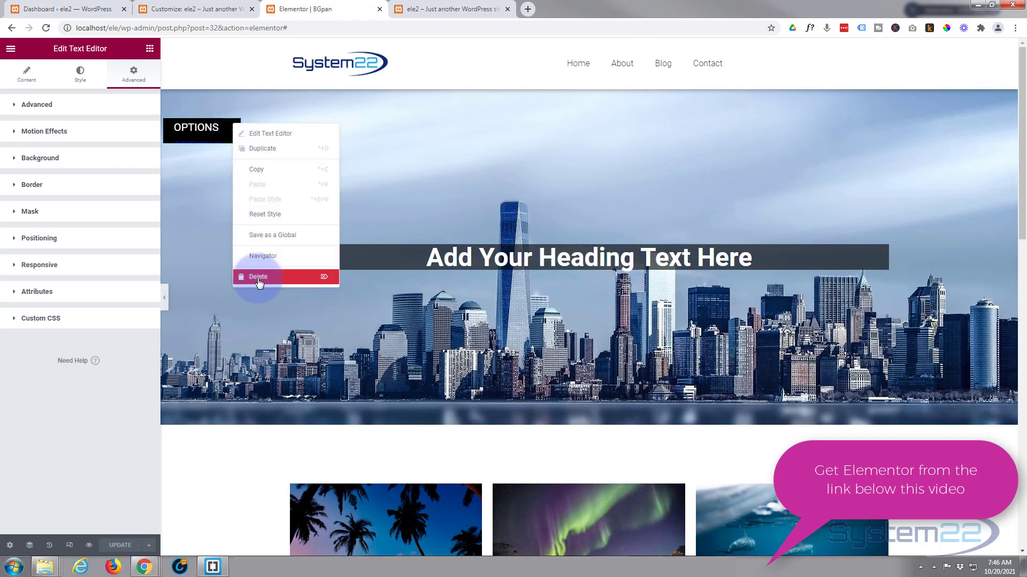
{"action": "left_click", "coordinate": [257, 276]}
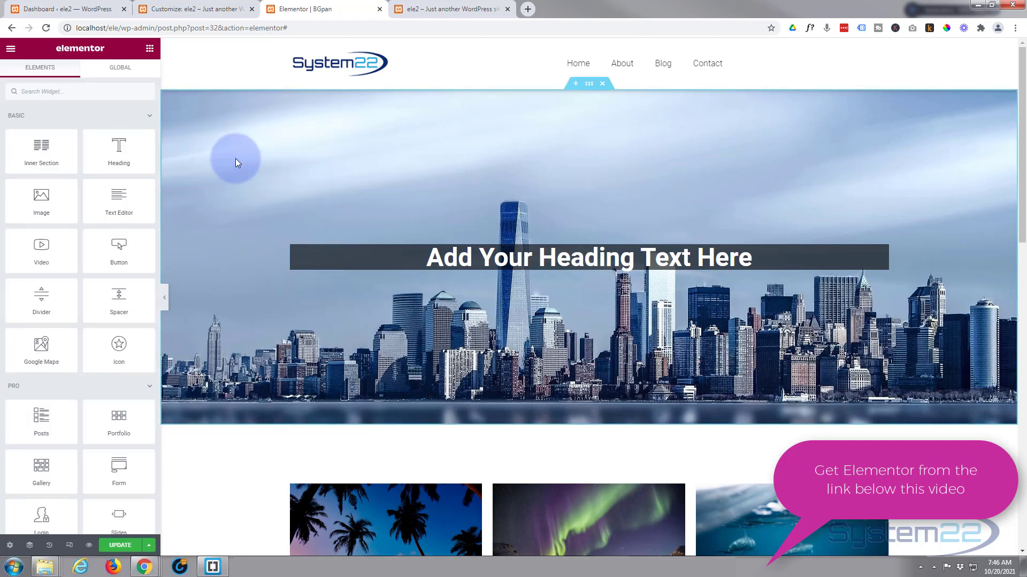
{"action": "scroll", "scroll_direction": "down", "scroll_amount": 3}
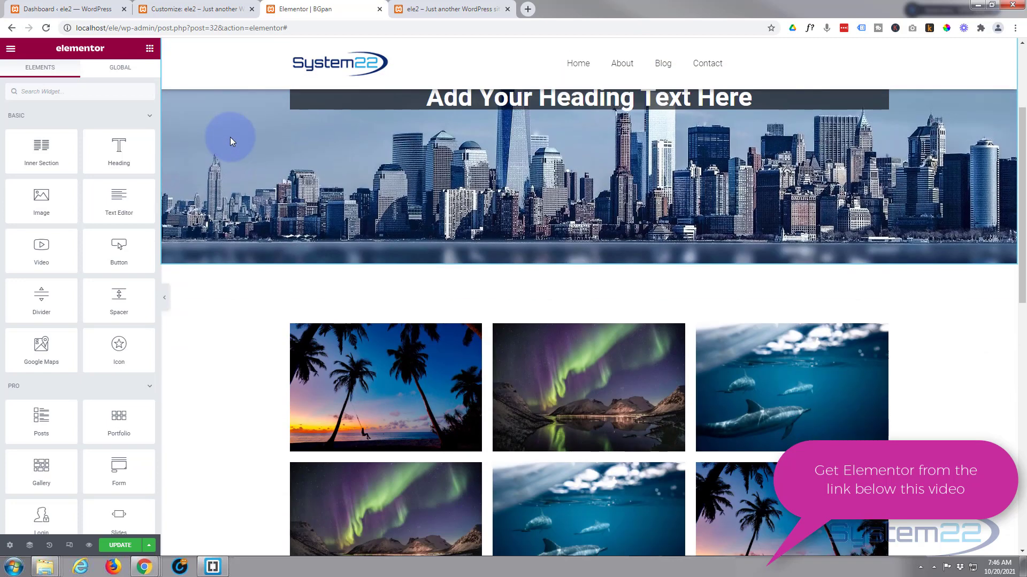
{"action": "mouse_move", "coordinate": [228, 248]}
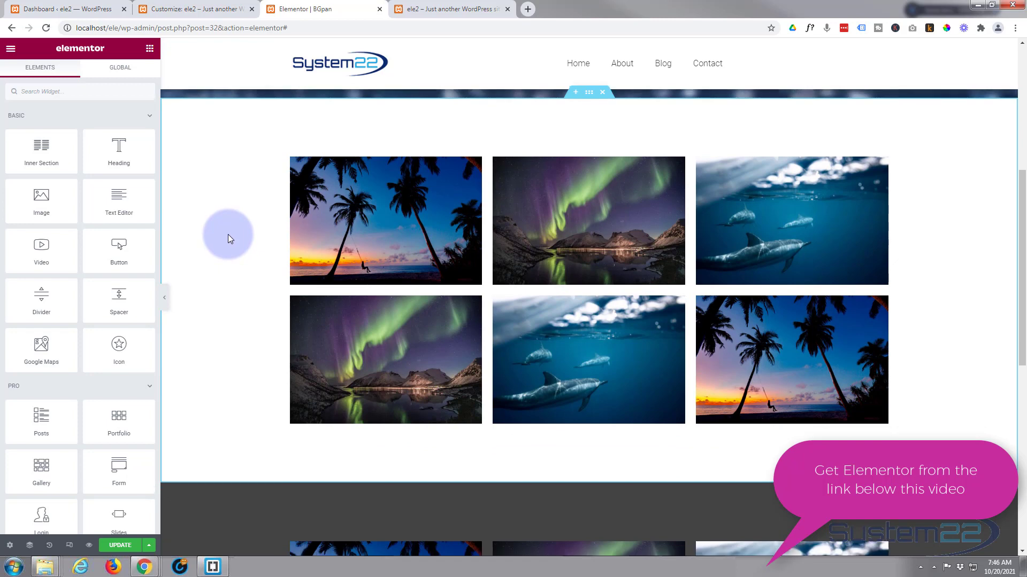
{"action": "scroll", "scroll_direction": "down", "scroll_amount": 3}
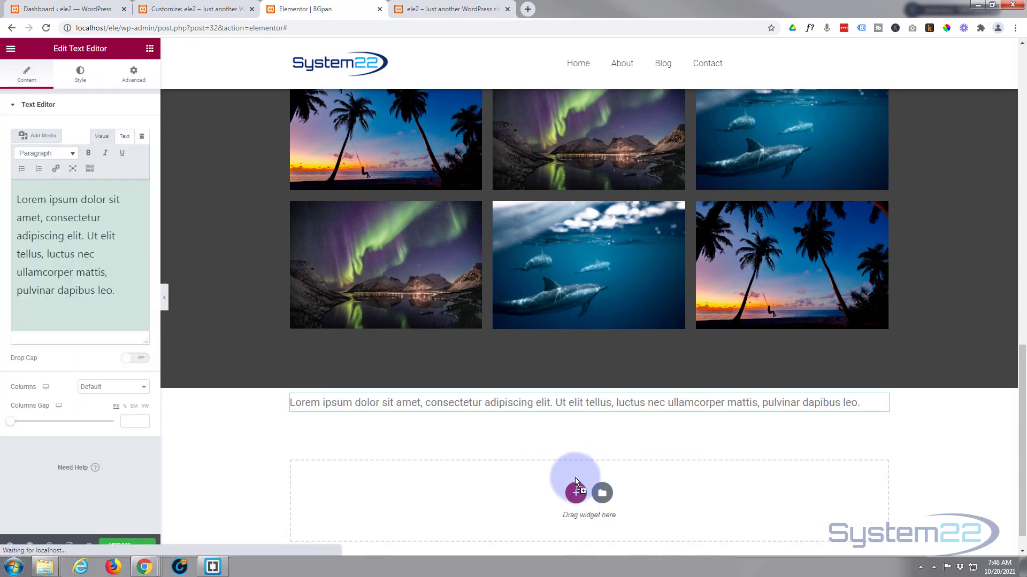
Replace the lorem ipsum with an 'Options' line followed by 'Option 1'.
{"action": "left_click", "coordinate": [520, 402]}
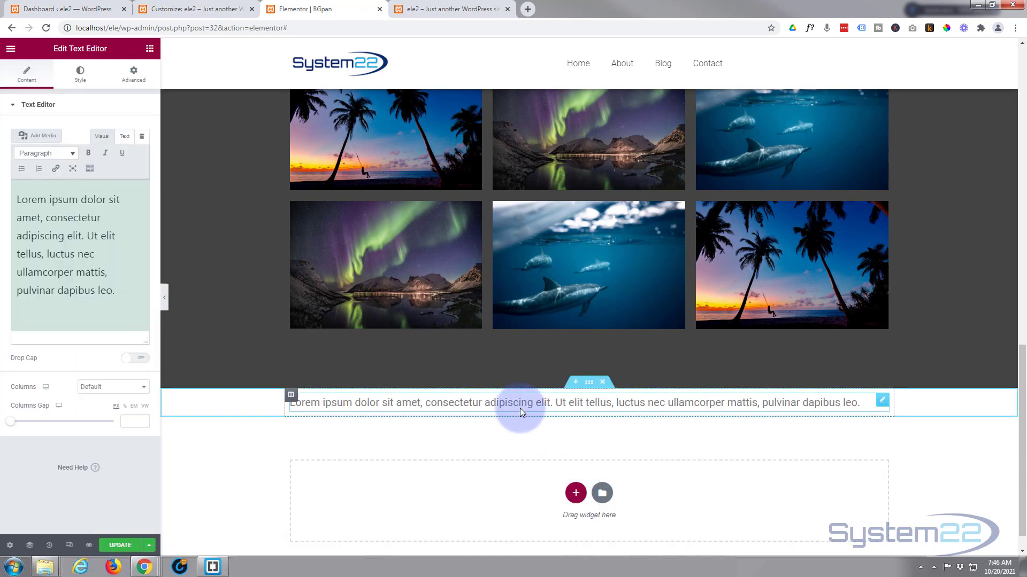
{"action": "mouse_move", "coordinate": [588, 382]}
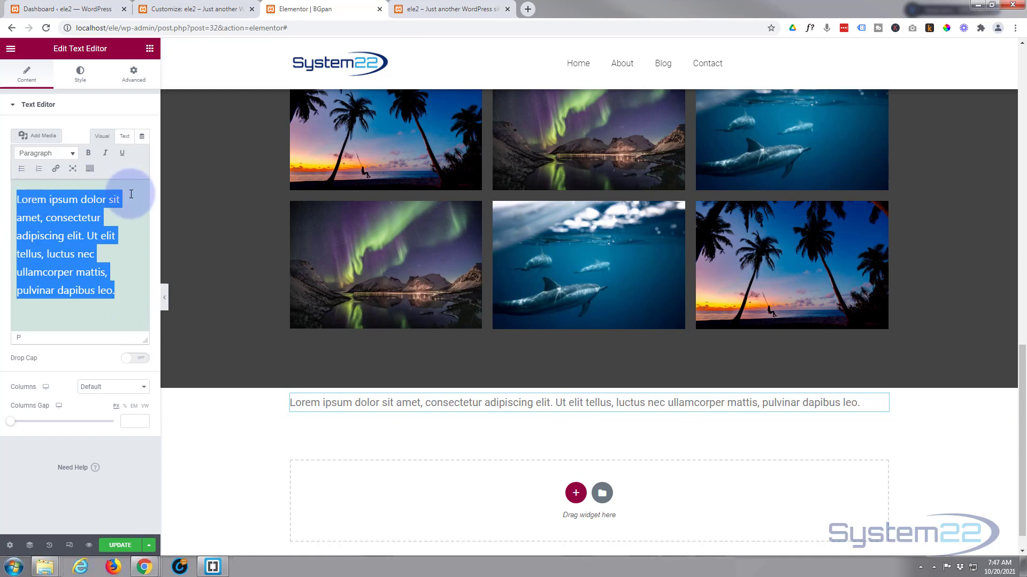
{"action": "type", "text": "O"}
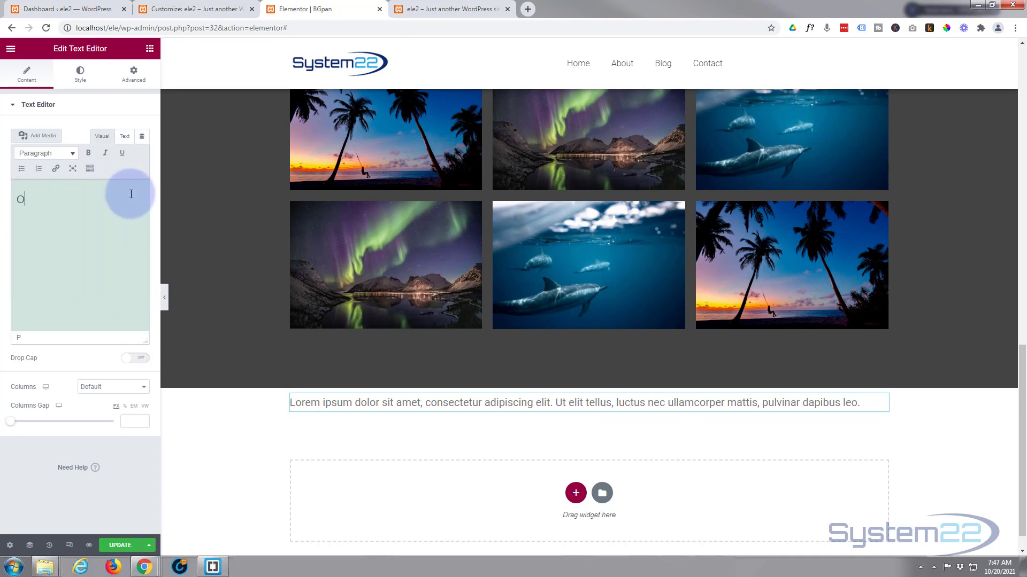
{"action": "type", "text": "ptions"}
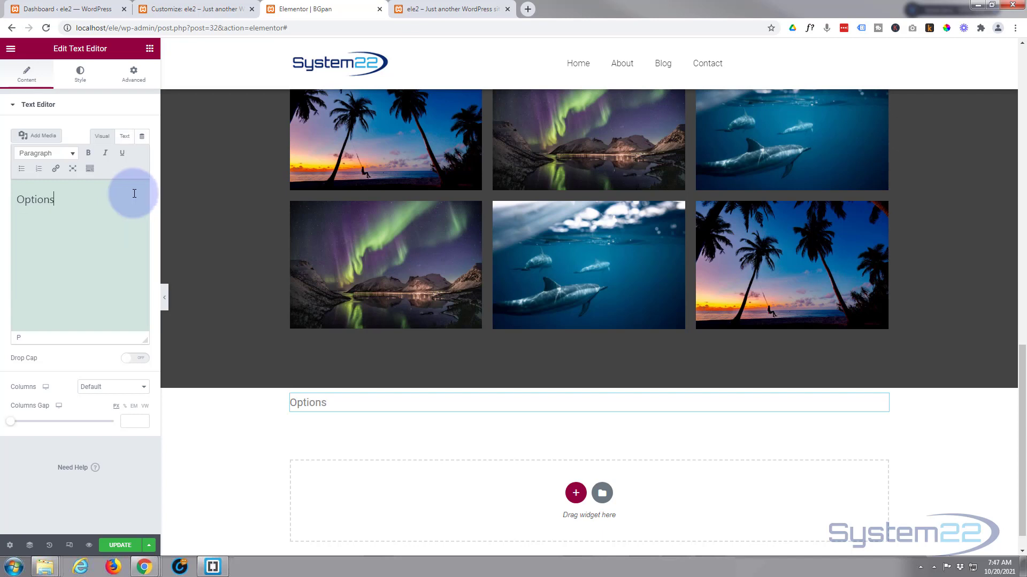
{"action": "double_click", "coordinate": [35, 200]}
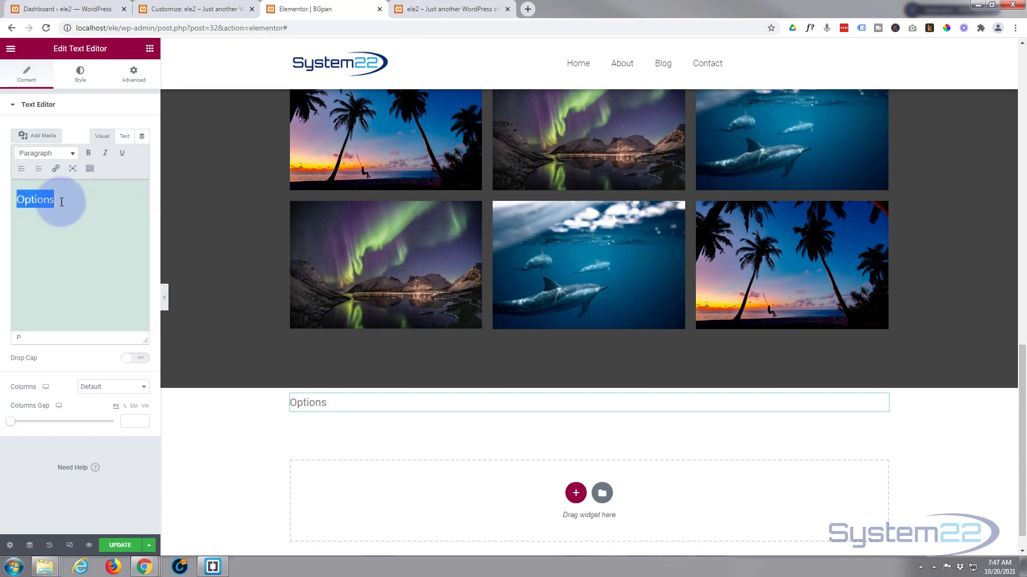
{"action": "left_click", "coordinate": [59, 199]}
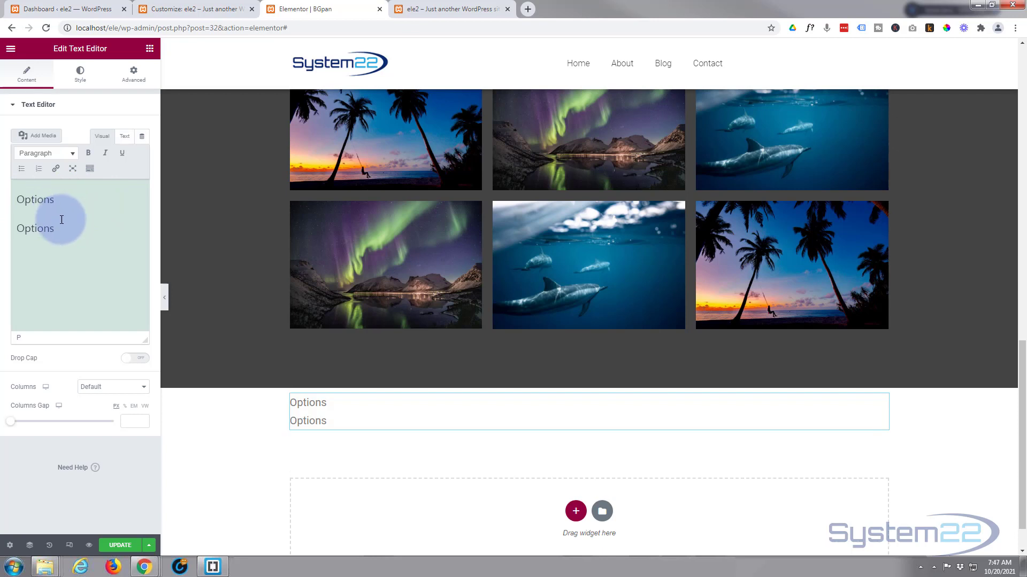
{"action": "key", "text": "Backspace"}
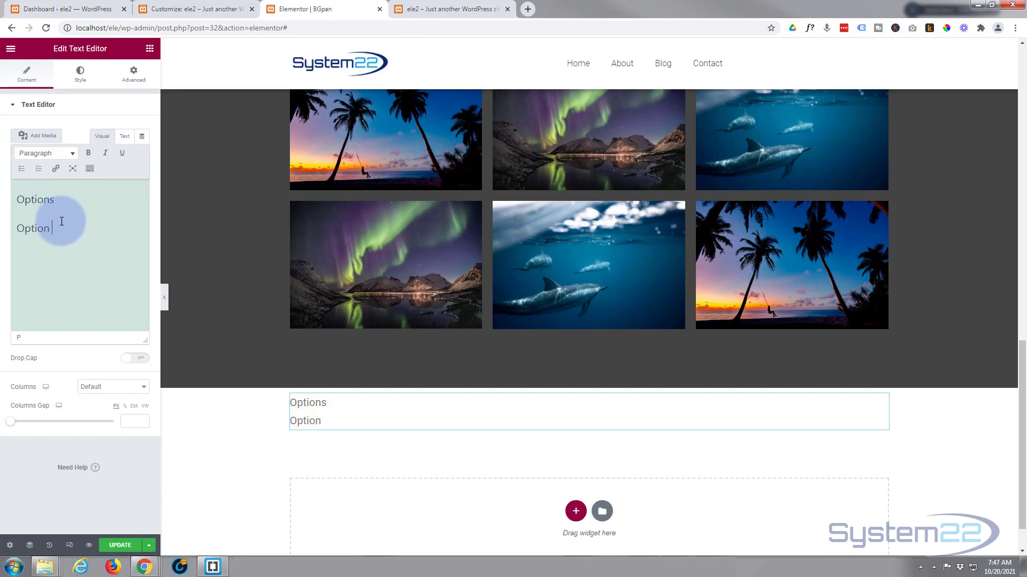
{"action": "type", "text": "1"}
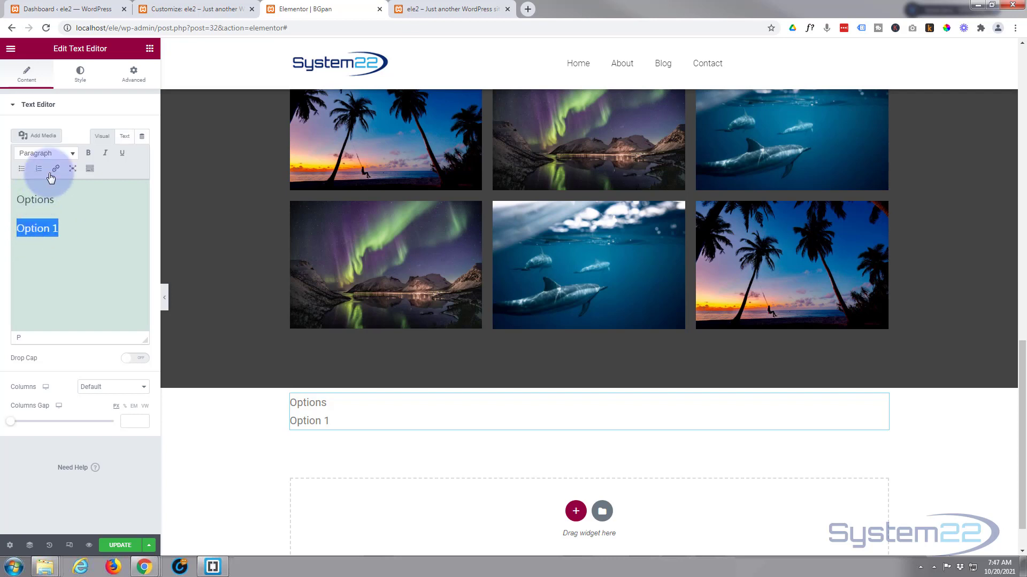
Link Option 1 to '#', then add Option 2–4 as '#' links.
{"action": "left_click", "coordinate": [55, 169]}
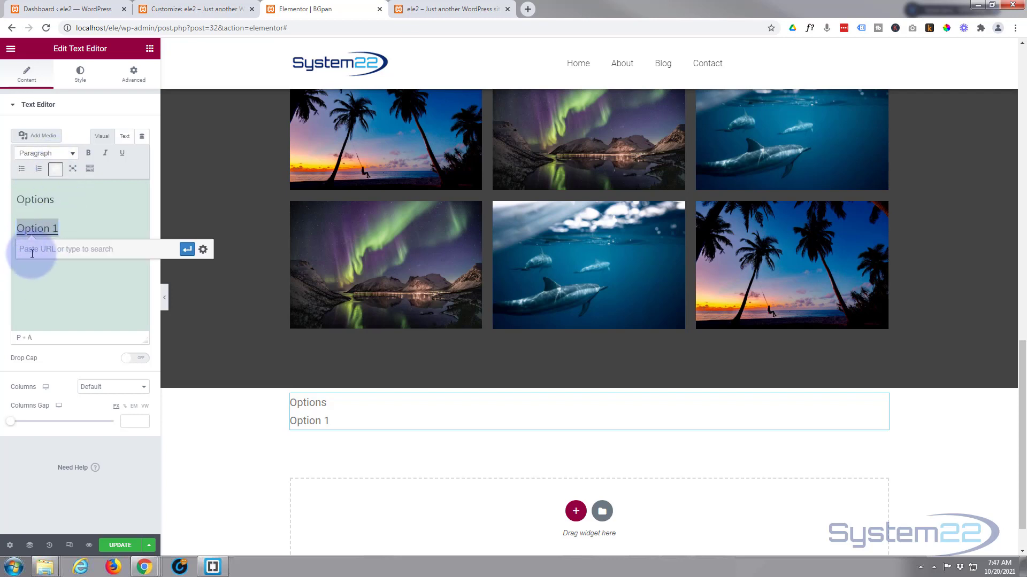
{"action": "type", "text": "#"}
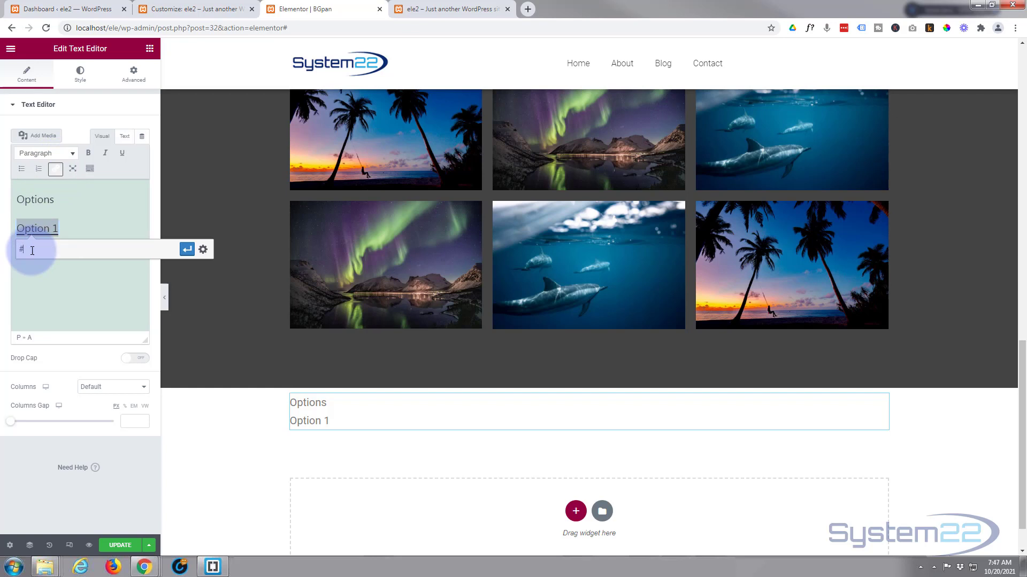
{"action": "mouse_move", "coordinate": [187, 251]}
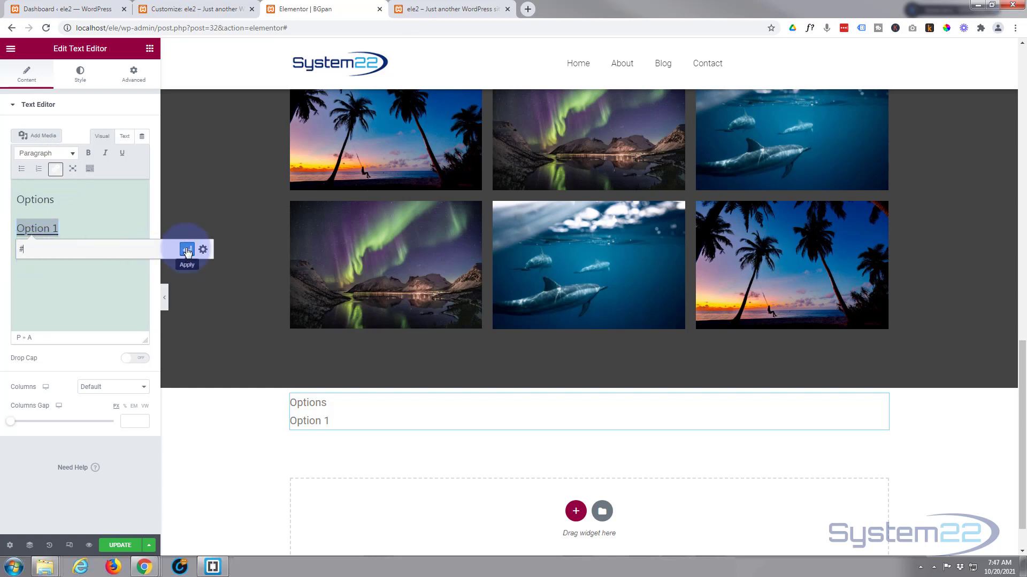
{"action": "left_click", "coordinate": [187, 250]}
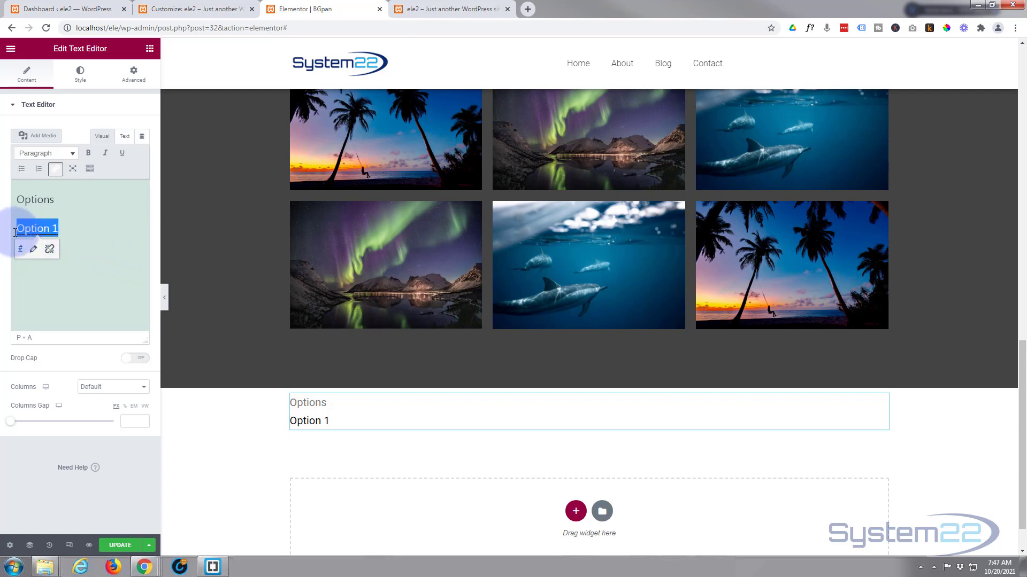
{"action": "left_click", "coordinate": [37, 229]}
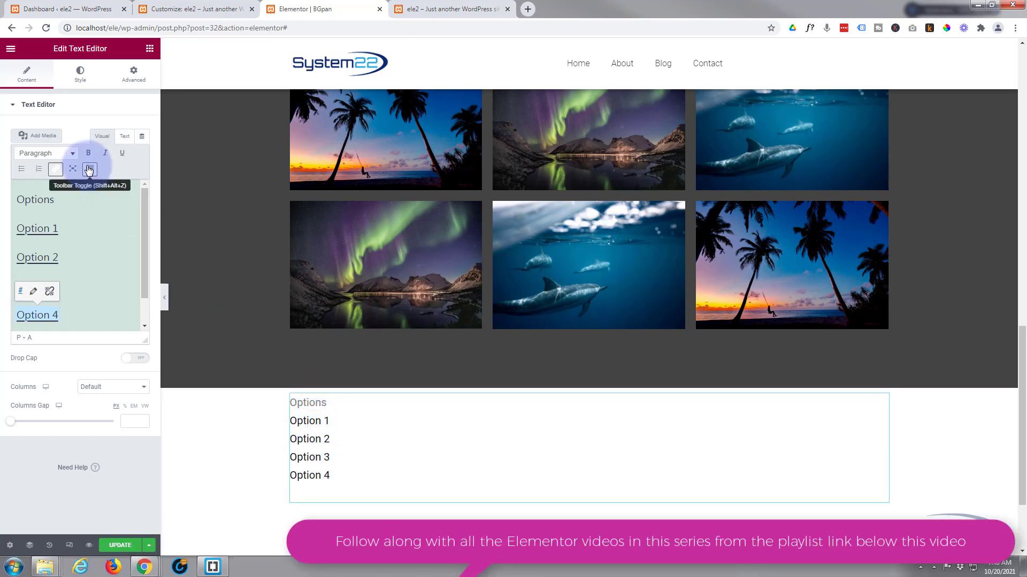
Set the widget's Advanced background to Classic with colour #000000.
{"action": "left_click", "coordinate": [90, 169]}
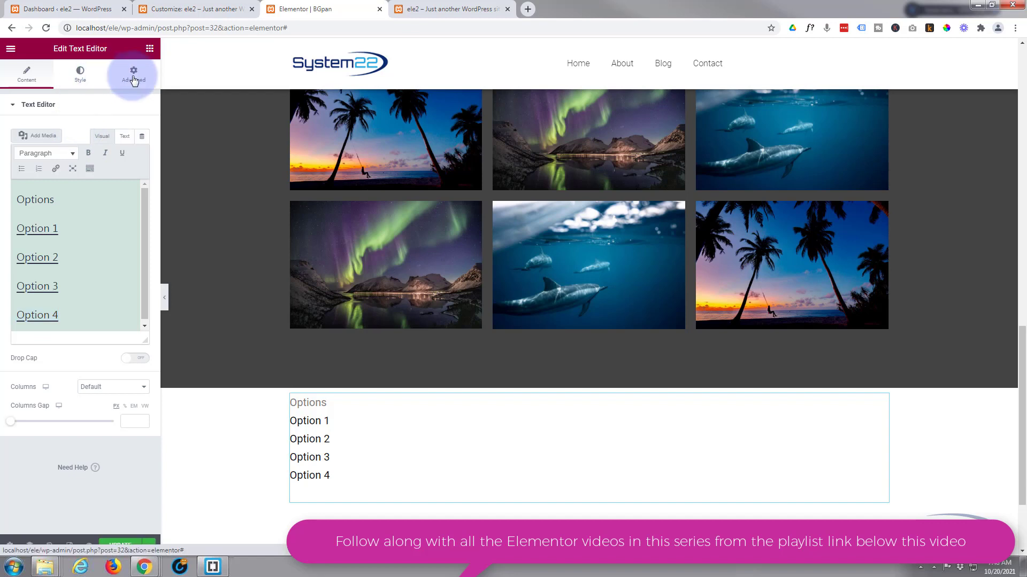
{"action": "left_click", "coordinate": [134, 74]}
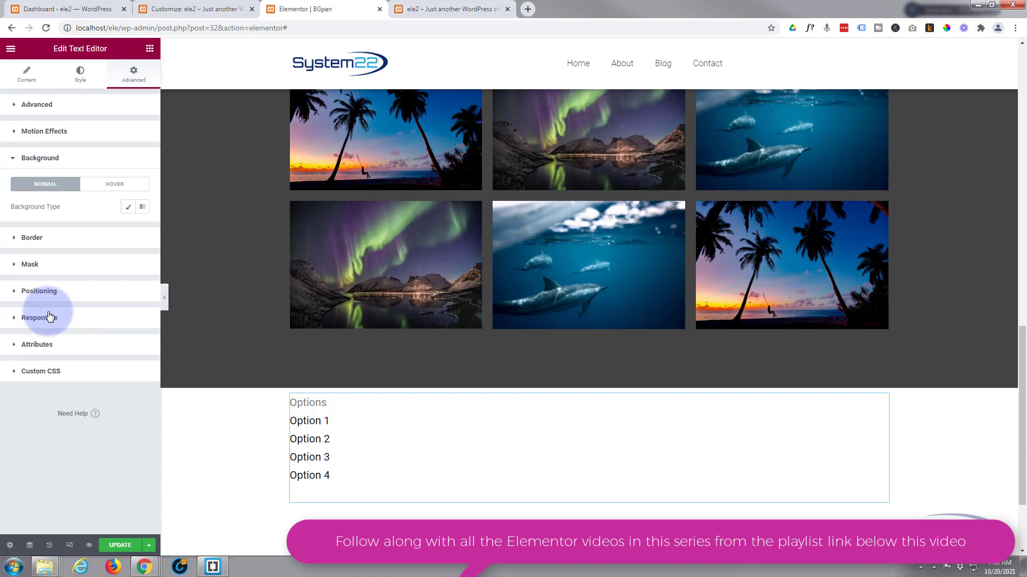
{"action": "left_click", "coordinate": [128, 207]}
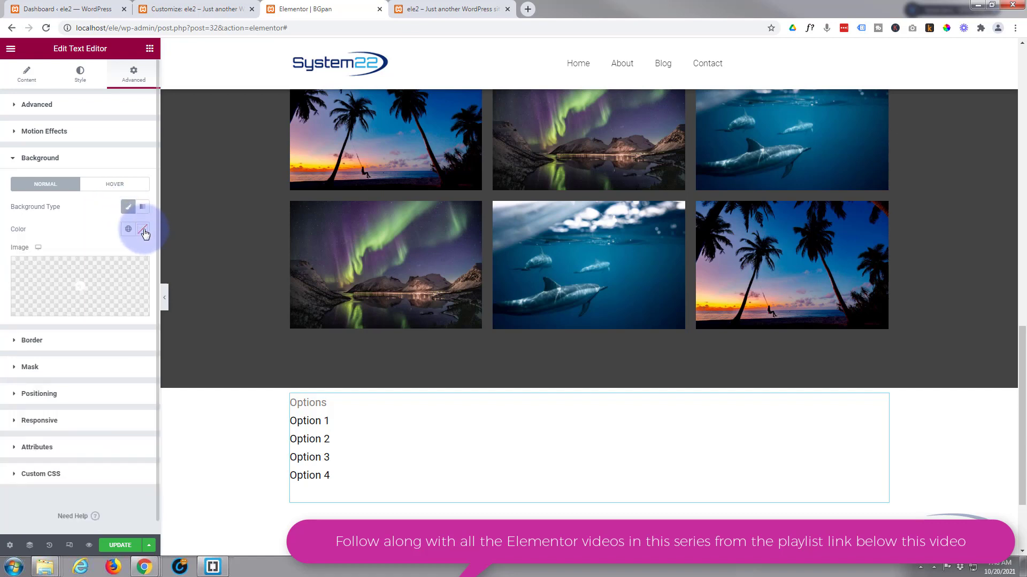
{"action": "left_click", "coordinate": [143, 230]}
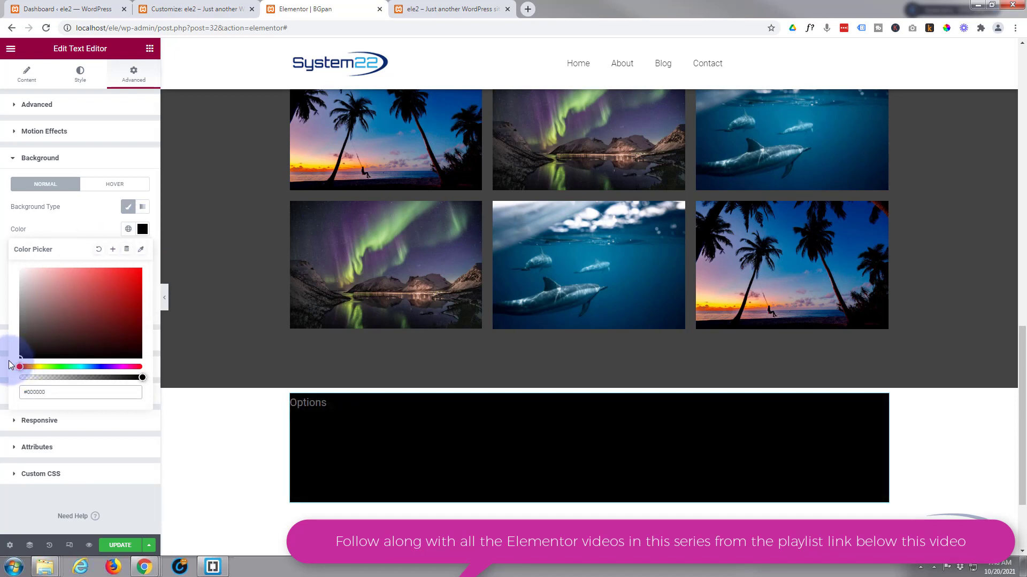
{"action": "mouse_move", "coordinate": [77, 236]}
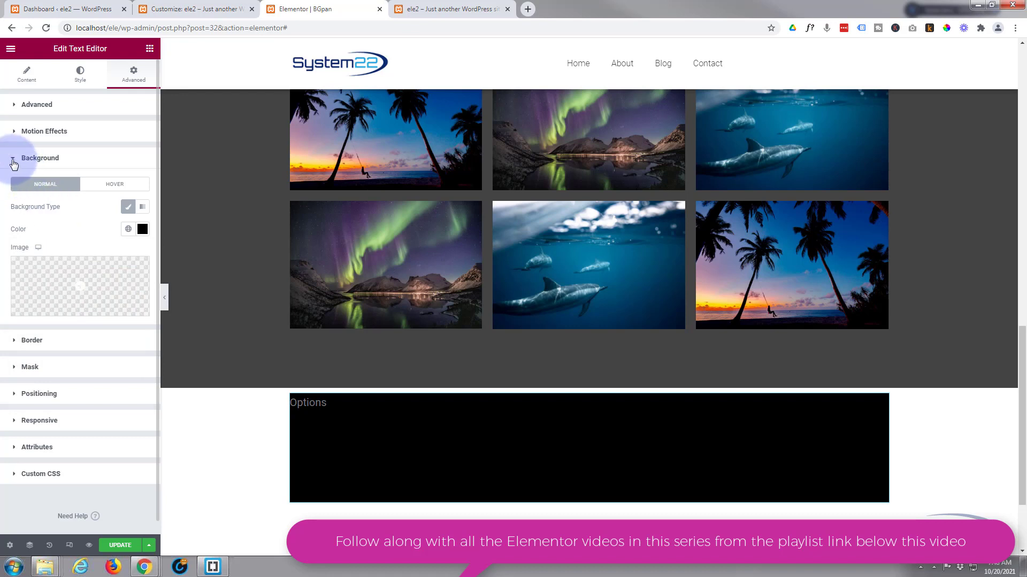
Set the Text Editor text colour to #FFFFFF in the Style tab.
{"action": "left_click", "coordinate": [39, 157]}
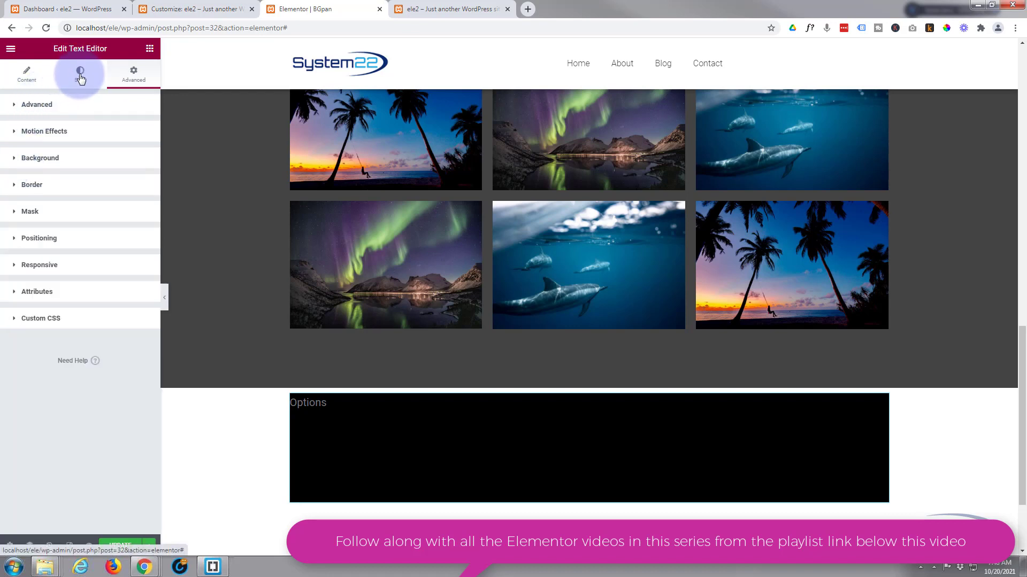
{"action": "left_click", "coordinate": [80, 72]}
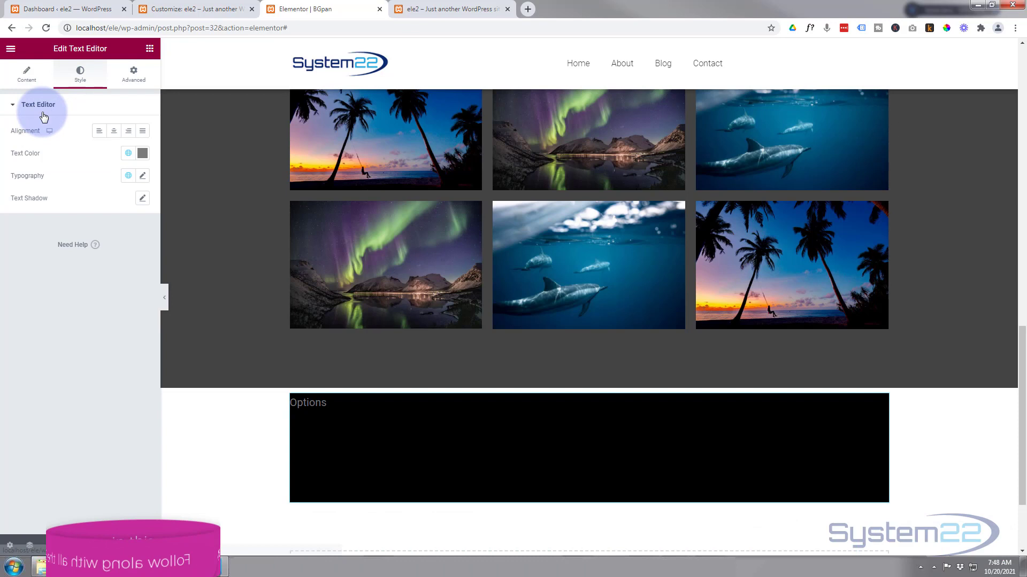
{"action": "left_click", "coordinate": [142, 153]}
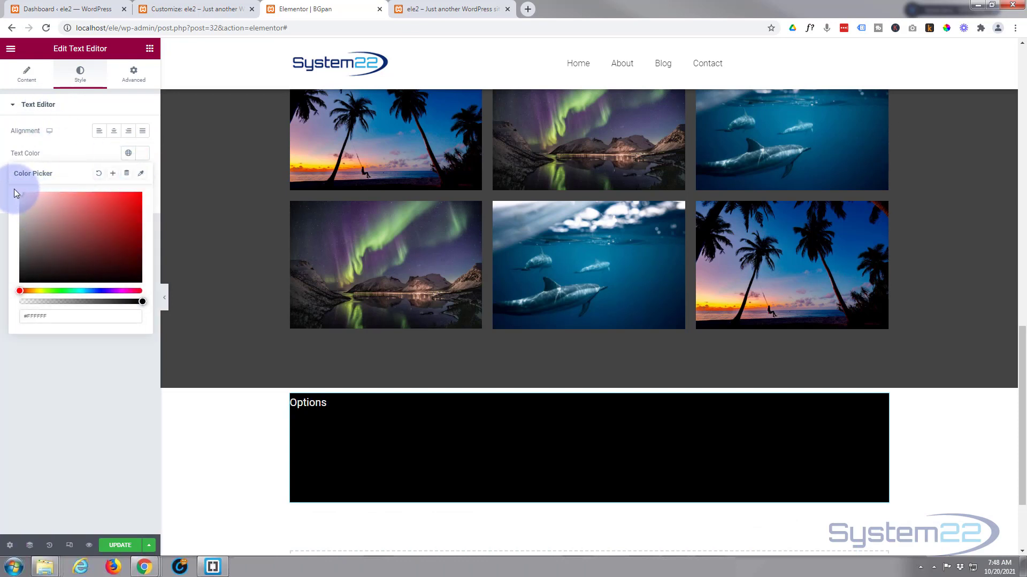
{"action": "left_click", "coordinate": [328, 435]}
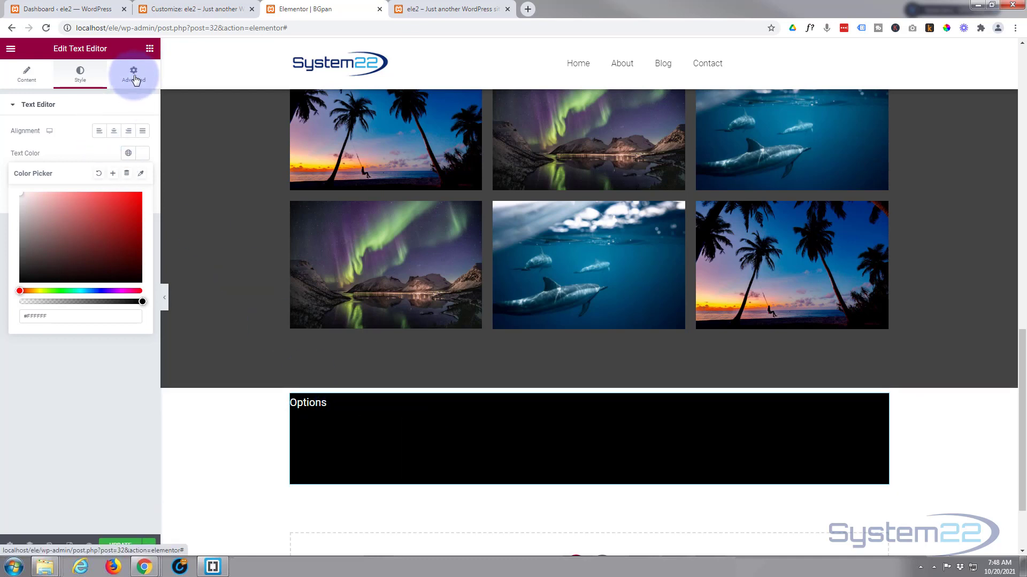
Set the Positioning width to Custom with a 114 px custom width.
{"action": "left_click", "coordinate": [132, 74]}
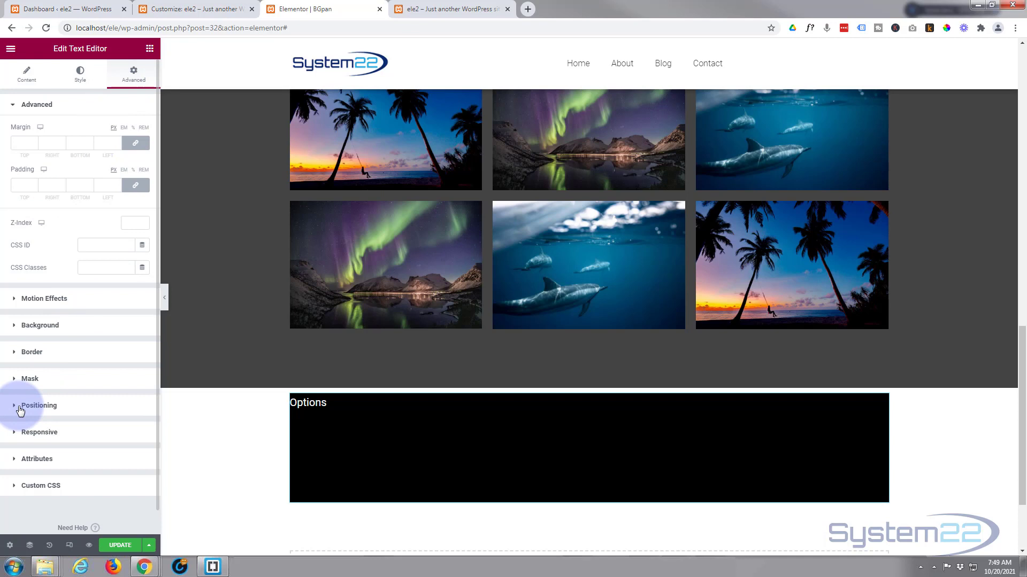
{"action": "left_click", "coordinate": [38, 405]}
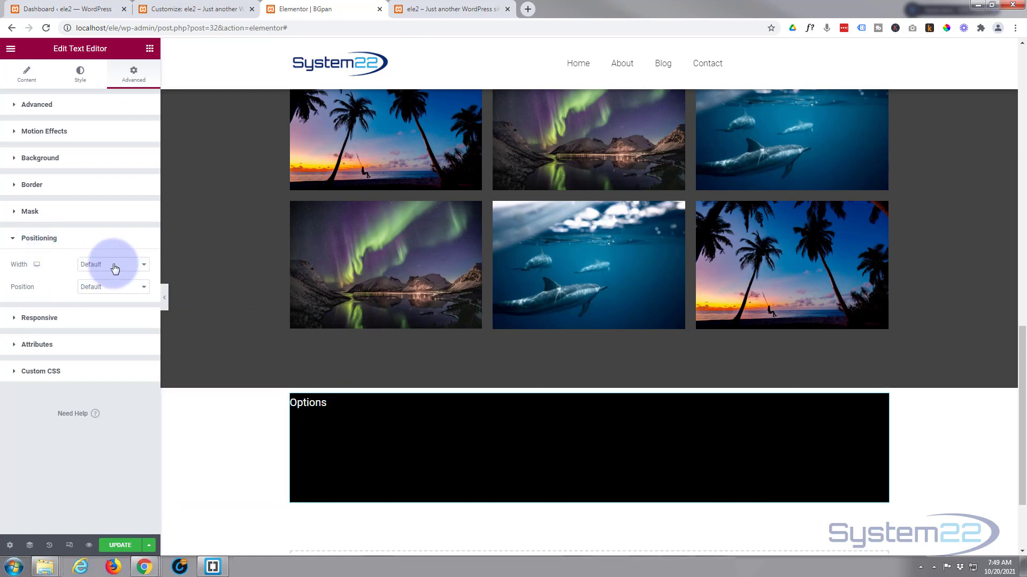
{"action": "left_click", "coordinate": [113, 265]}
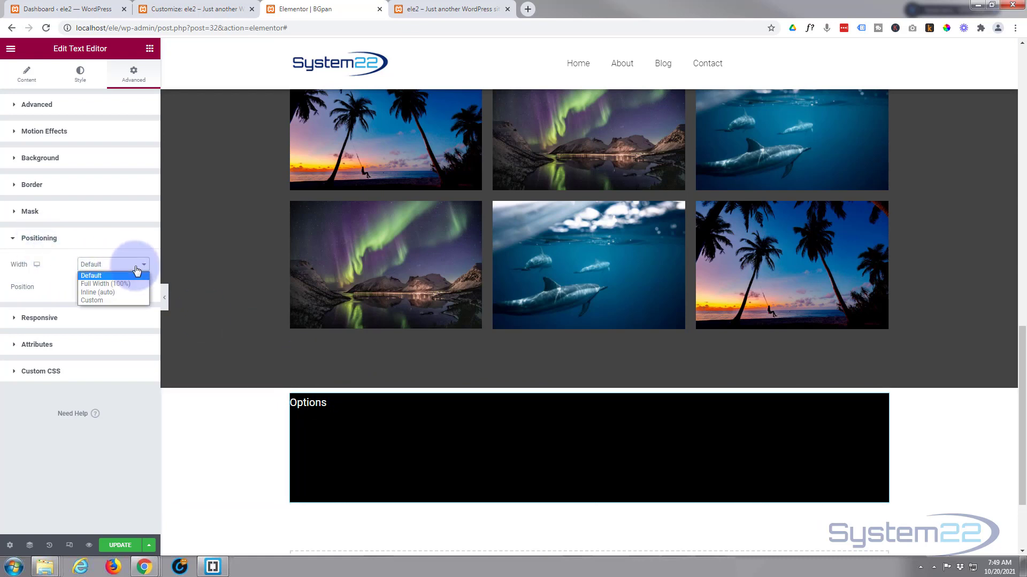
{"action": "left_click", "coordinate": [91, 300]}
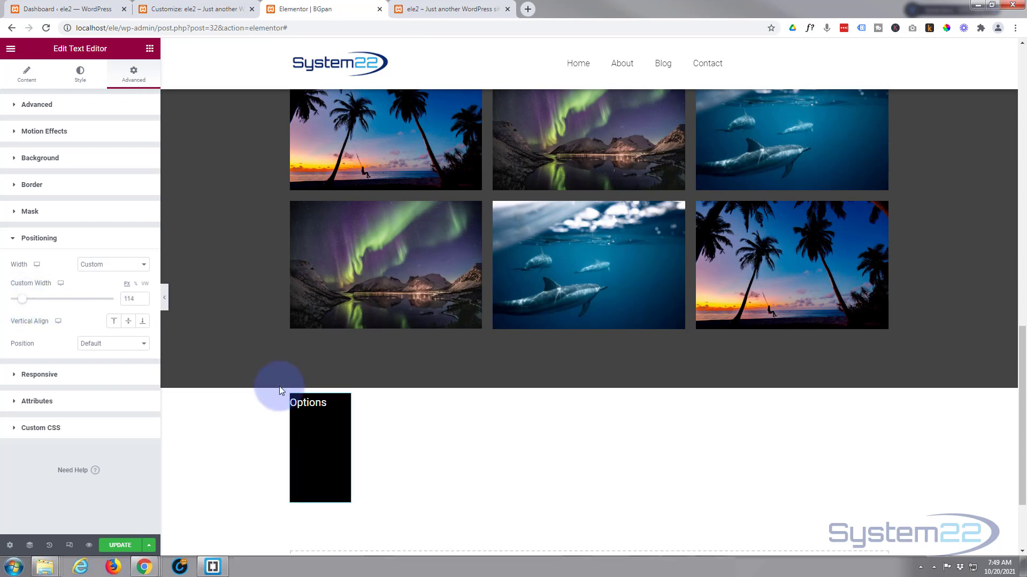
{"action": "mouse_move", "coordinate": [72, 36]}
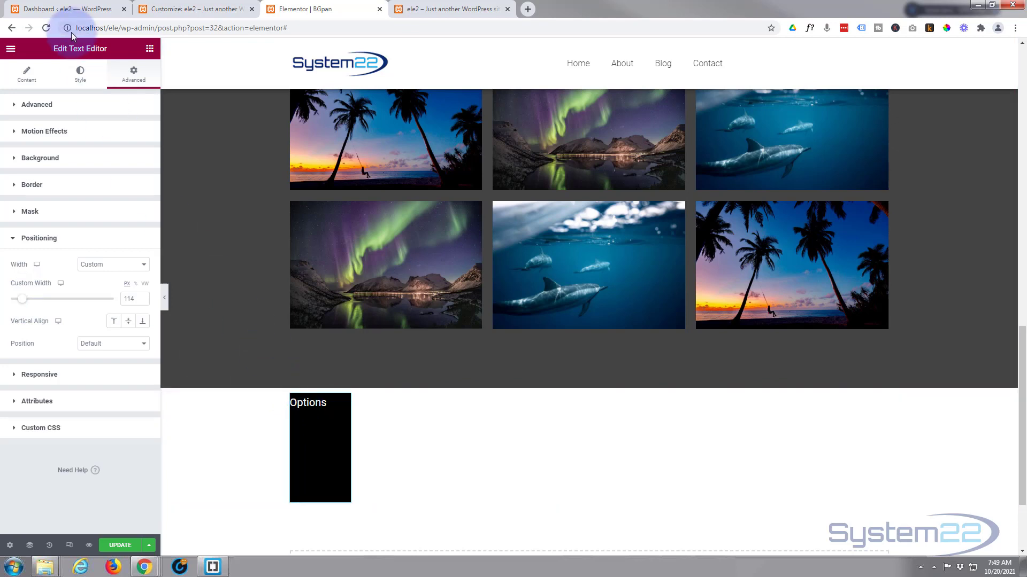
{"action": "mouse_move", "coordinate": [17, 107]}
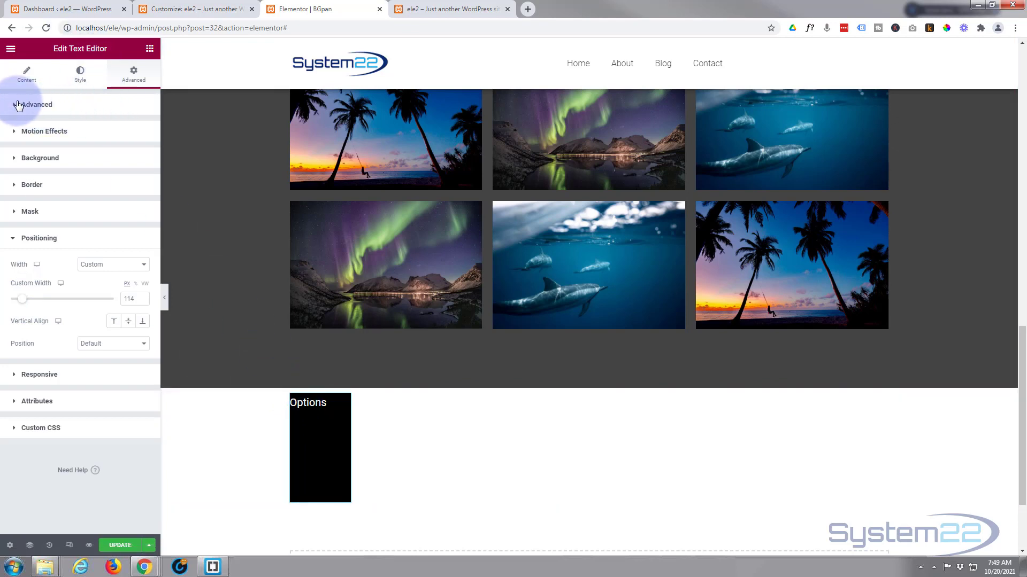
Unlink the padding values and enter 0, 0, 0 and 20 px left.
{"action": "left_click", "coordinate": [36, 105]}
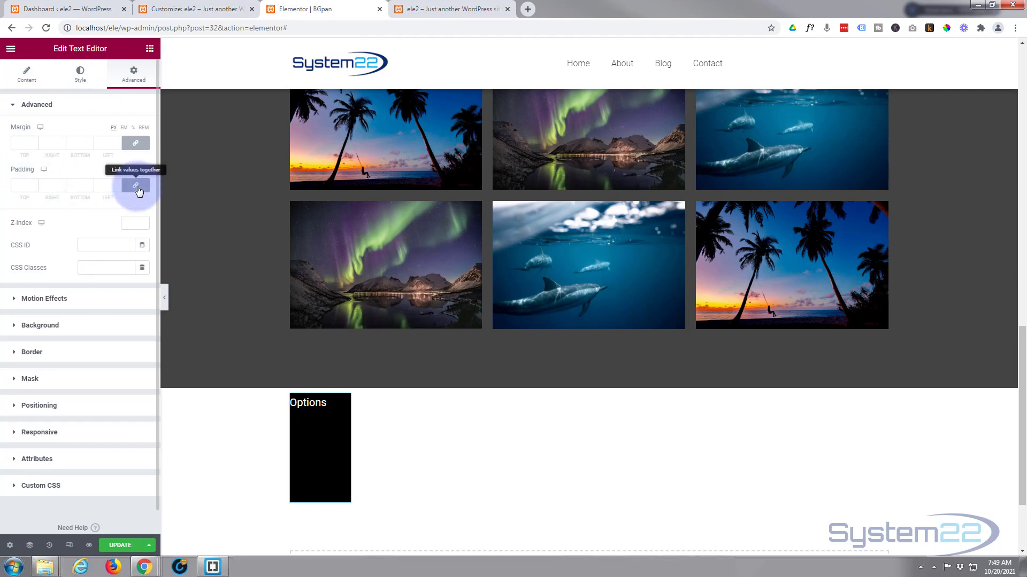
{"action": "left_click", "coordinate": [135, 186]}
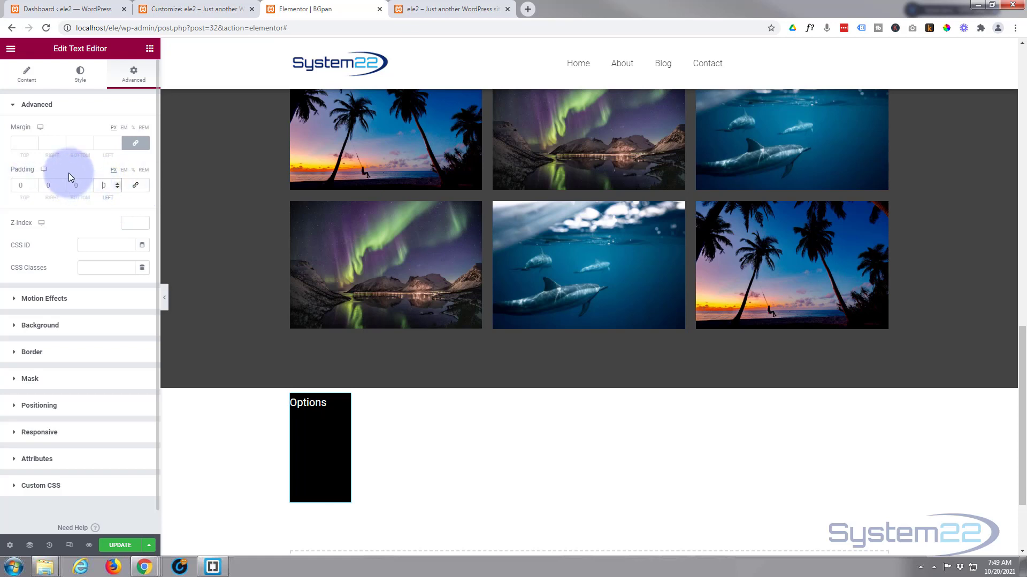
{"action": "type", "text": "20"}
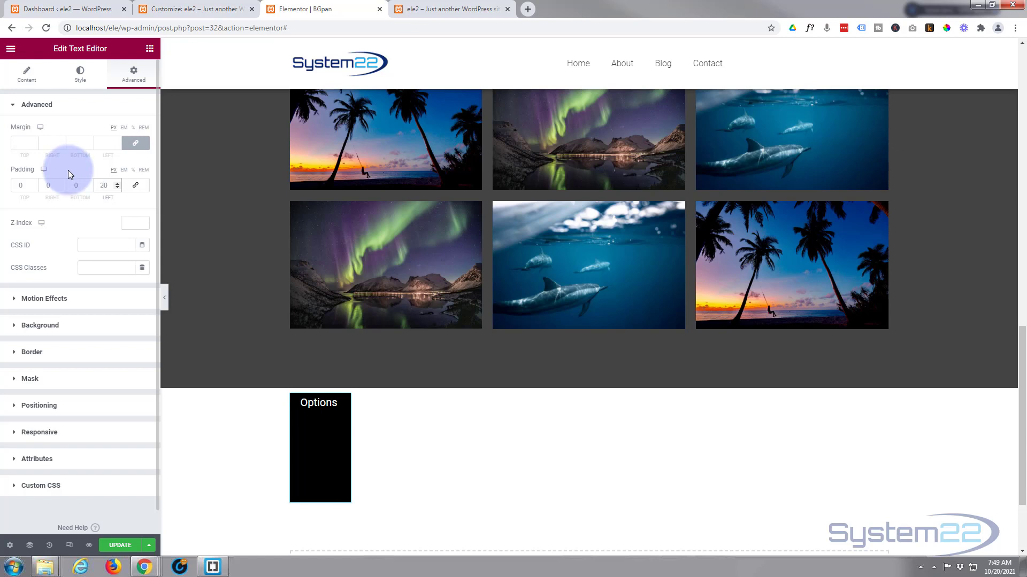
{"action": "mouse_move", "coordinate": [65, 162]}
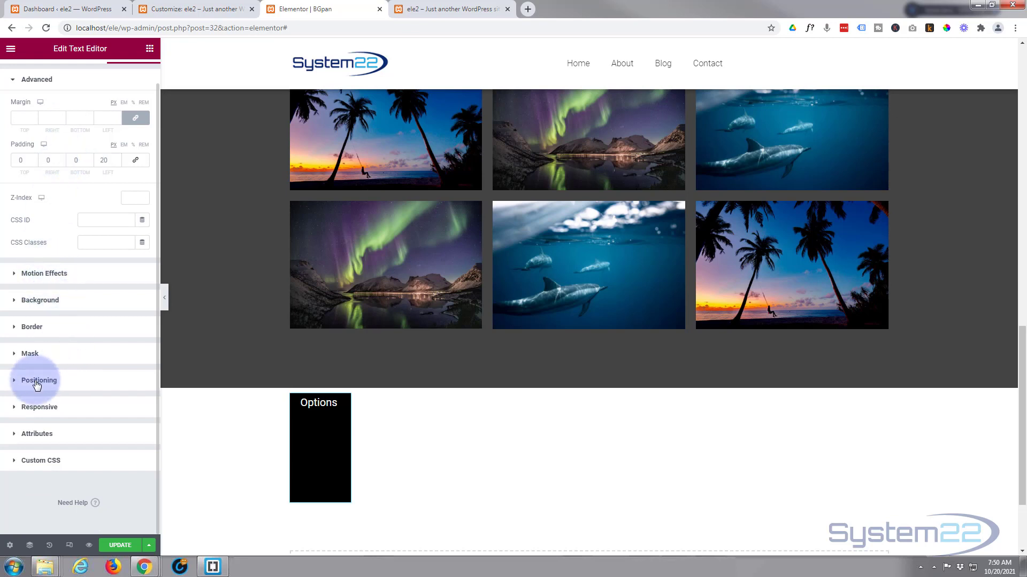
Change the Positioning custom width from 114 px to 150 px.
{"action": "left_click", "coordinate": [38, 380]}
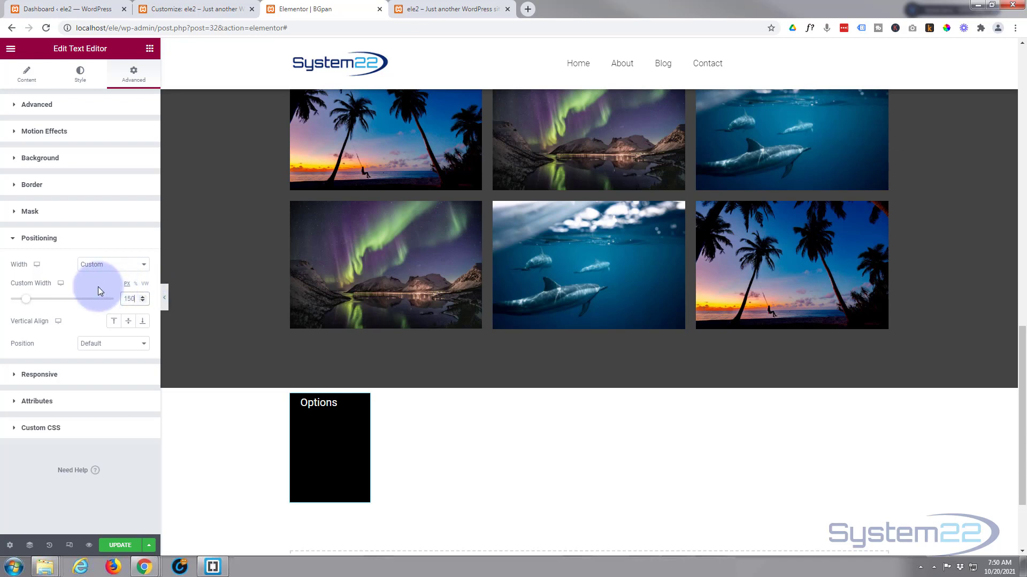
{"action": "left_click", "coordinate": [315, 431]}
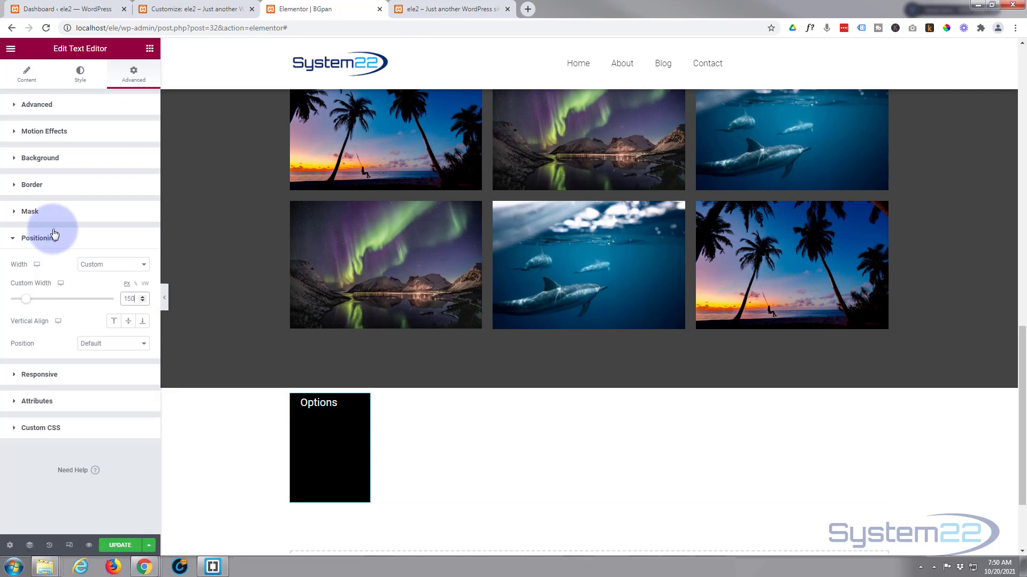
{"action": "left_click", "coordinate": [329, 448]}
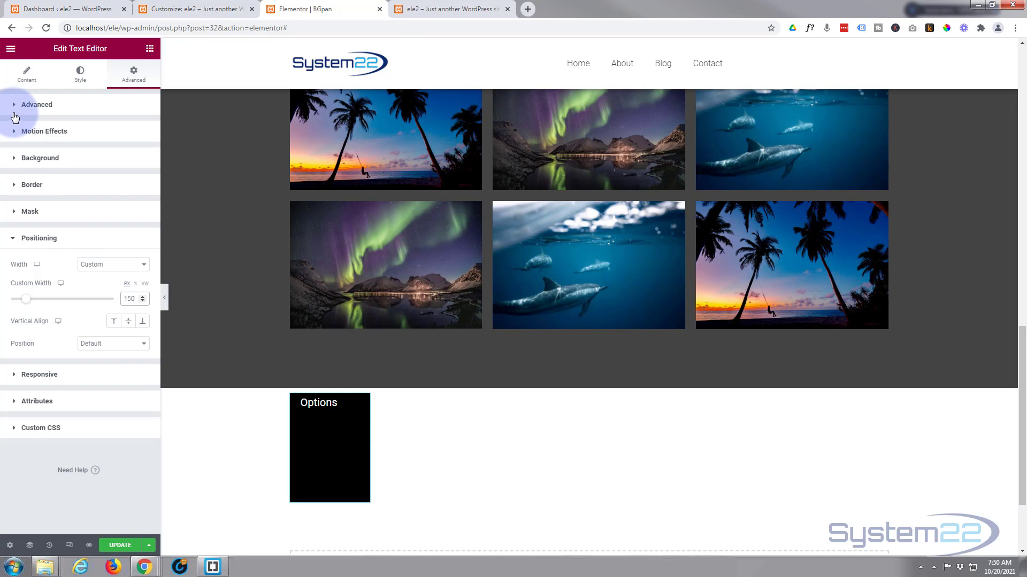
Give the Options text widget the CSS class 'ddn' in its Advanced settings.
{"action": "left_click", "coordinate": [36, 105]}
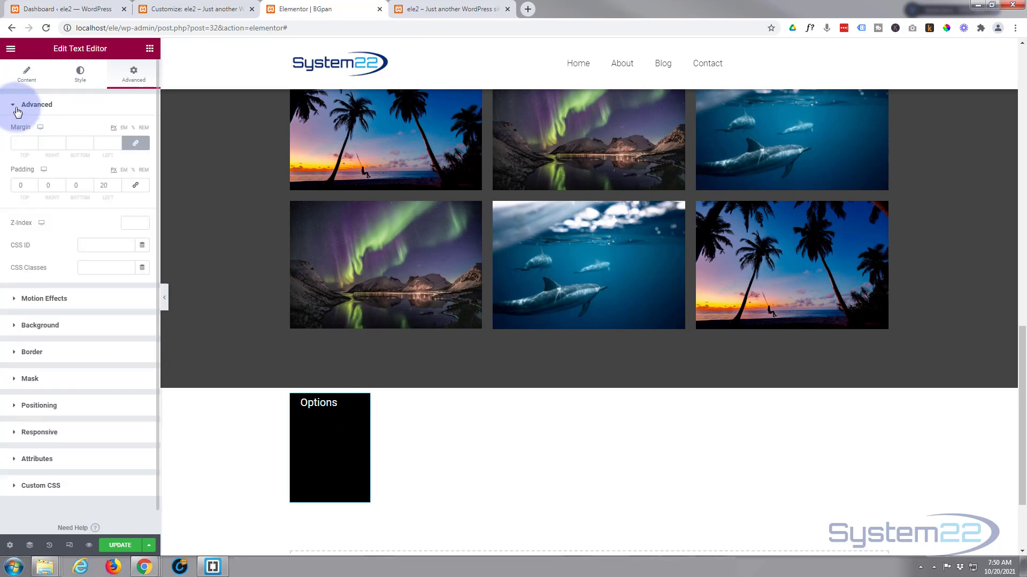
{"action": "mouse_move", "coordinate": [57, 271]}
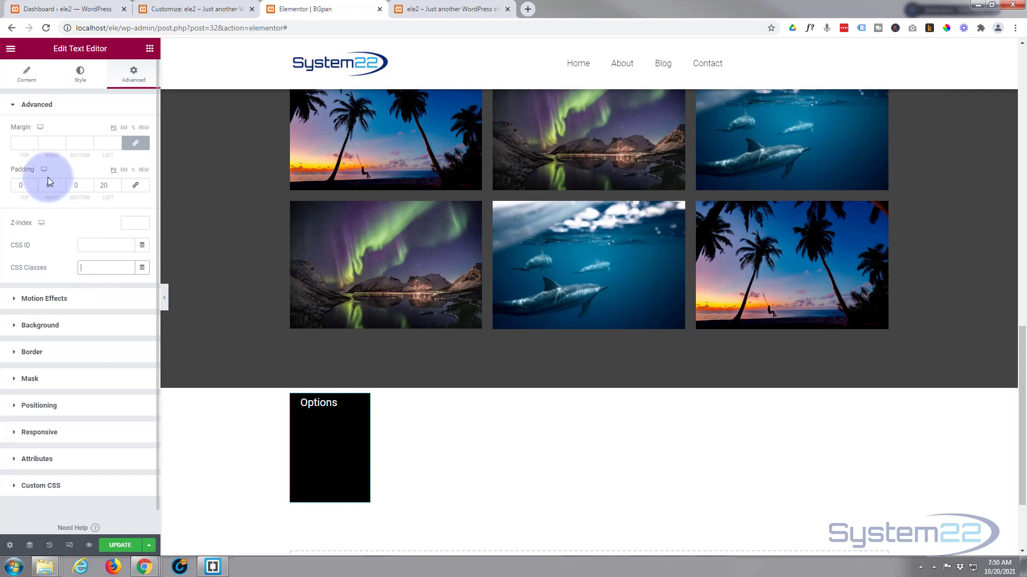
{"action": "type", "text": "ddn"}
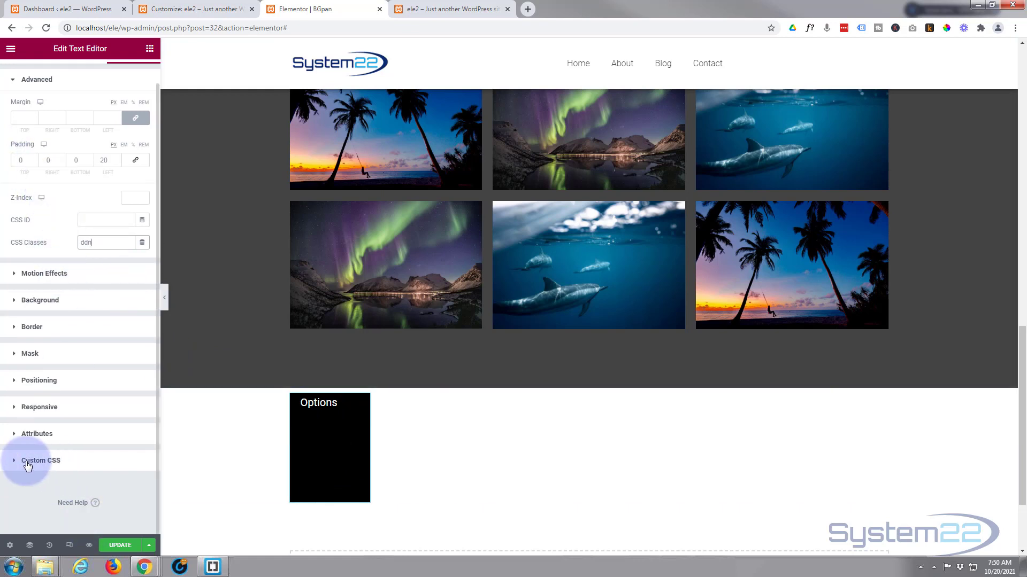
Expand the widget's empty Custom CSS section after a quick look at the Customizer's Additional CSS.
{"action": "left_click", "coordinate": [41, 460]}
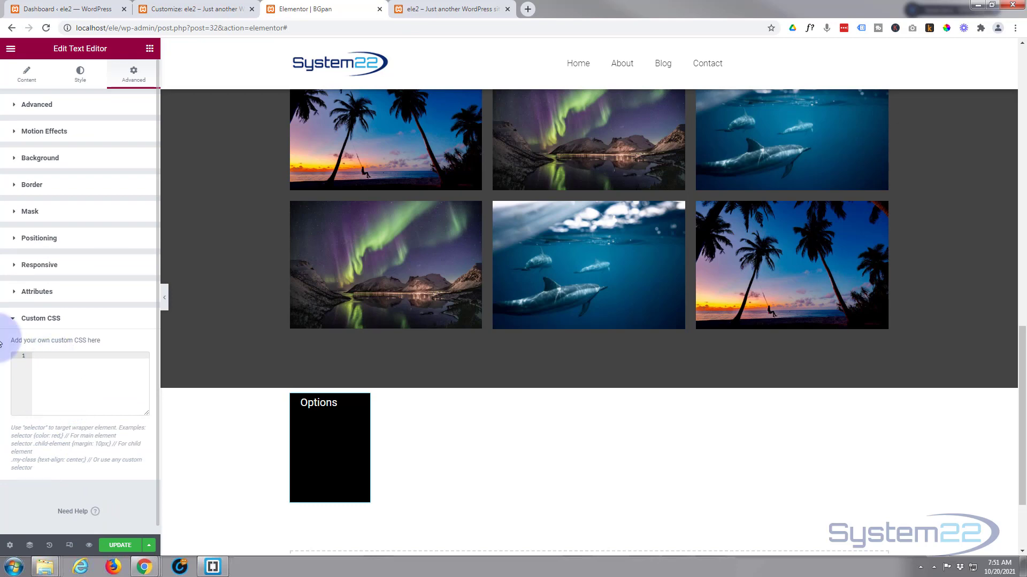
{"action": "left_click", "coordinate": [194, 9]}
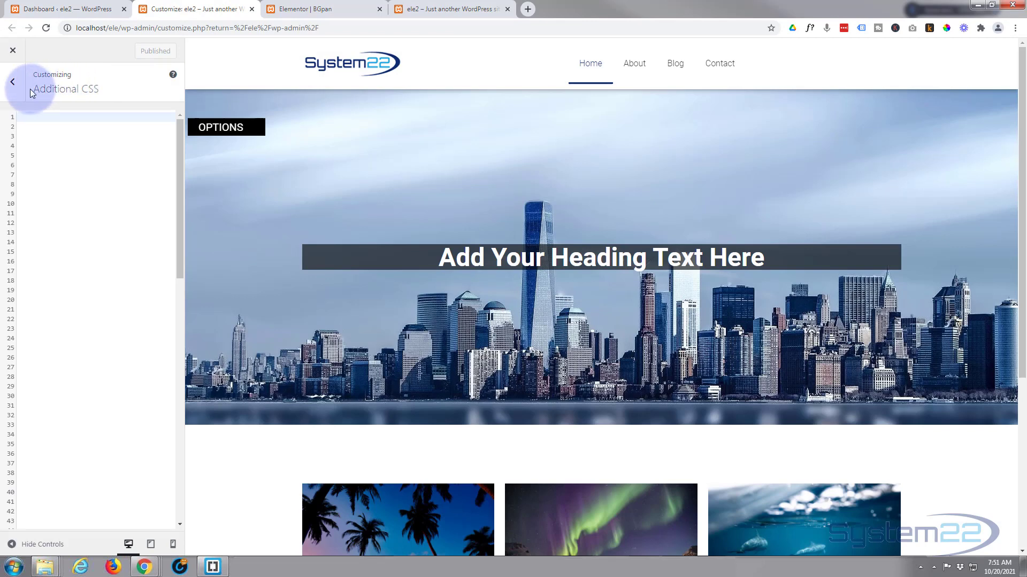
{"action": "left_click", "coordinate": [12, 82]}
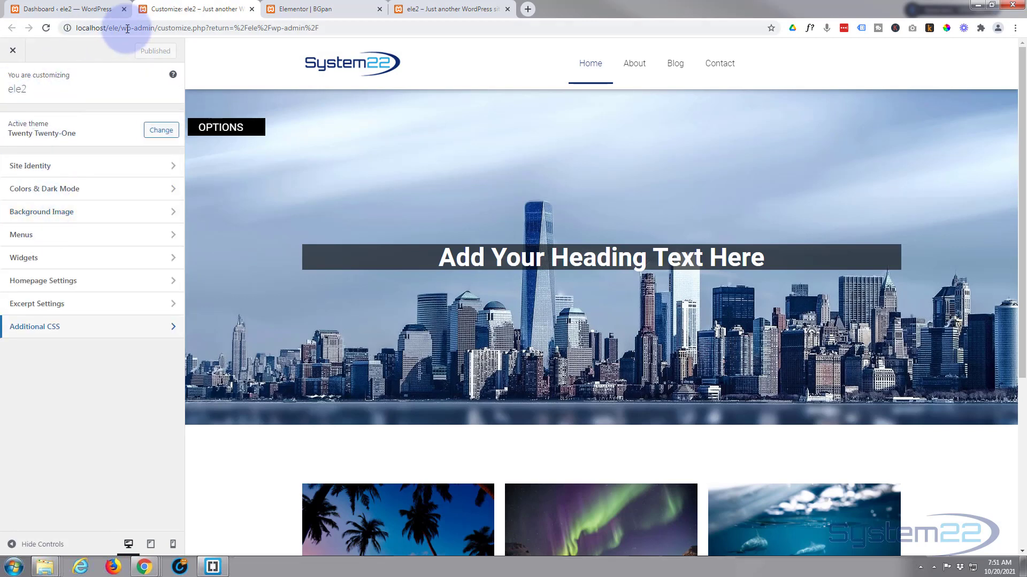
{"action": "left_click", "coordinate": [308, 9]}
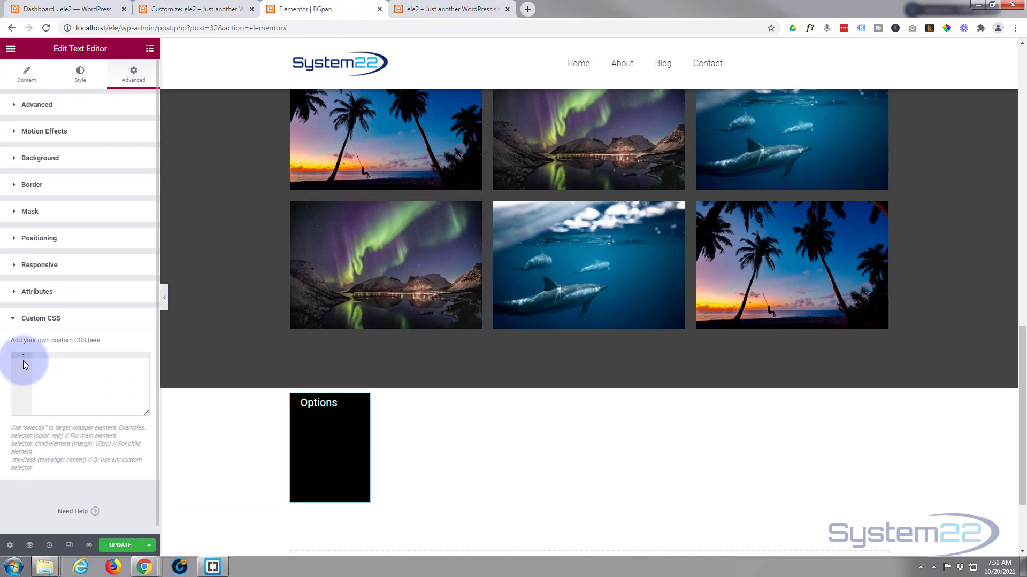
{"action": "mouse_move", "coordinate": [45, 354]}
{"action": "type", "text": ".ddn"}
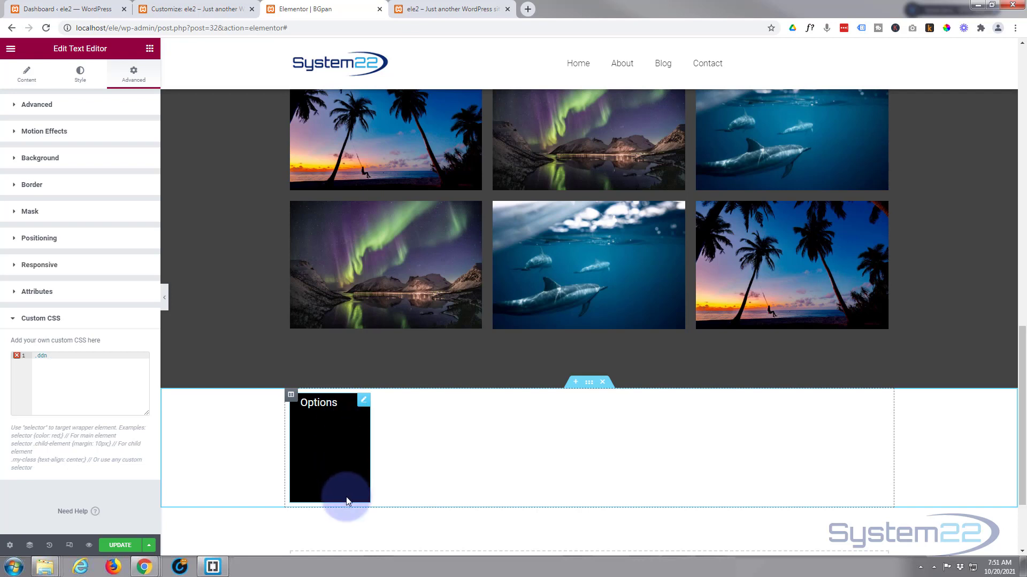
{"action": "mouse_move", "coordinate": [458, 438]}
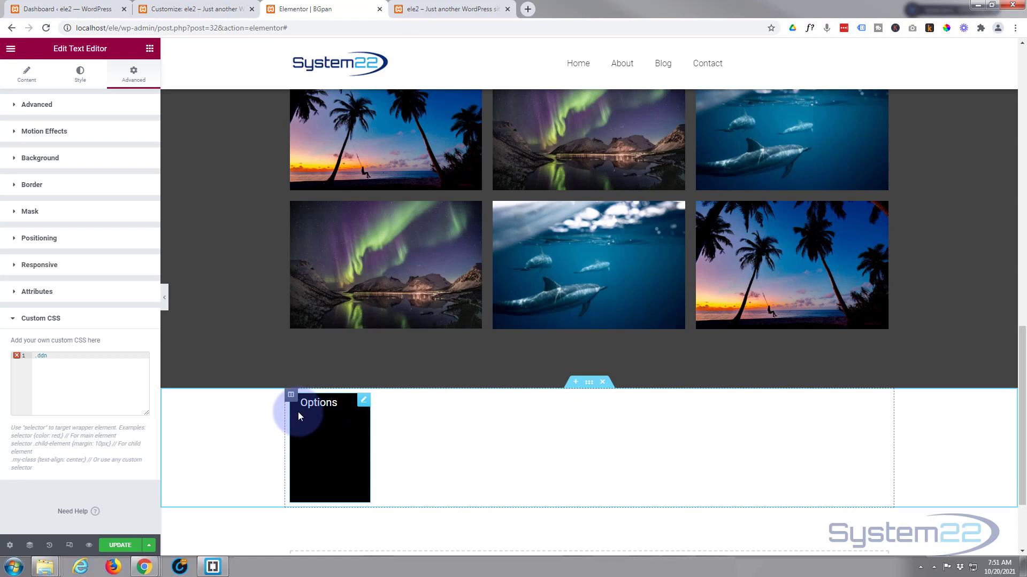
{"action": "mouse_move", "coordinate": [339, 417]}
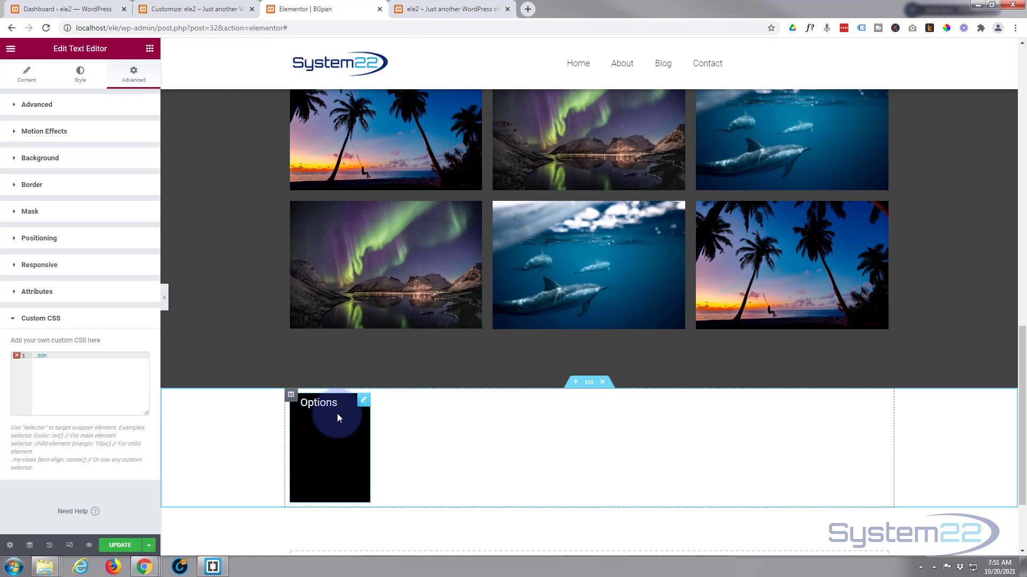
In Custom CSS, give .ddn overflow:hidden and a short height, plus a .ddn:hover height of 150px.
{"action": "left_click", "coordinate": [79, 355]}
{"action": "type", "text": " {}"}
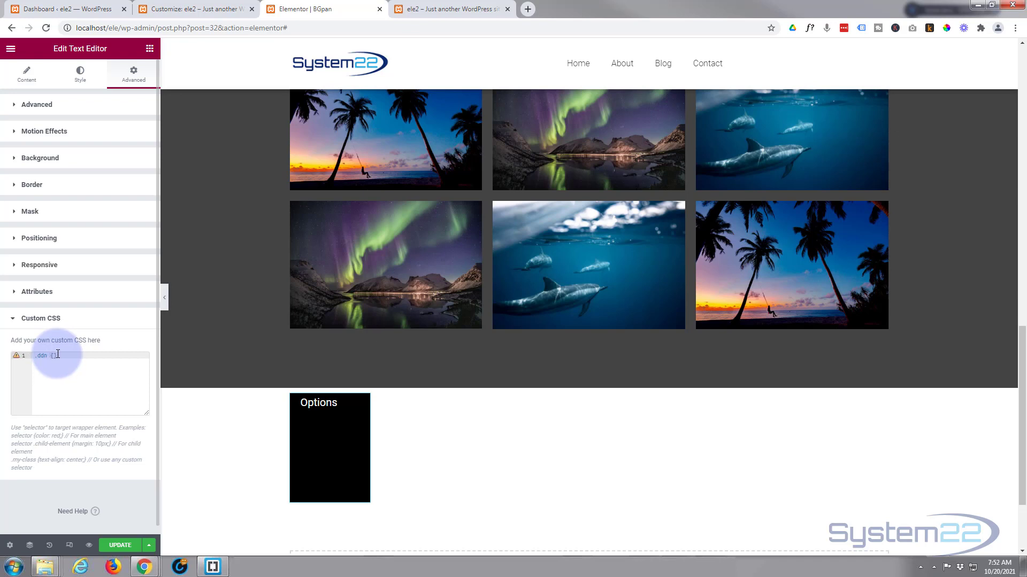
{"action": "left_click", "coordinate": [300, 455]}
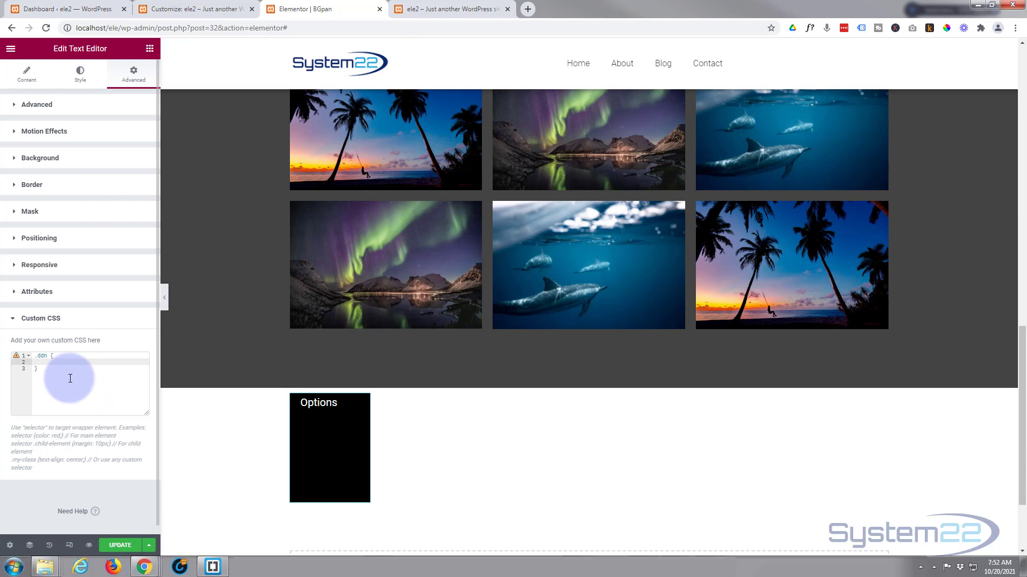
{"action": "type", "text": "overflow:hidden;"}
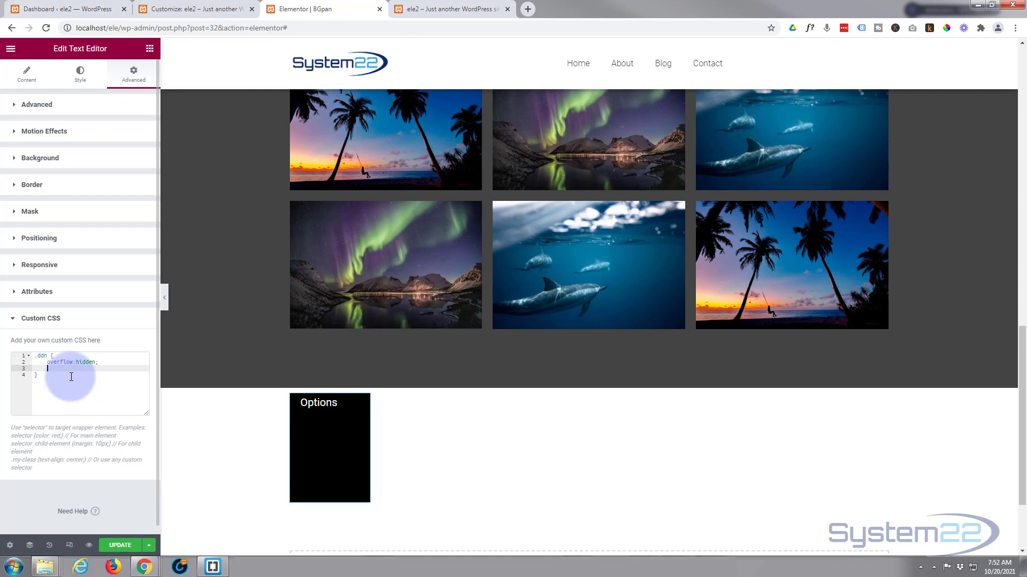
{"action": "type", "text": "height:;"}
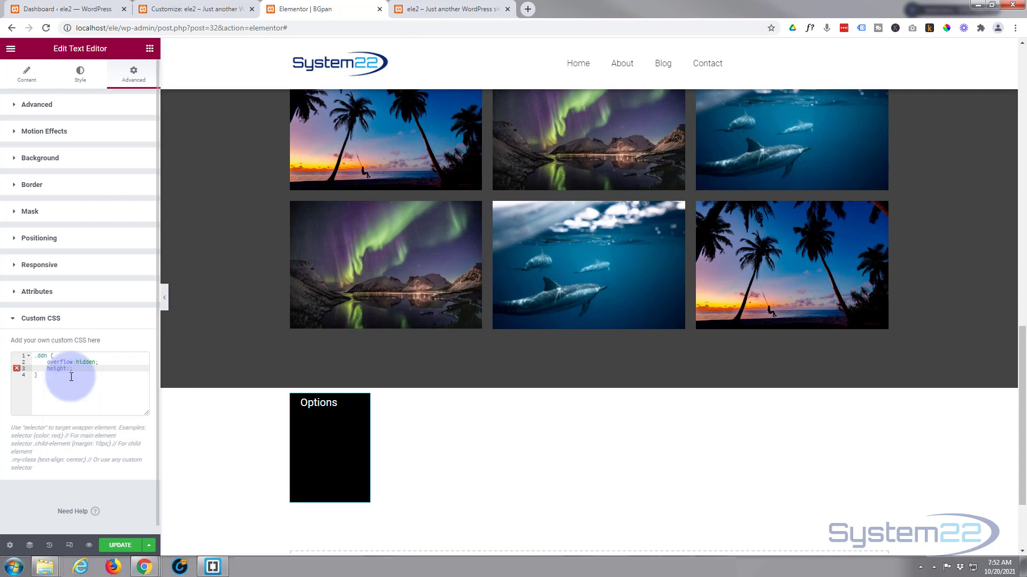
{"action": "type", "text": "30px"}
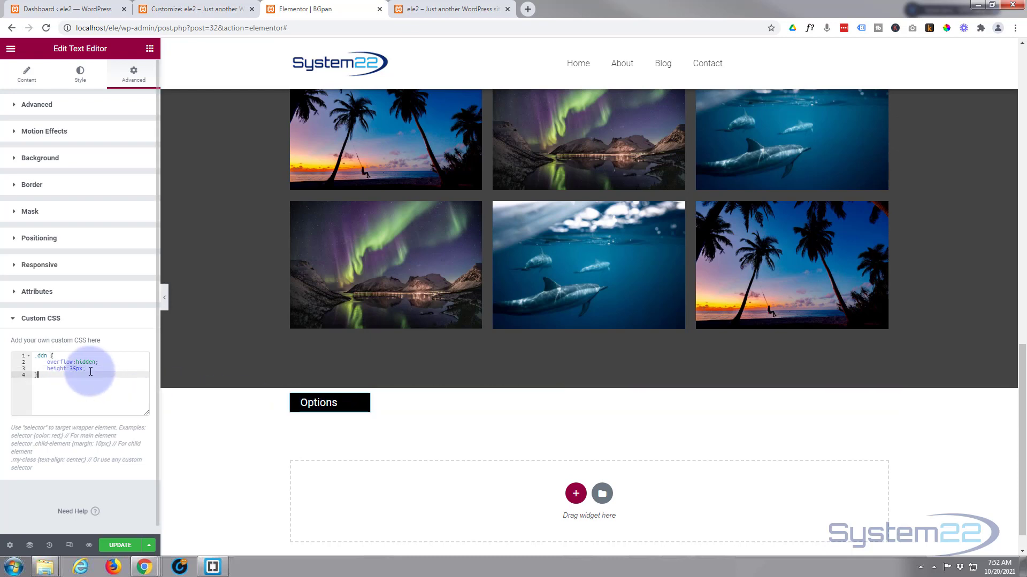
{"action": "mouse_move", "coordinate": [222, 379]}
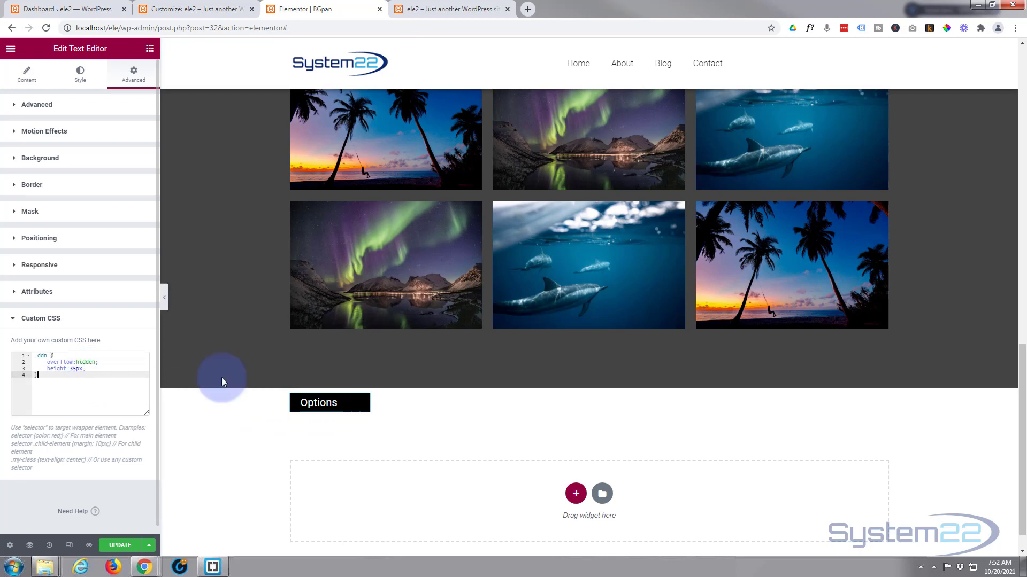
{"action": "mouse_move", "coordinate": [149, 418]}
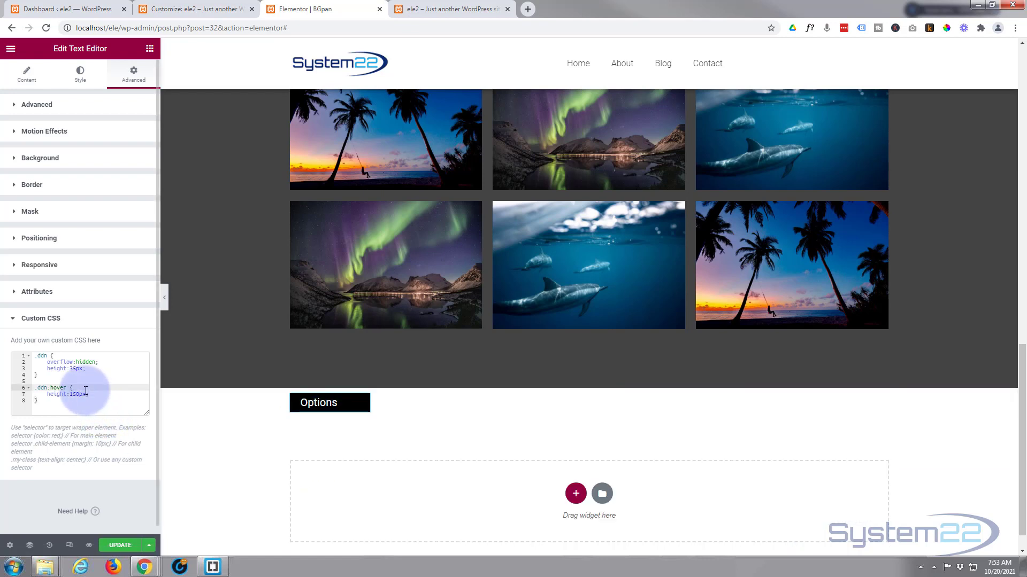
{"action": "left_click", "coordinate": [36, 356]}
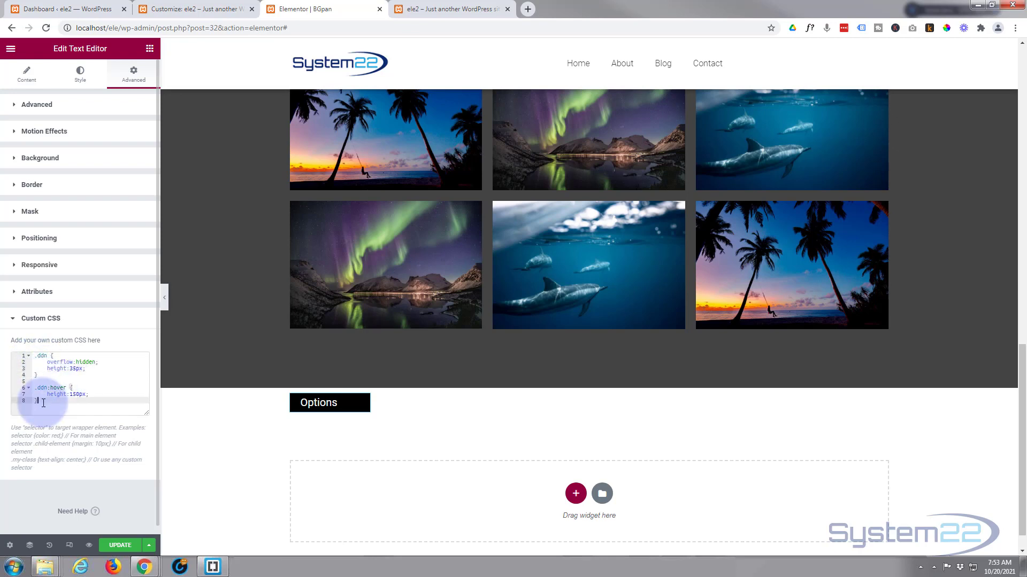
Add a .ddn a rule with color:blue, set the hover height to 180px, and preview the dropdown.
{"action": "key", "text": "enter"}
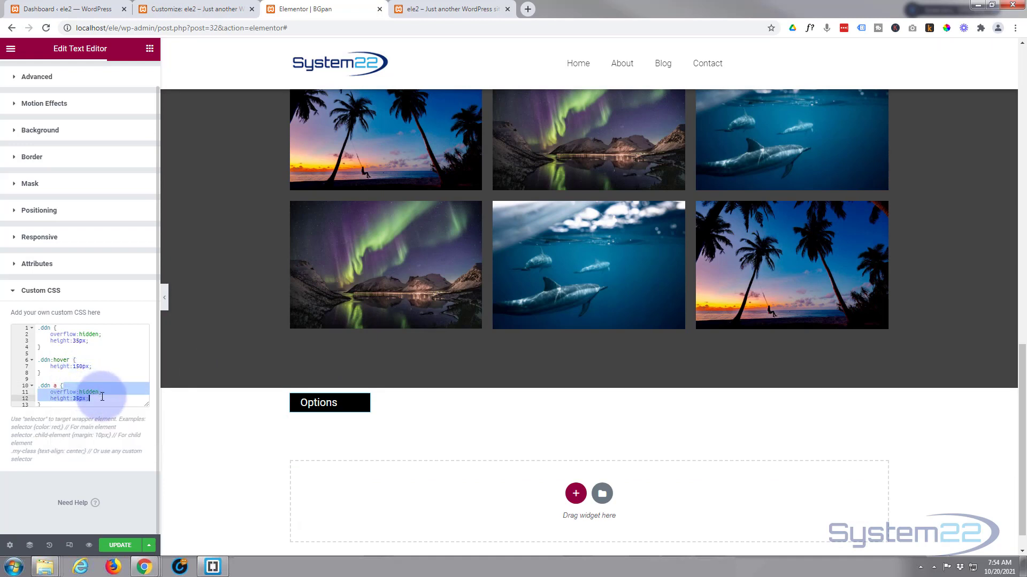
{"action": "type", "text": "c"}
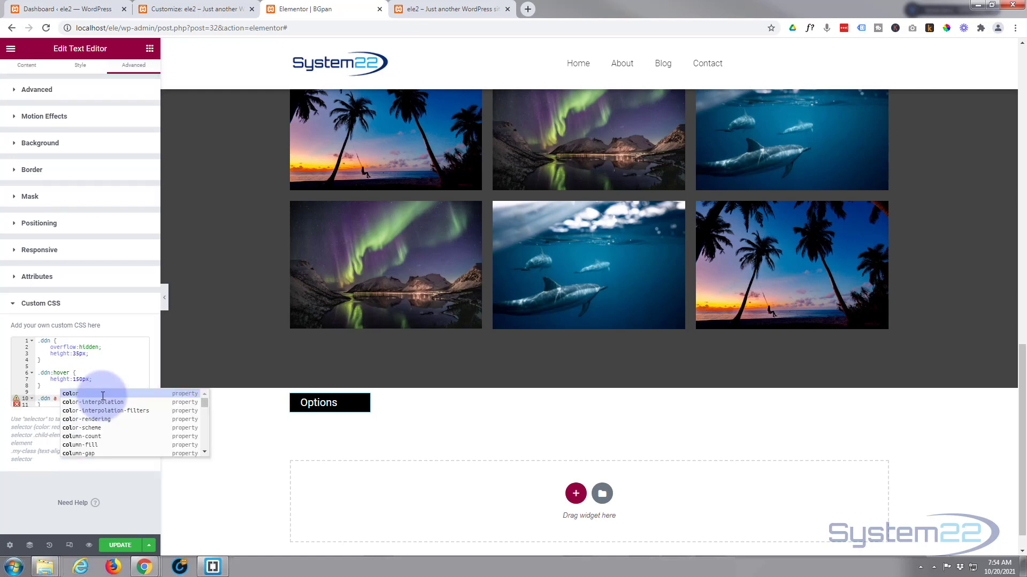
{"action": "left_click", "coordinate": [68, 394]}
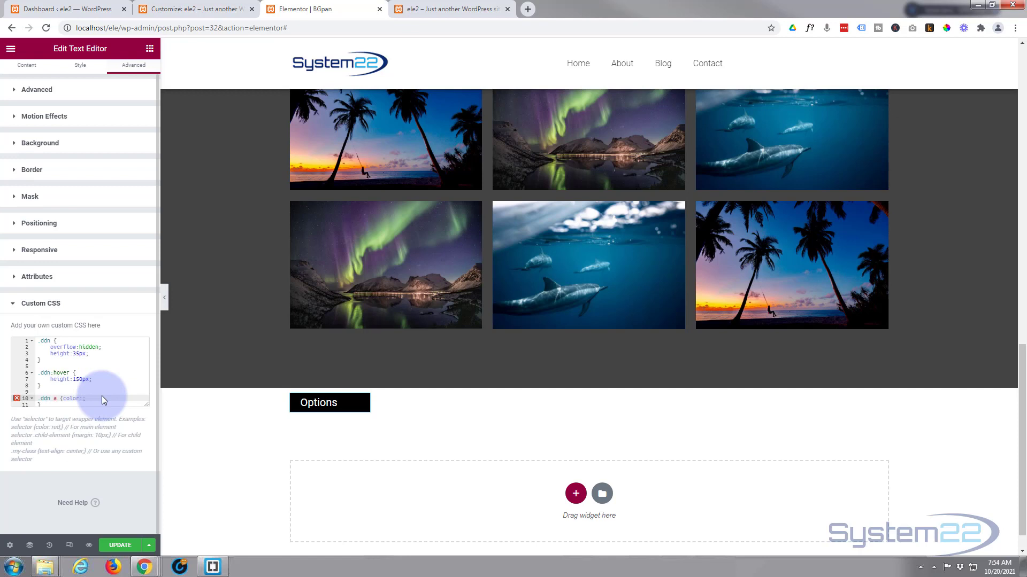
{"action": "type", "text": "blue"}
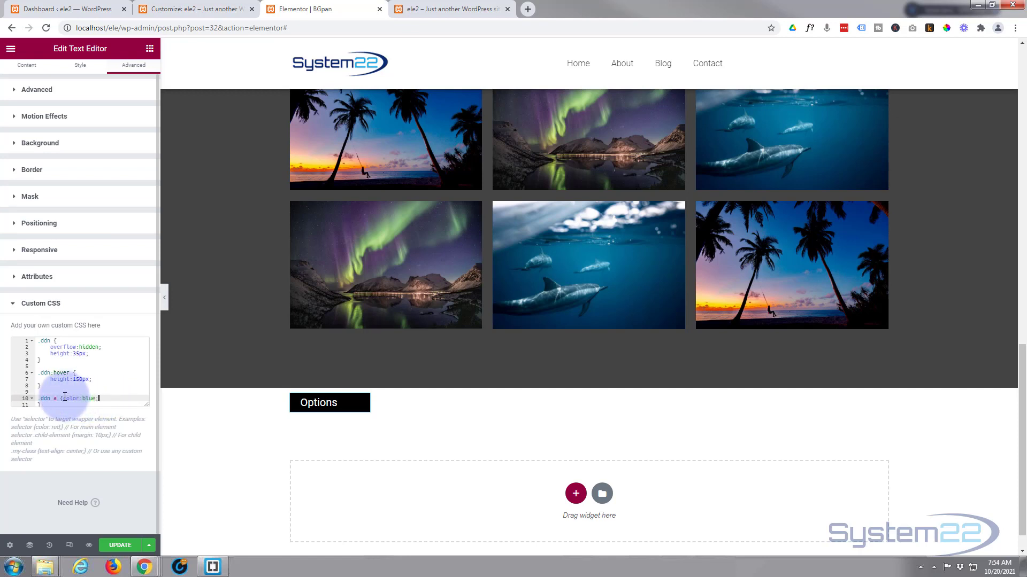
{"action": "key", "text": "Enter"}
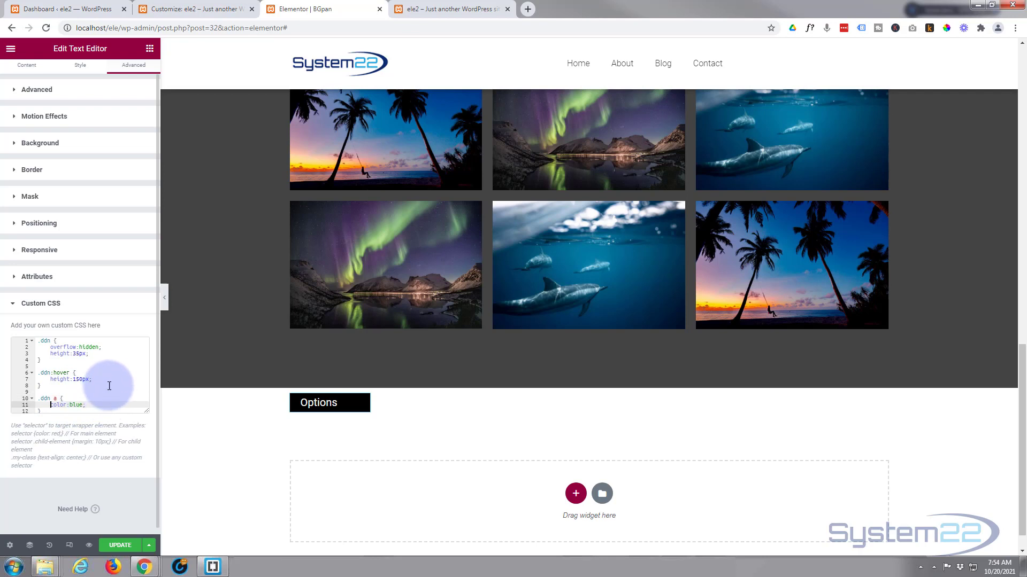
{"action": "left_click", "coordinate": [318, 402]}
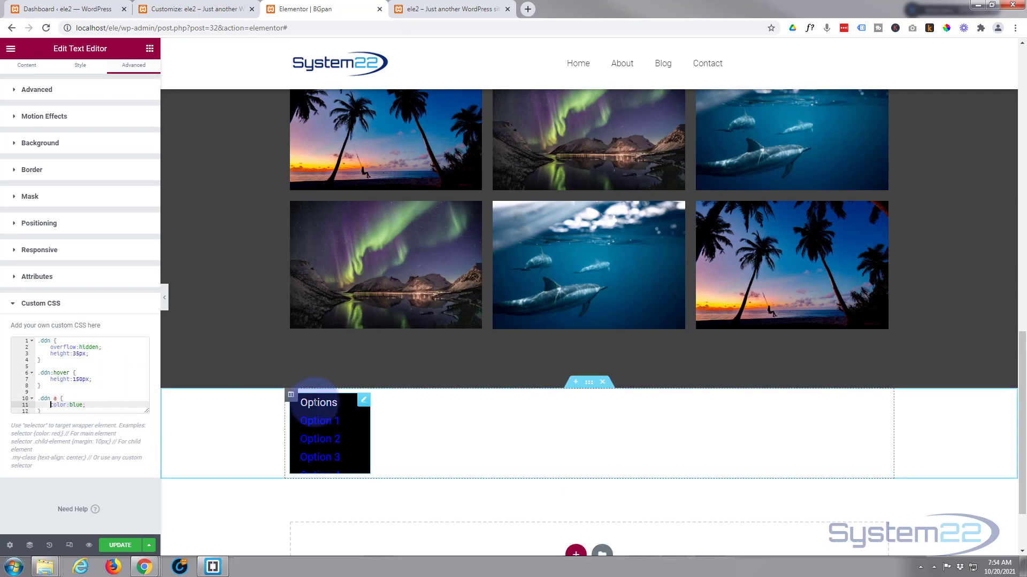
{"action": "mouse_move", "coordinate": [340, 466]}
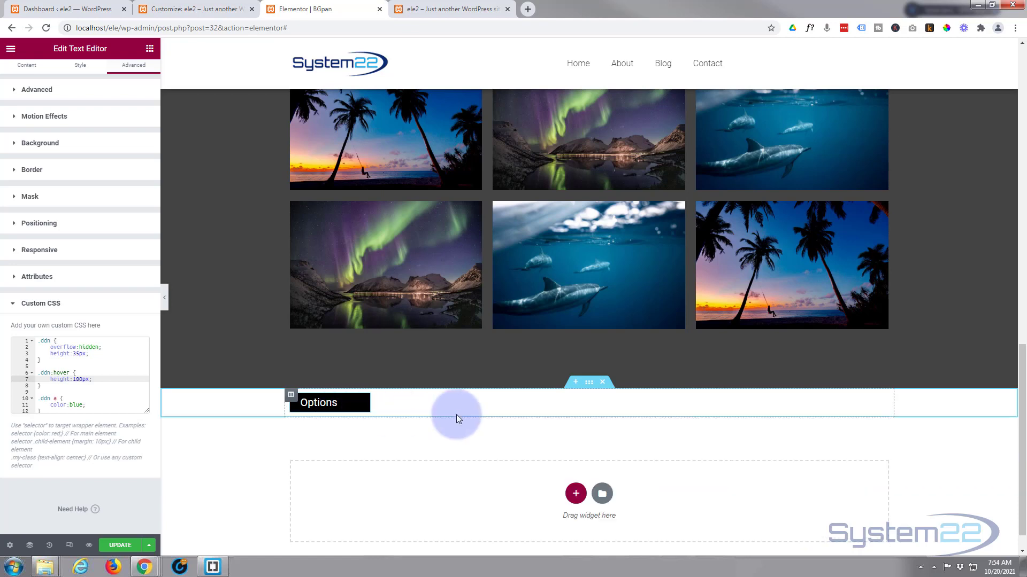
{"action": "left_click", "coordinate": [318, 402]}
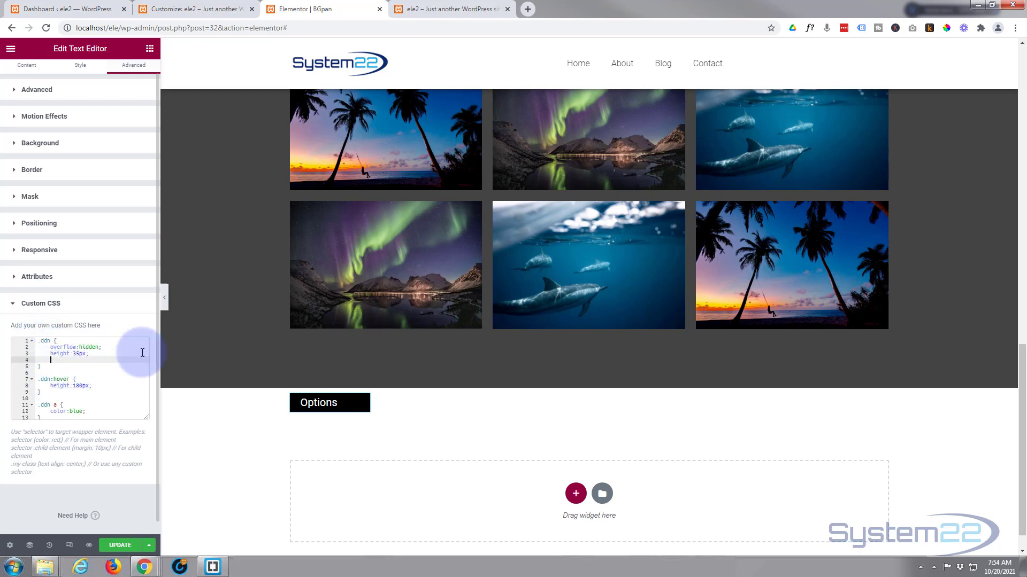
Add transition-duration:1s to the .ddn rule and hover the Options widget to preview.
{"action": "type", "text": "transition-duration:1s"}
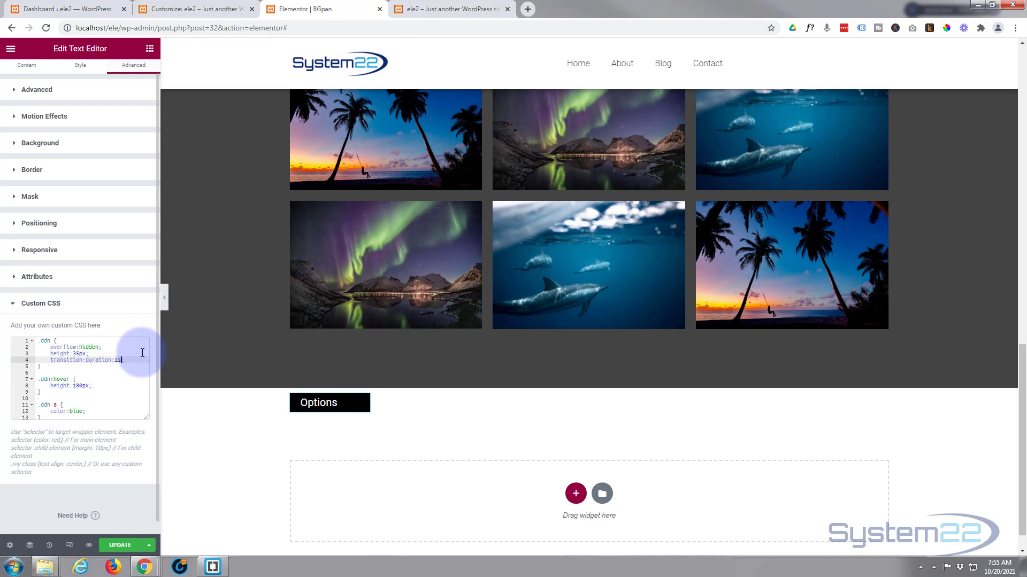
{"action": "type", "text": "."}
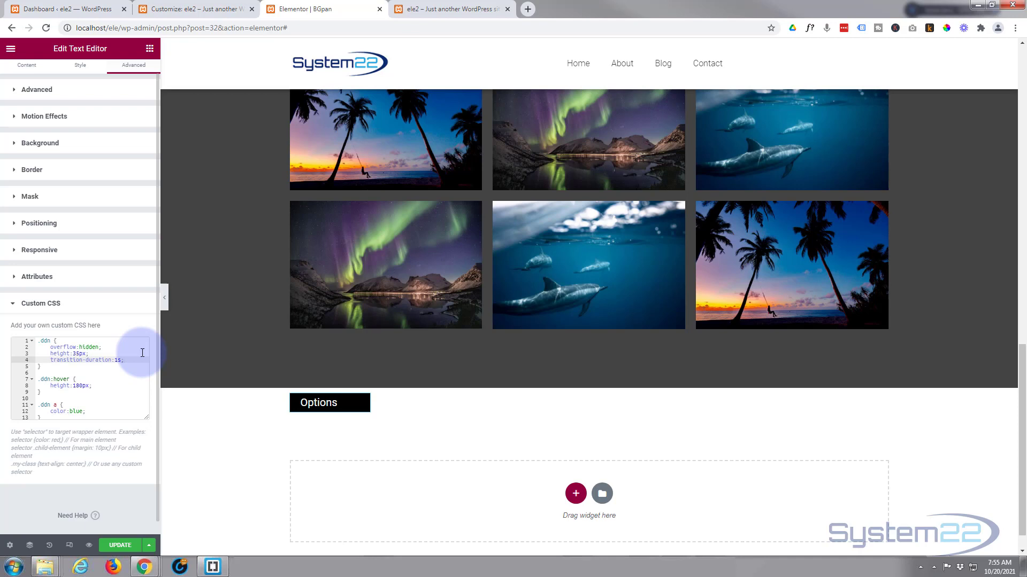
{"action": "mouse_move", "coordinate": [256, 446]}
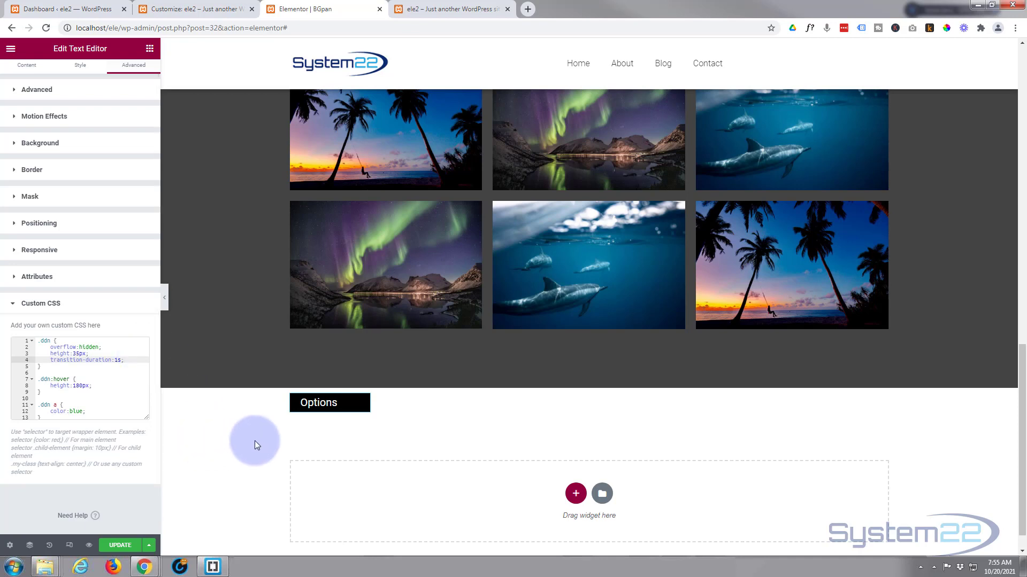
{"action": "left_click", "coordinate": [318, 402]}
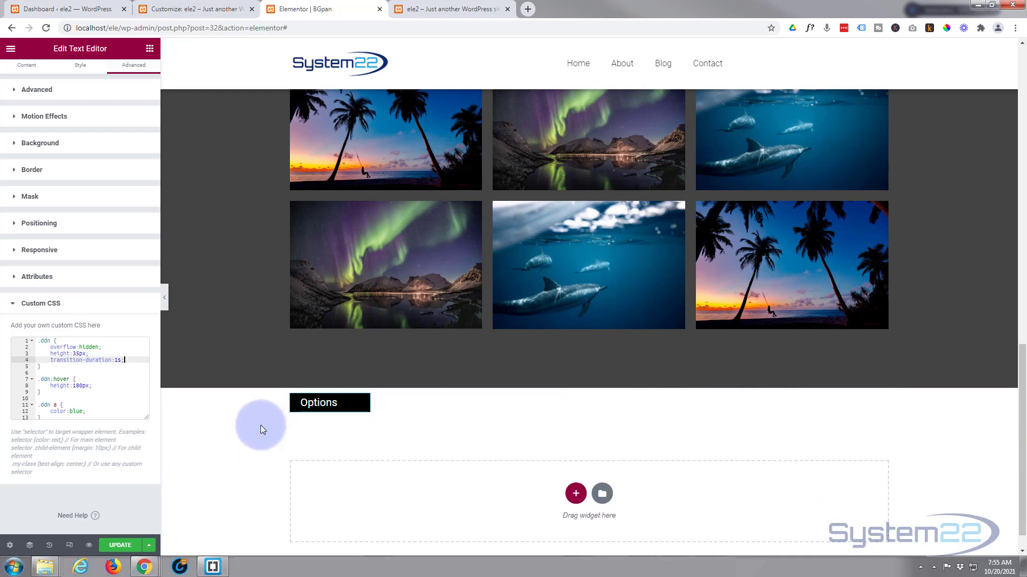
{"action": "left_click", "coordinate": [318, 402]}
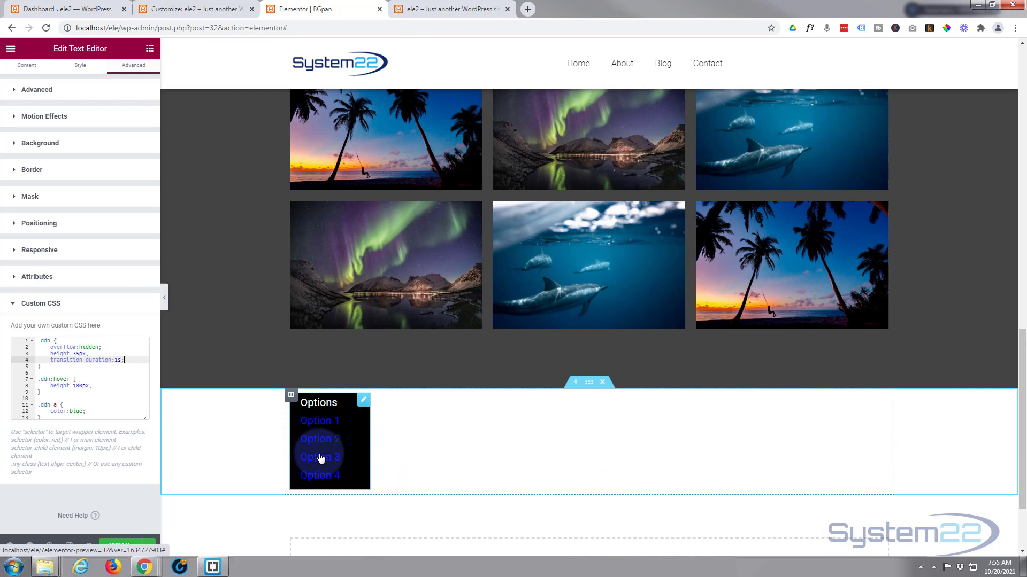
{"action": "mouse_move", "coordinate": [320, 439]}
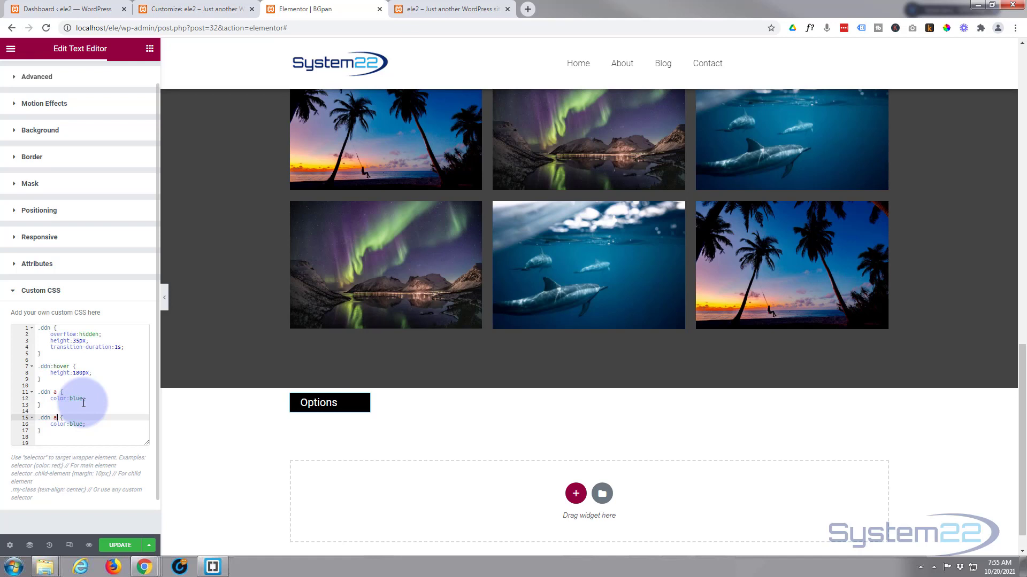
Add a .ddn a:hover rule with color #fff and a 1s transition on .ddn a, then hover-test.
{"action": "type", "text": "hover"}
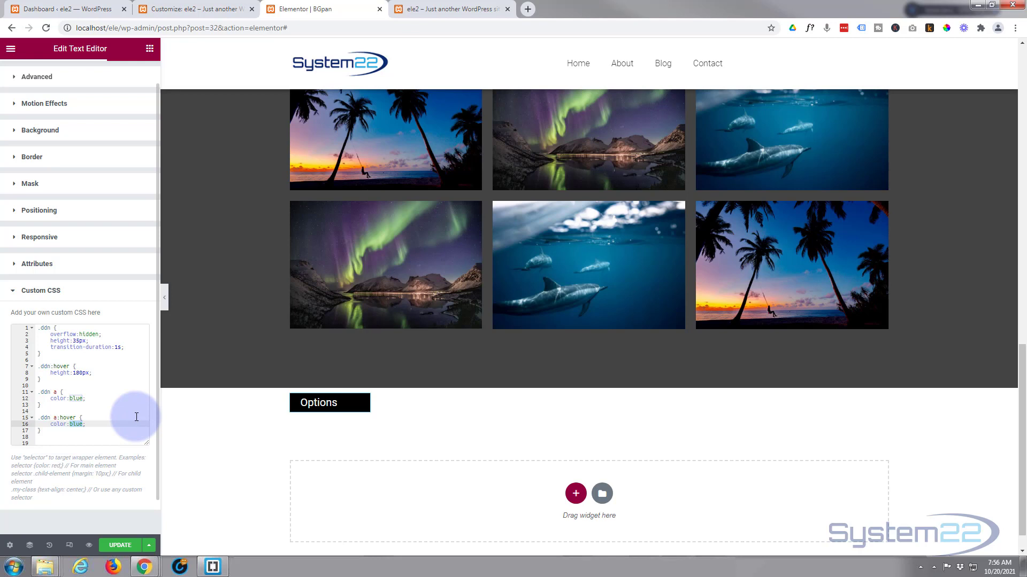
{"action": "type", "text": "#fff"}
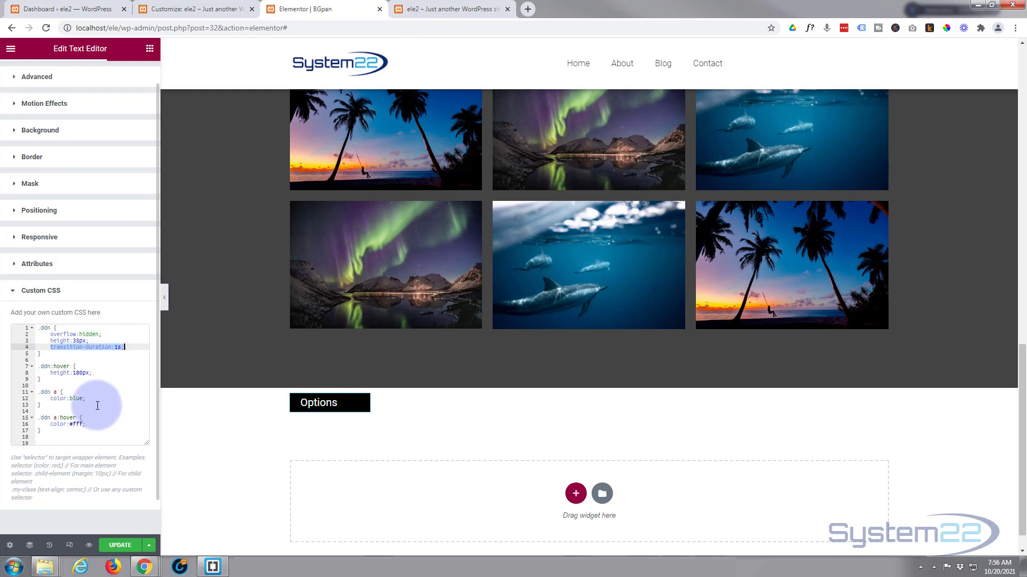
{"action": "mouse_move", "coordinate": [88, 399]}
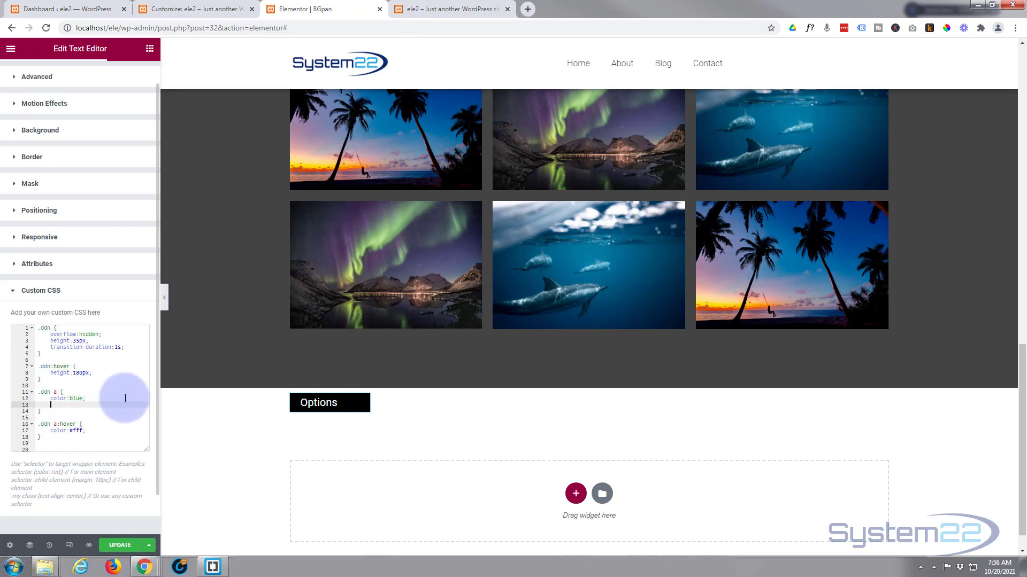
{"action": "type", "text": "transition-duration:1s;"}
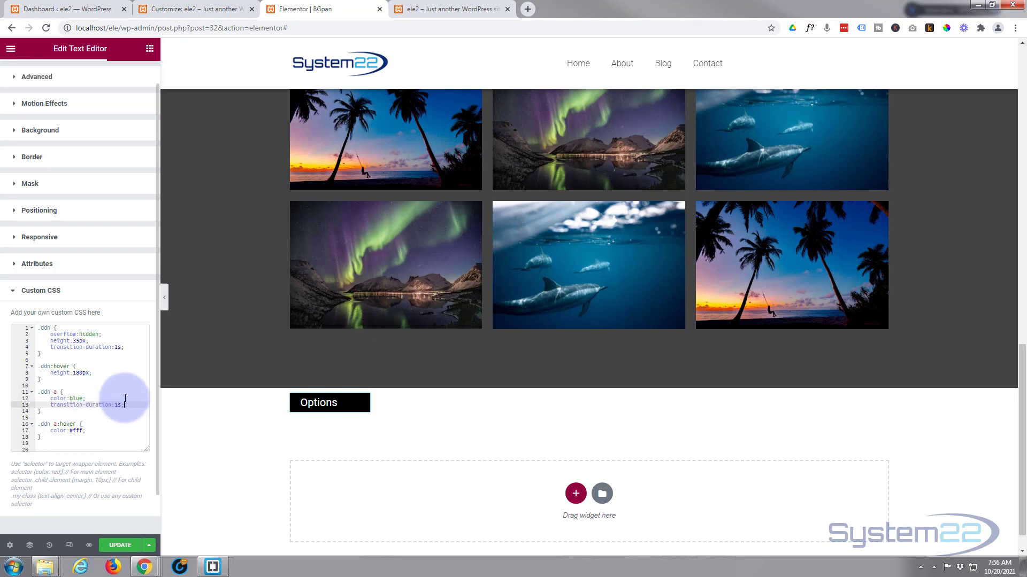
{"action": "left_click", "coordinate": [319, 403]}
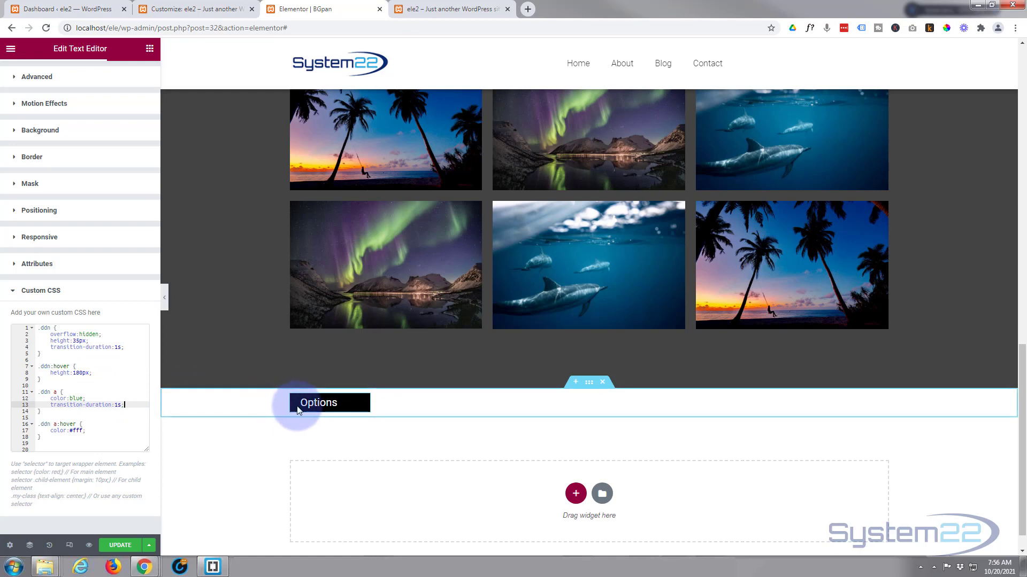
{"action": "left_click", "coordinate": [318, 403]}
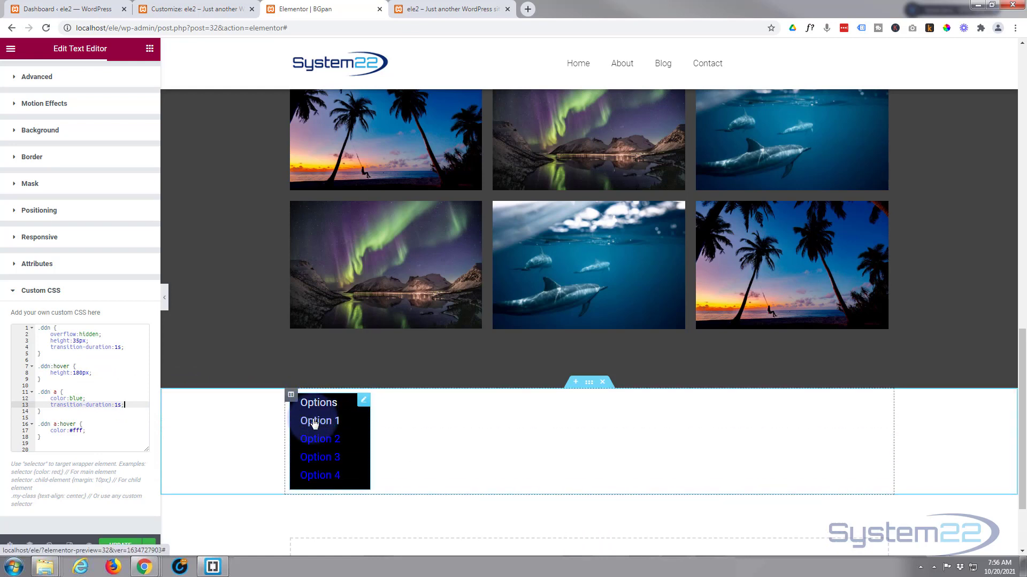
{"action": "mouse_move", "coordinate": [313, 455]}
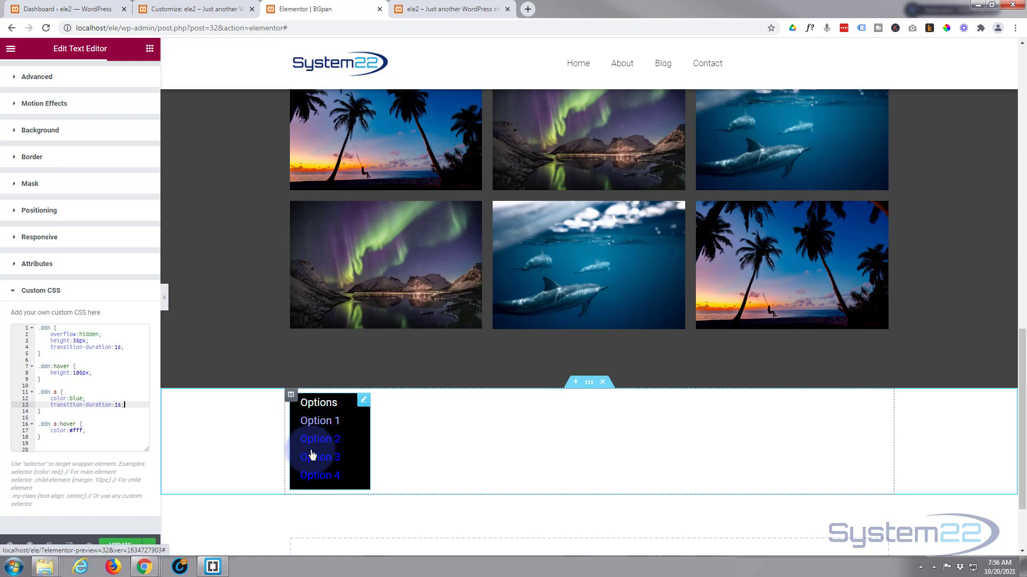
{"action": "mouse_move", "coordinate": [320, 457]}
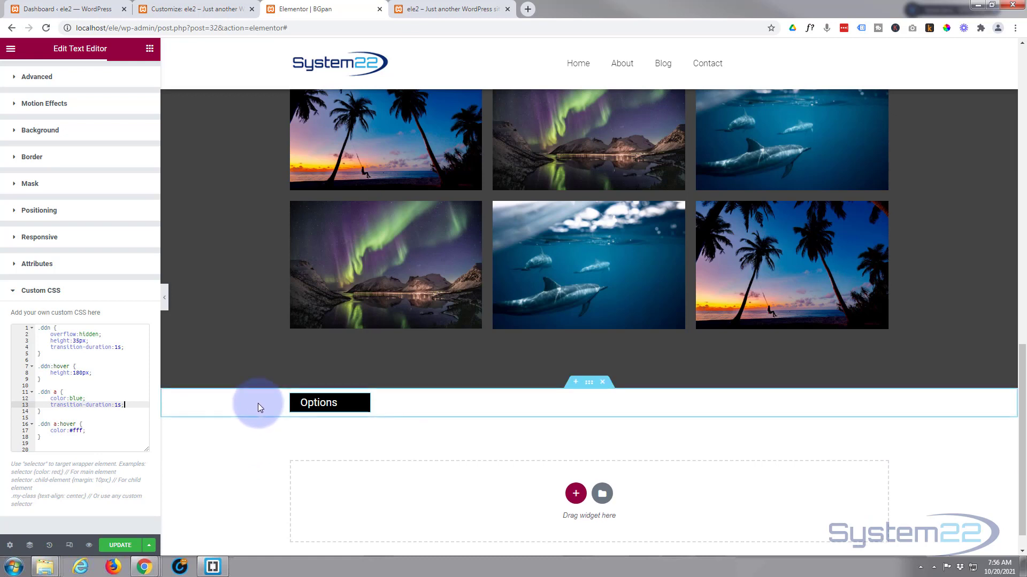
{"action": "mouse_move", "coordinate": [253, 419]}
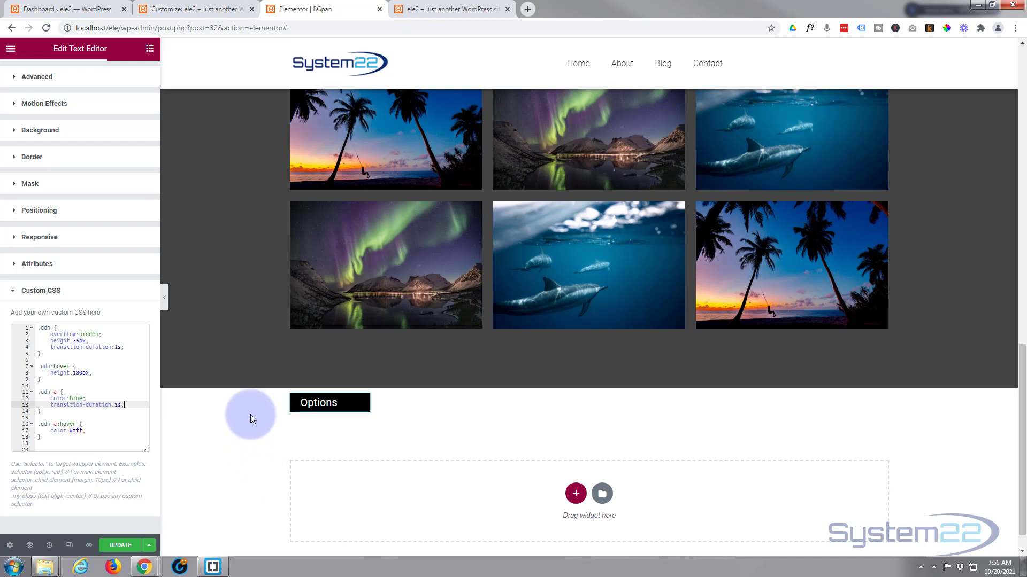
{"action": "mouse_move", "coordinate": [192, 126]}
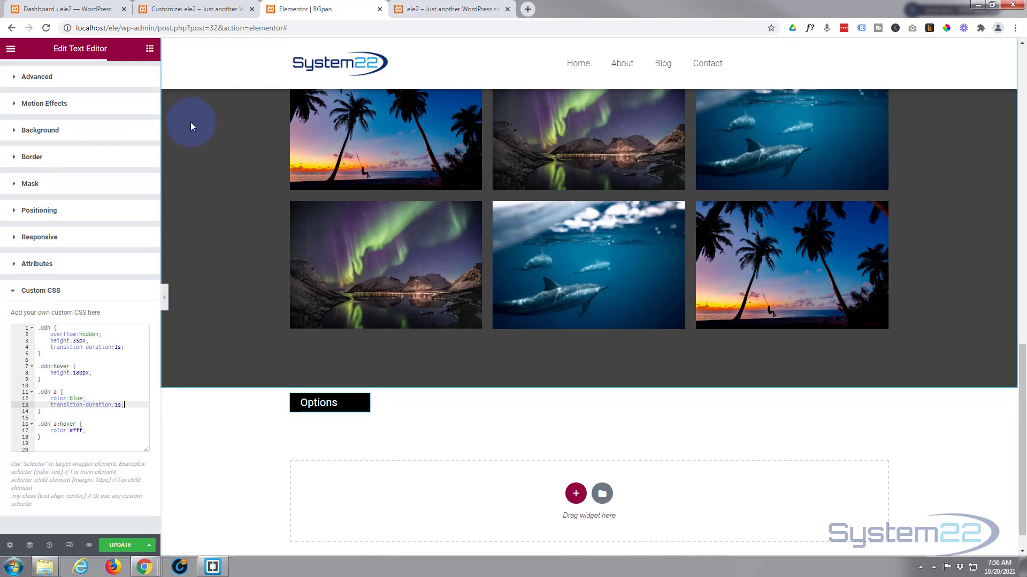
{"action": "mouse_move", "coordinate": [309, 479]}
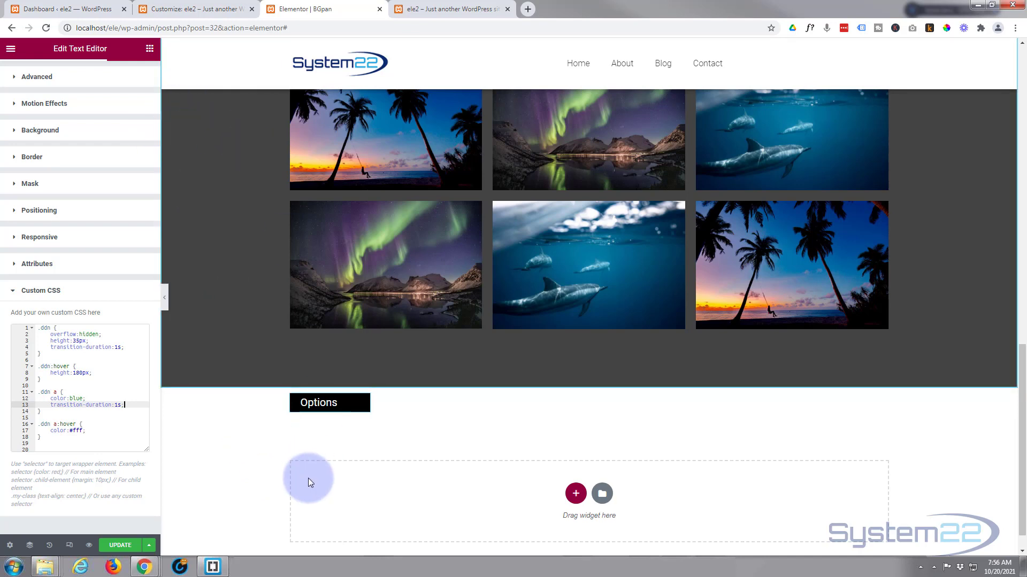
{"action": "mouse_move", "coordinate": [271, 429]}
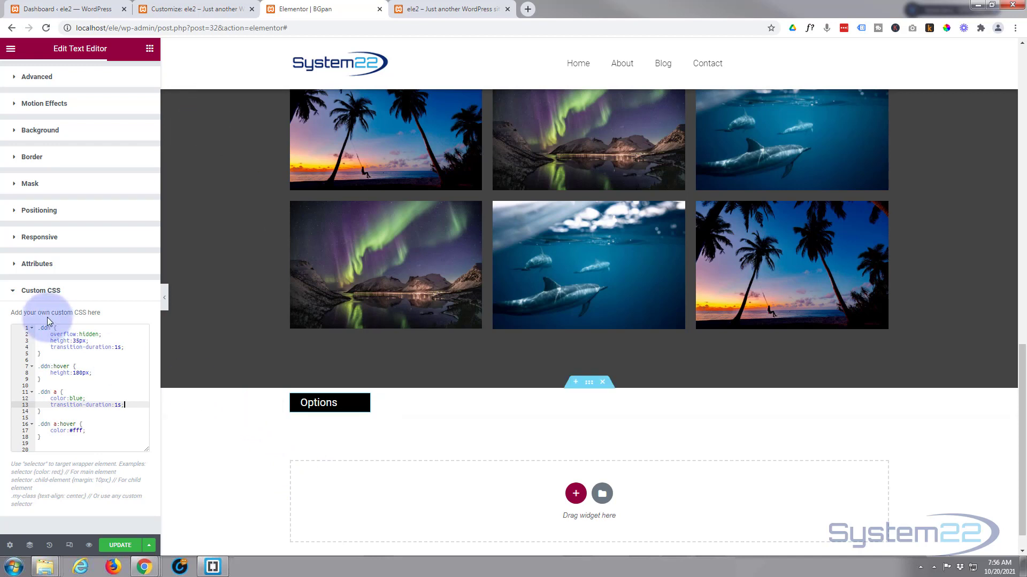
Set the Options box's Position to Fixed under Advanced > Positioning.
{"action": "left_click", "coordinate": [42, 291]}
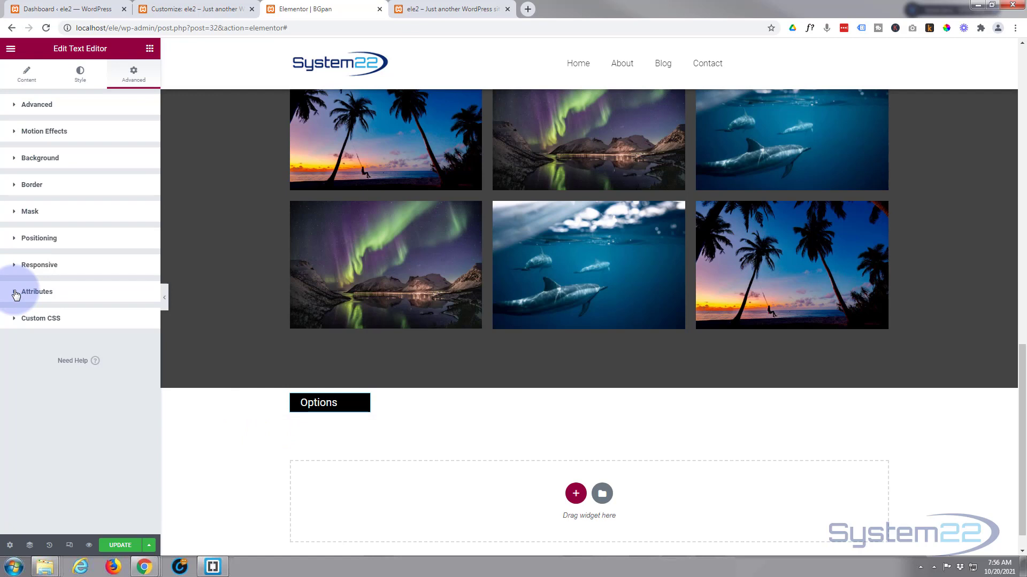
{"action": "mouse_move", "coordinate": [14, 241]}
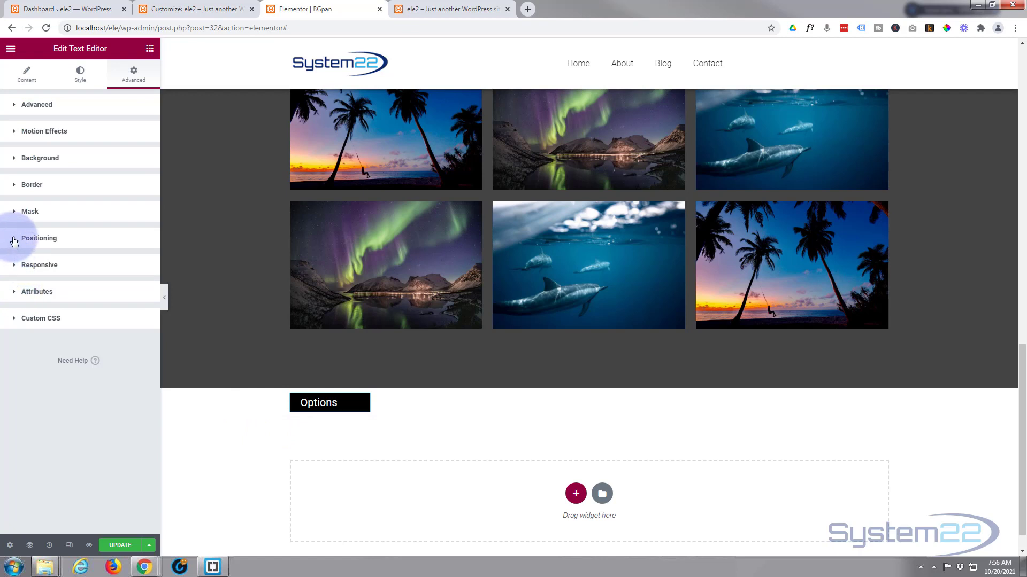
{"action": "left_click", "coordinate": [39, 238]}
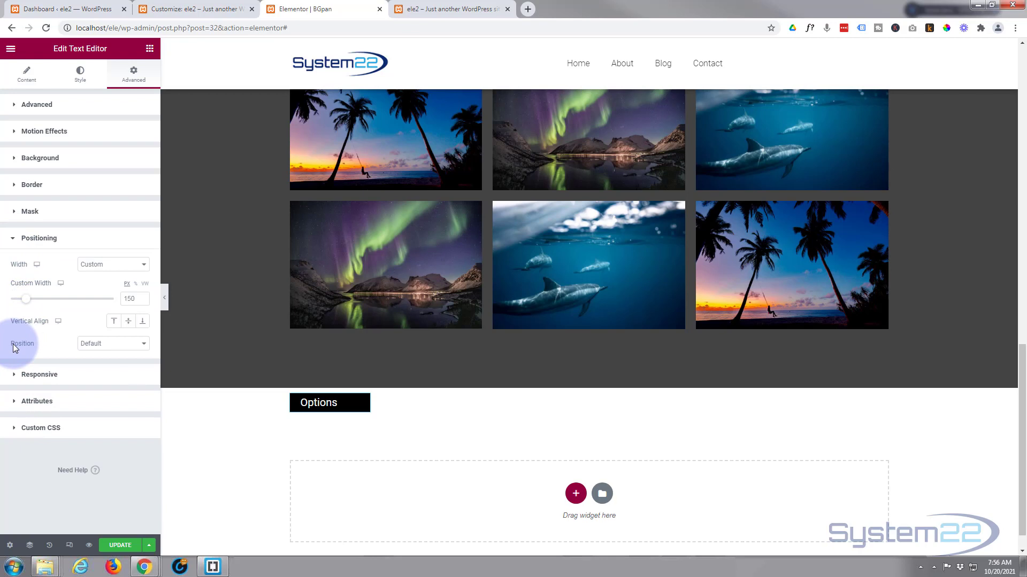
{"action": "mouse_move", "coordinate": [123, 347]}
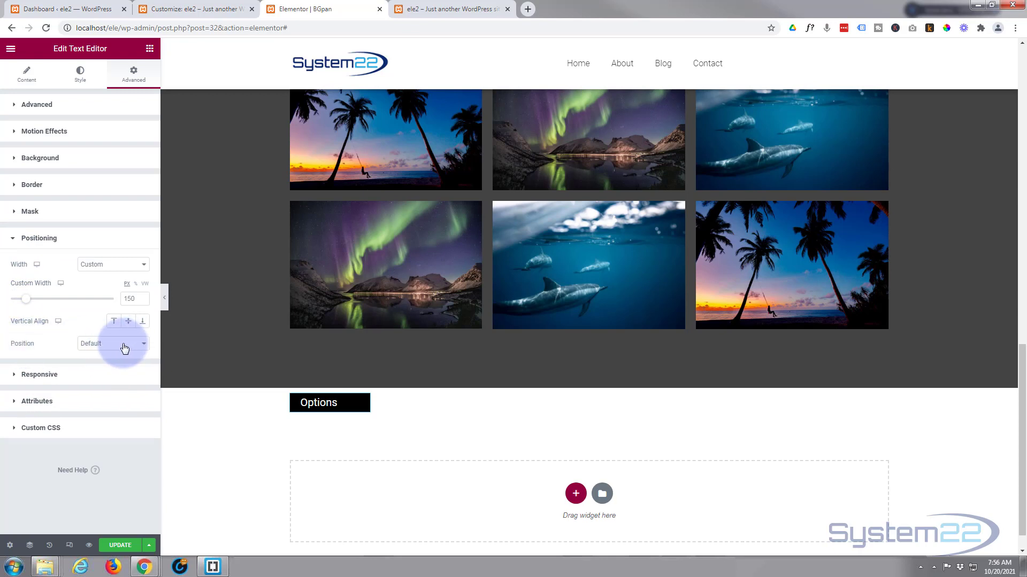
{"action": "left_click", "coordinate": [112, 343]}
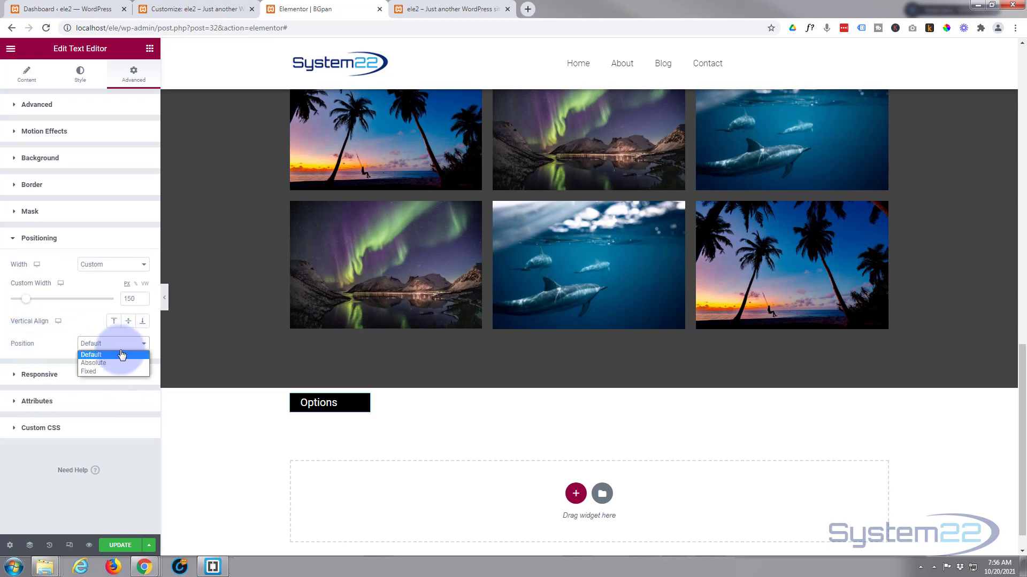
{"action": "mouse_move", "coordinate": [109, 374]}
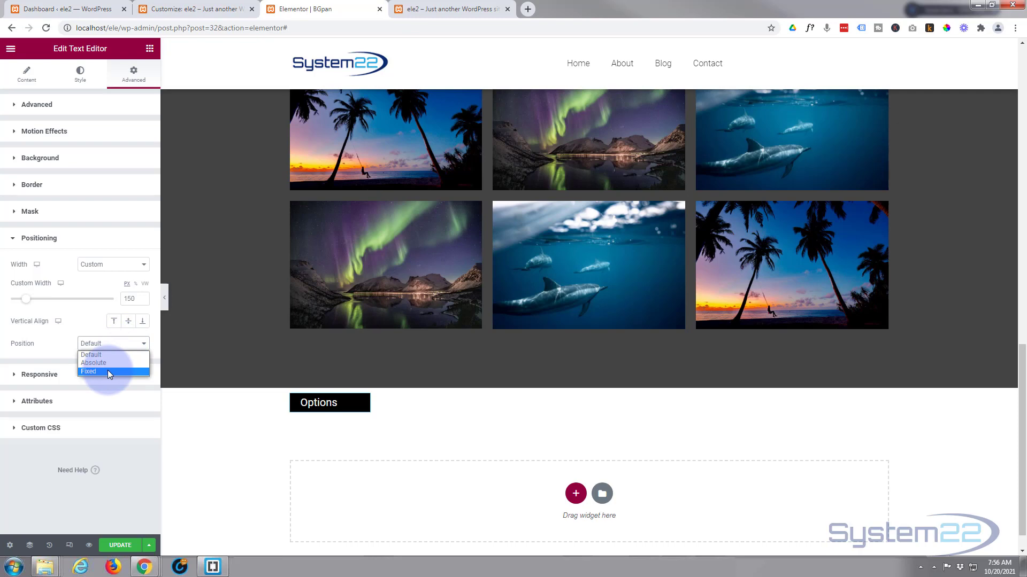
{"action": "left_click", "coordinate": [88, 371]}
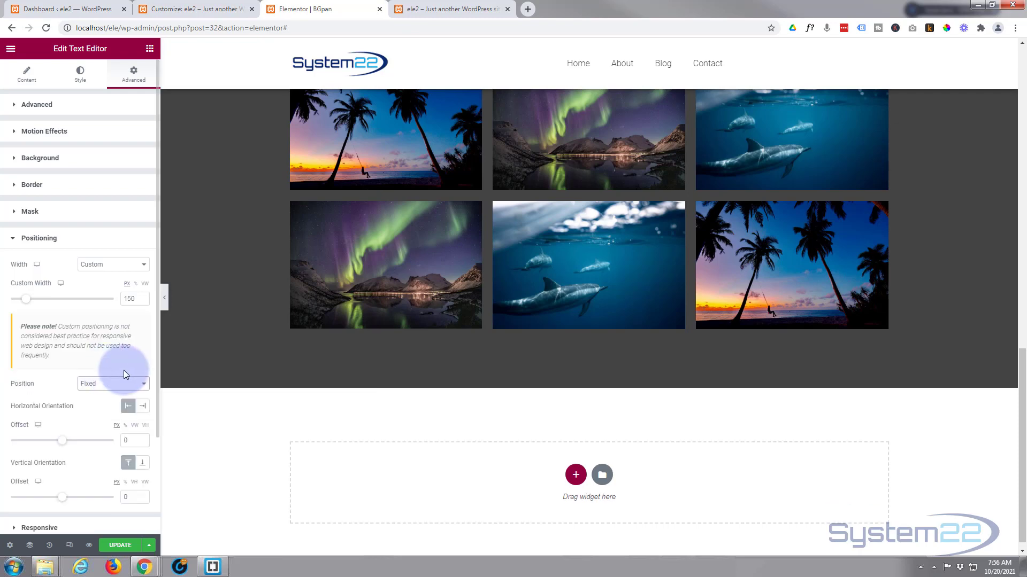
Set the fixed offsets to 4 horizontal and 176 vertical.
{"action": "scroll", "scroll_direction": "down", "scroll_amount": 3}
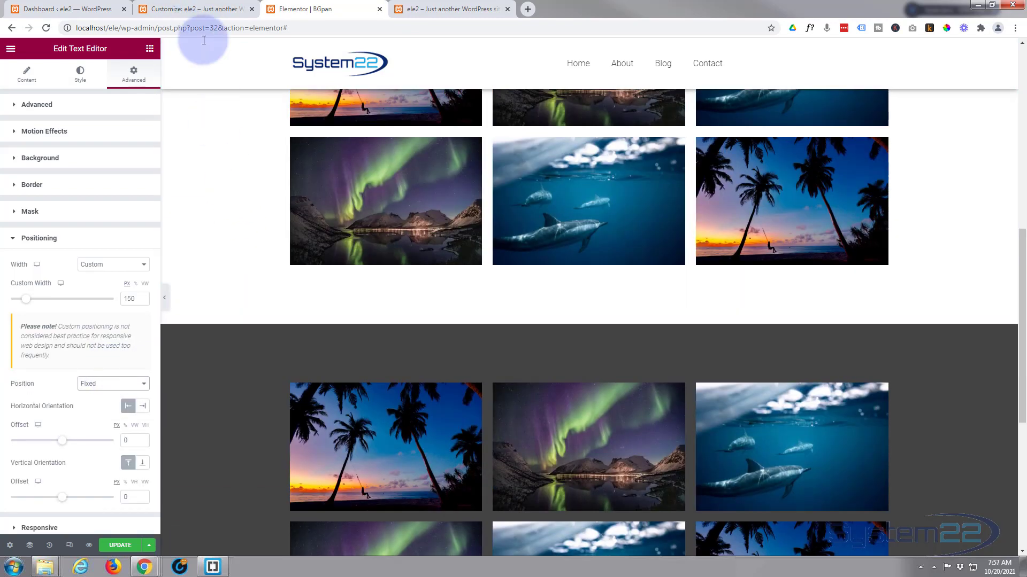
{"action": "scroll", "scroll_direction": "up", "scroll_amount": 3}
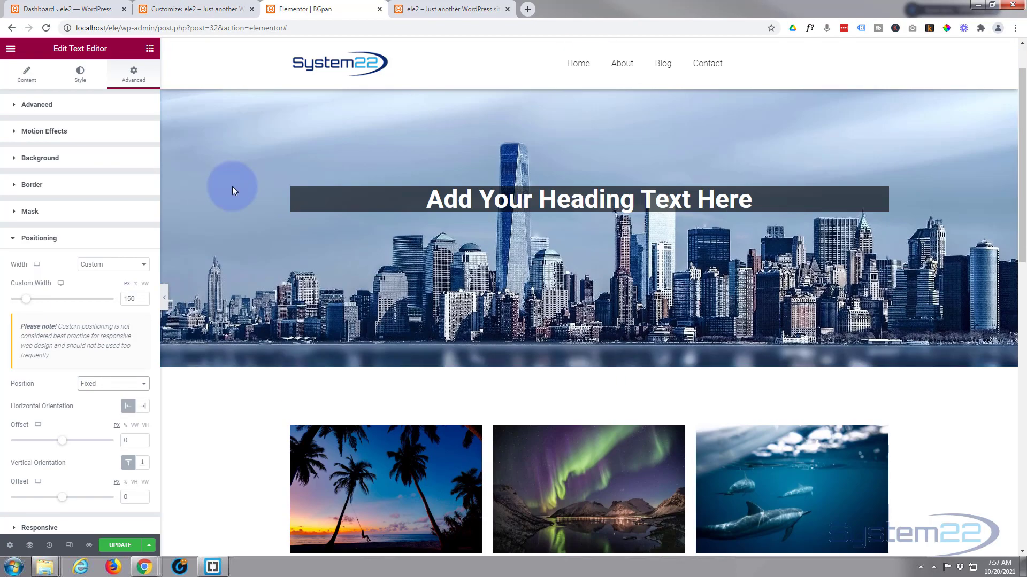
{"action": "scroll", "scroll_direction": "down", "scroll_amount": 3}
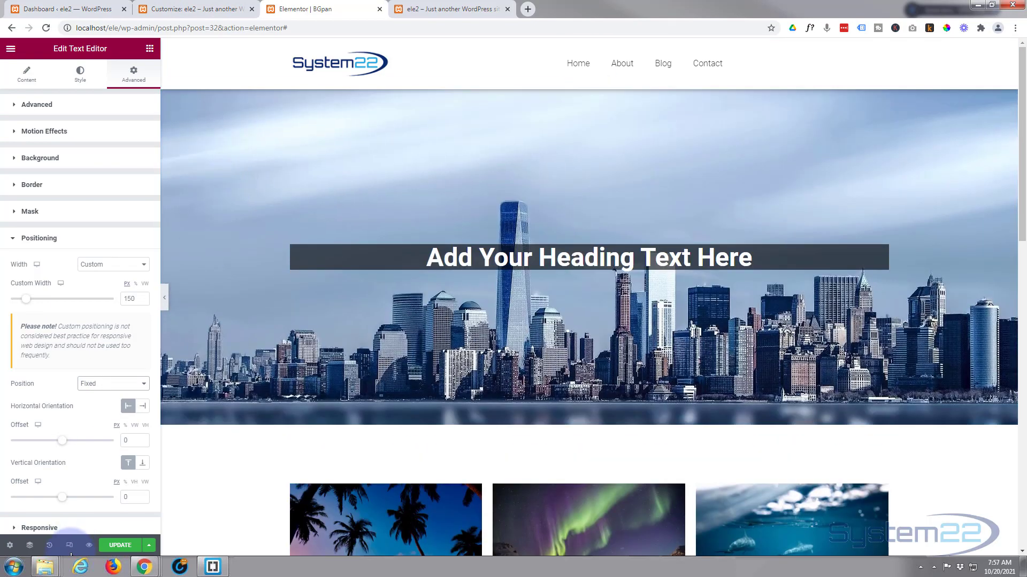
{"action": "mouse_move", "coordinate": [128, 188]}
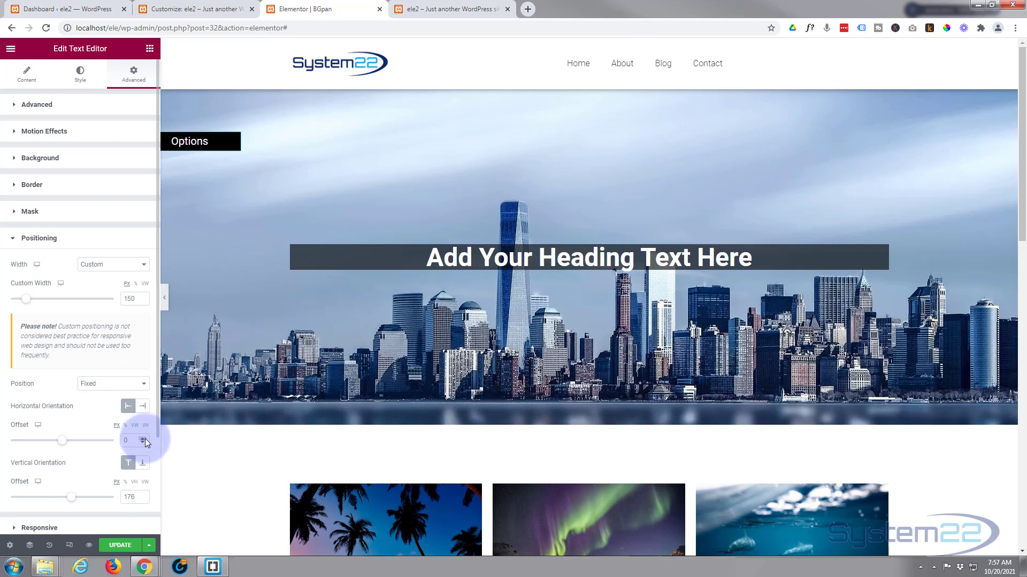
{"action": "left_click", "coordinate": [146, 438]}
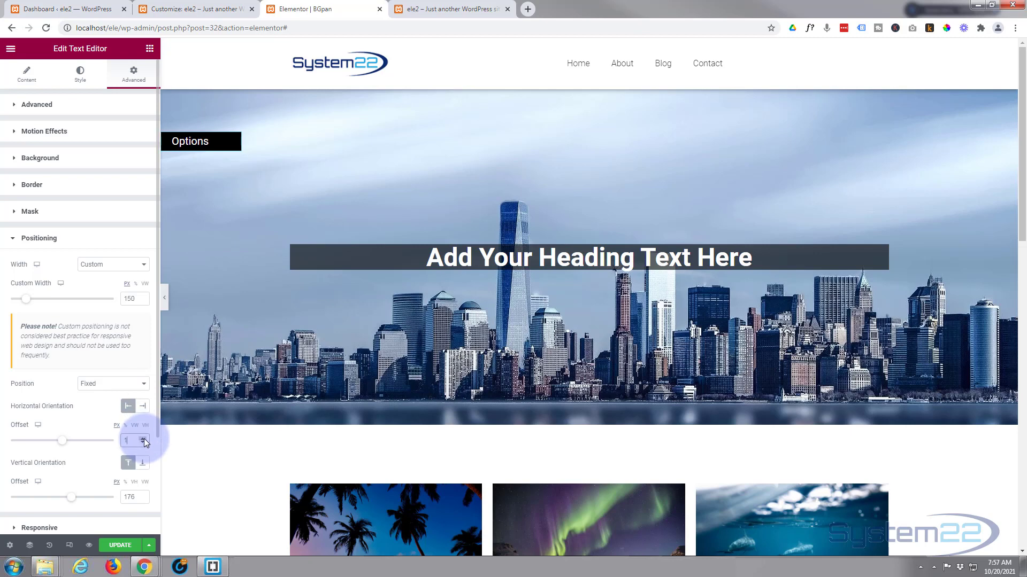
{"action": "left_click", "coordinate": [145, 438]}
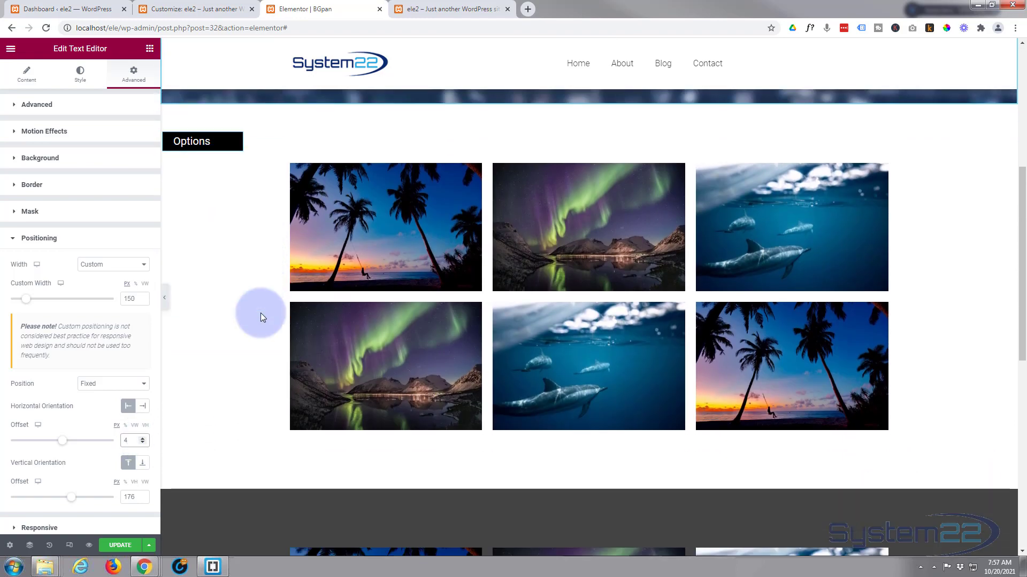
{"action": "scroll", "scroll_direction": "down", "scroll_amount": 3}
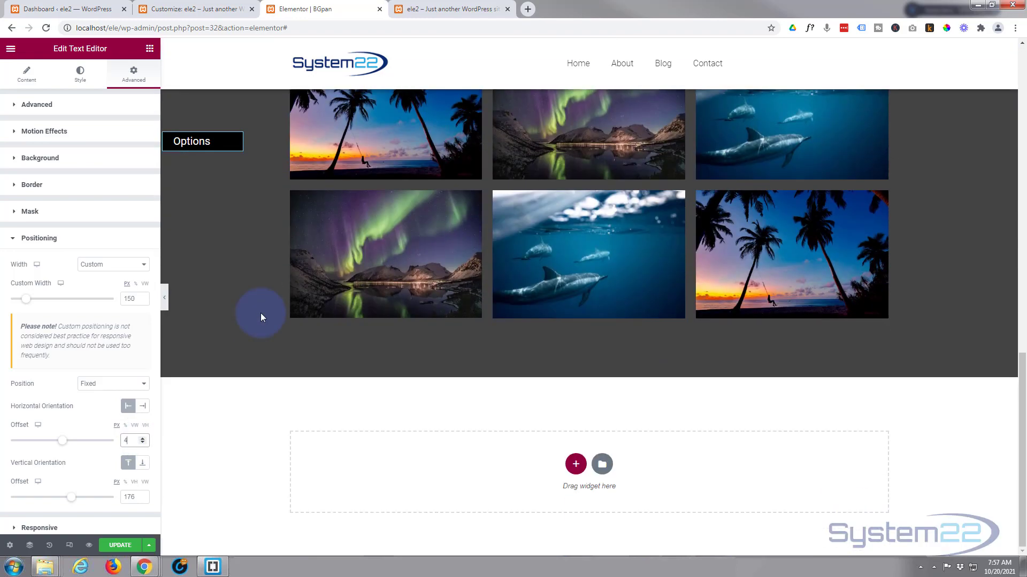
{"action": "scroll", "scroll_direction": "up", "scroll_amount": 3}
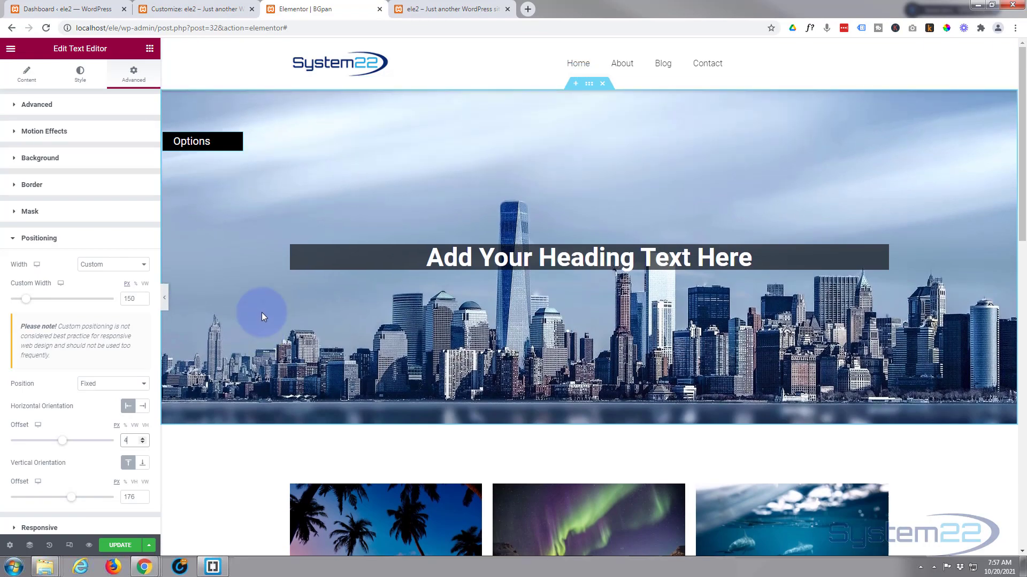
{"action": "scroll", "scroll_direction": "down", "scroll_amount": 3}
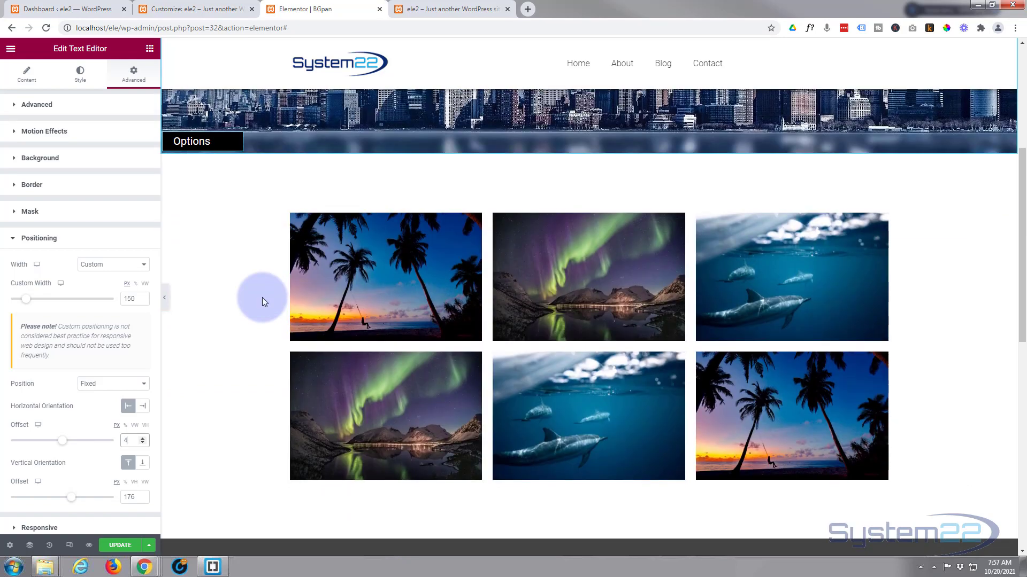
{"action": "scroll", "scroll_direction": "down", "scroll_amount": 3}
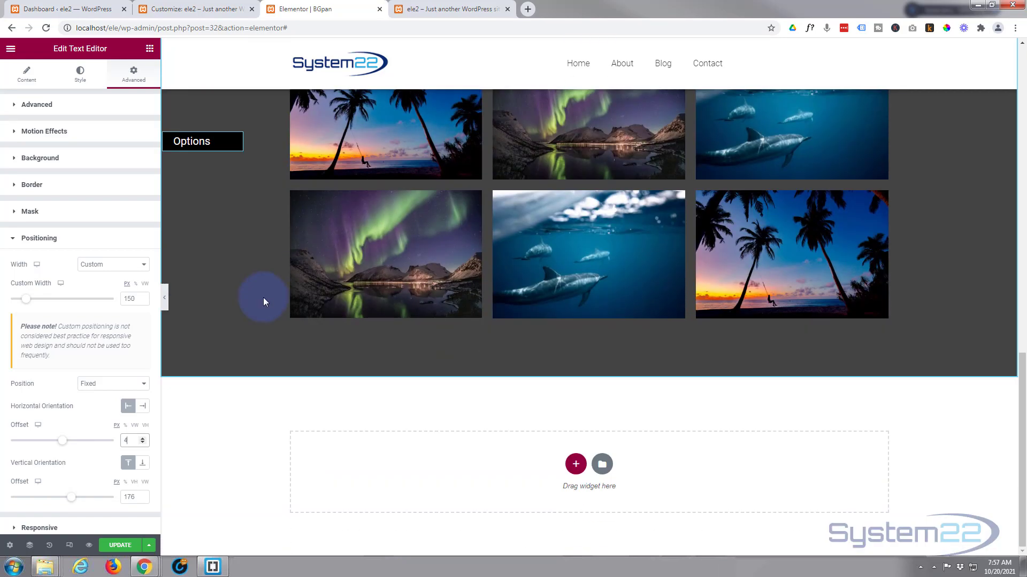
{"action": "mouse_move", "coordinate": [35, 545]}
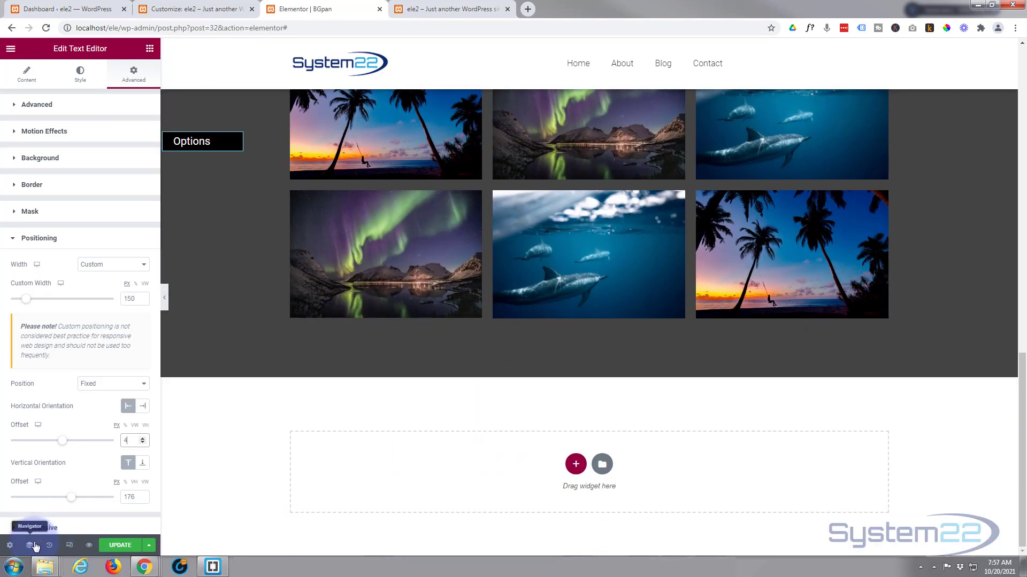
Open the Navigator and right-click the section holding the Options text editor.
{"action": "left_click", "coordinate": [31, 544]}
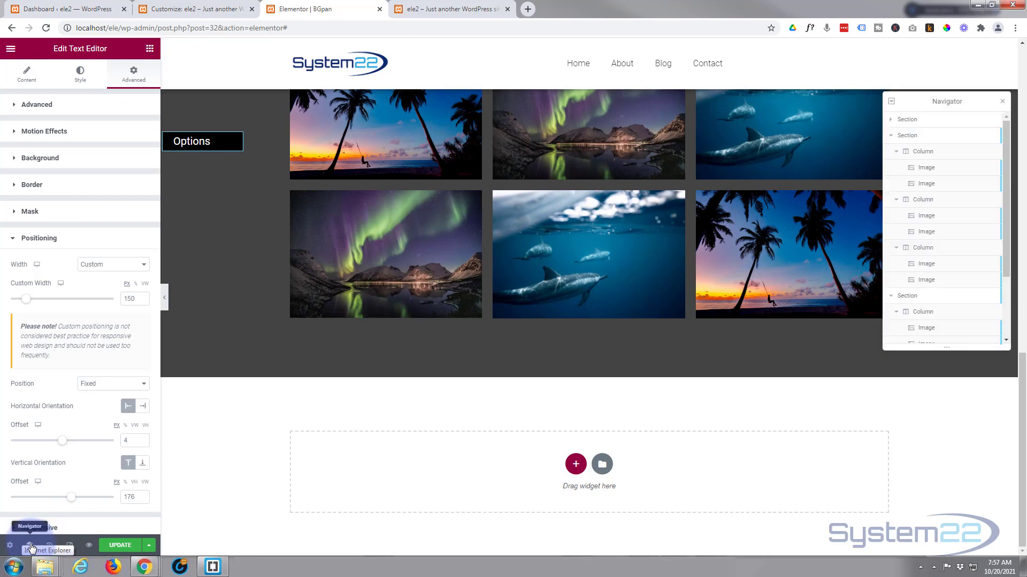
{"action": "mouse_move", "coordinate": [963, 237]}
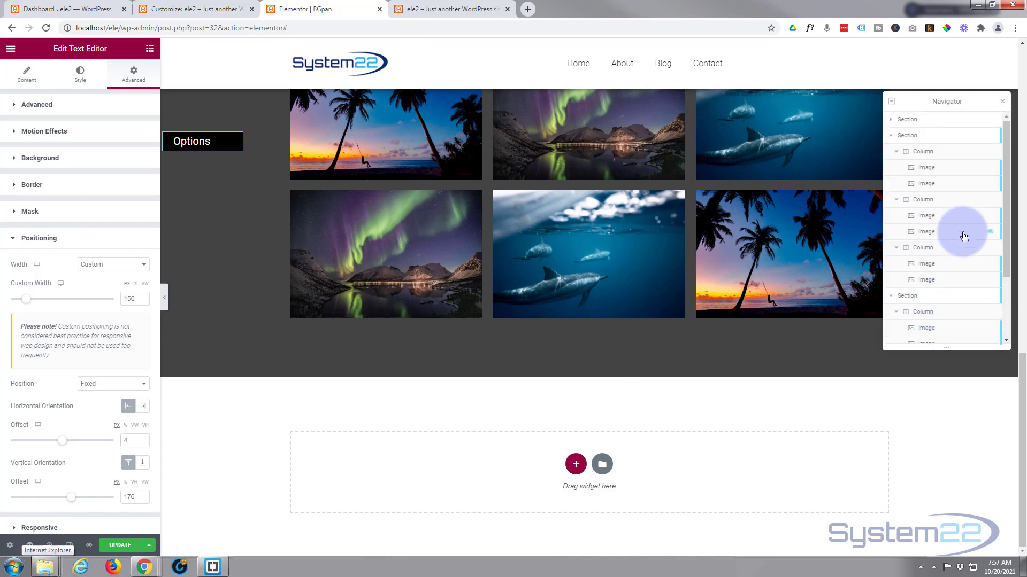
{"action": "scroll", "scroll_direction": "down", "scroll_amount": 3}
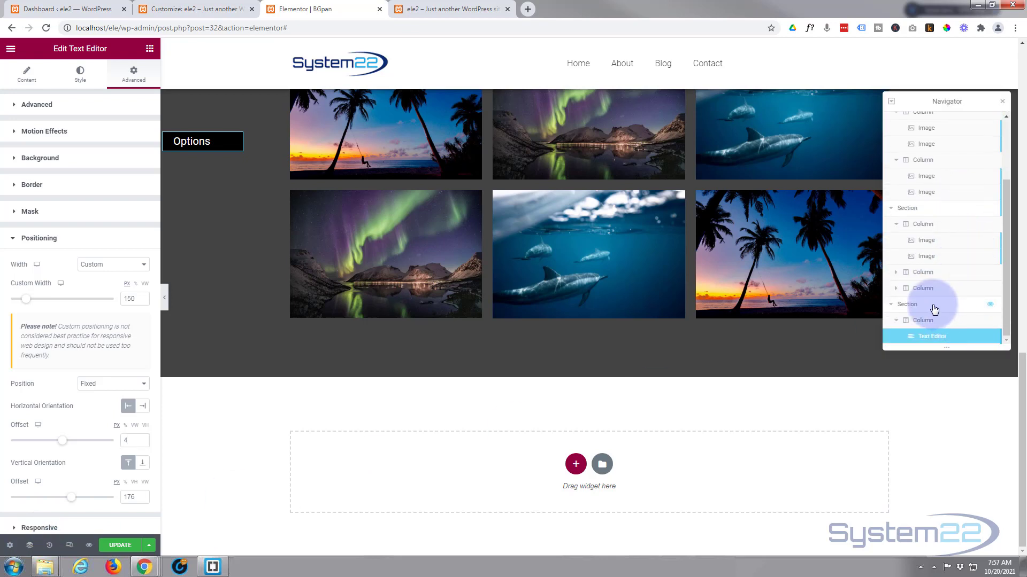
{"action": "mouse_move", "coordinate": [934, 288]}
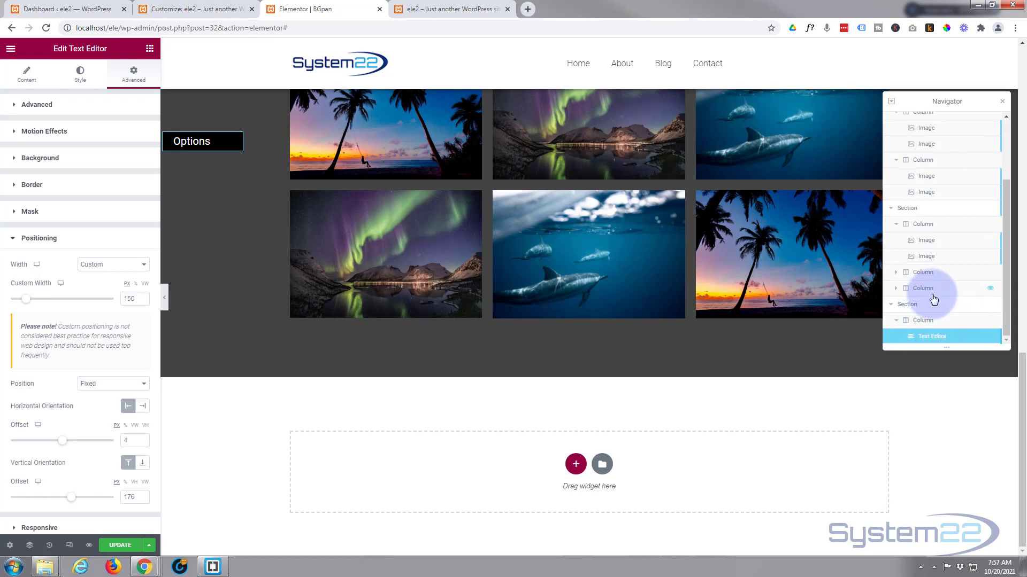
{"action": "right_click", "coordinate": [908, 304]}
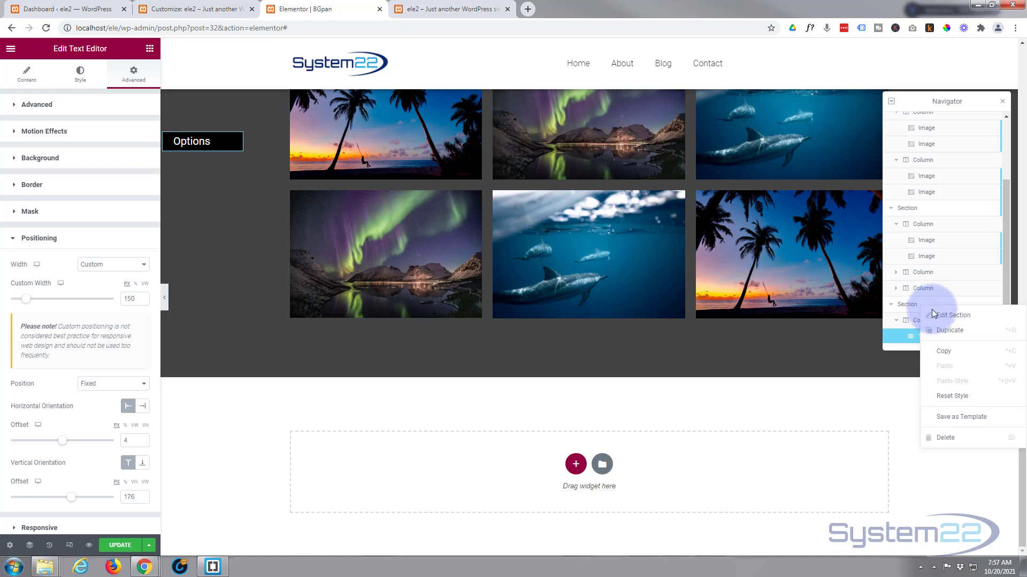
{"action": "mouse_move", "coordinate": [948, 417]}
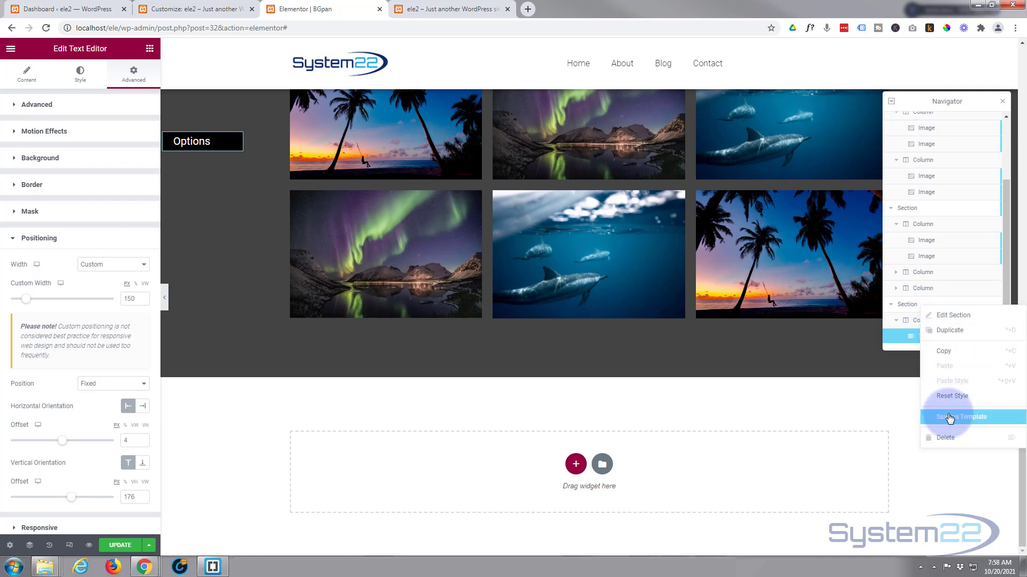
{"action": "mouse_move", "coordinate": [776, 416]}
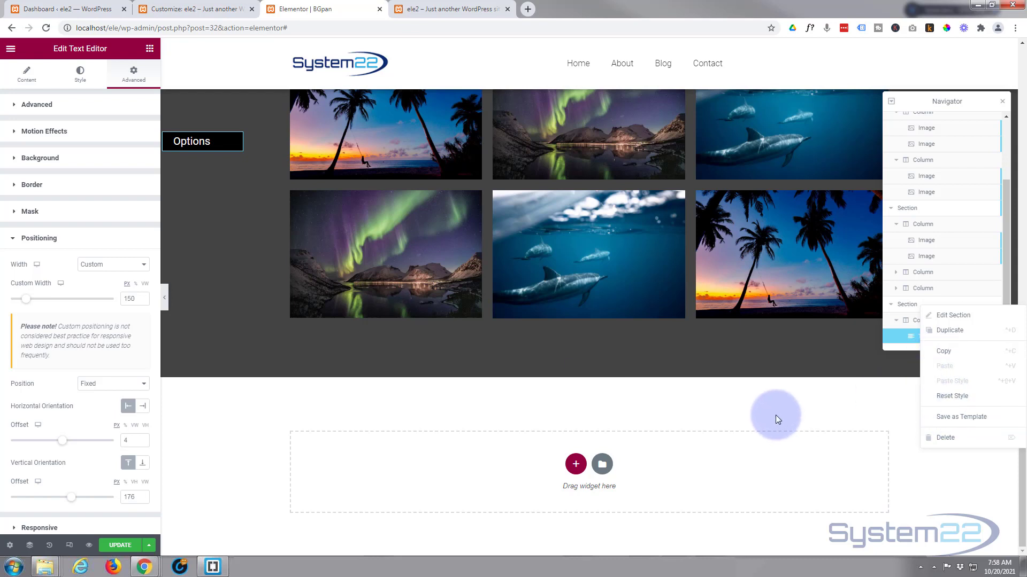
{"action": "mouse_move", "coordinate": [739, 407]}
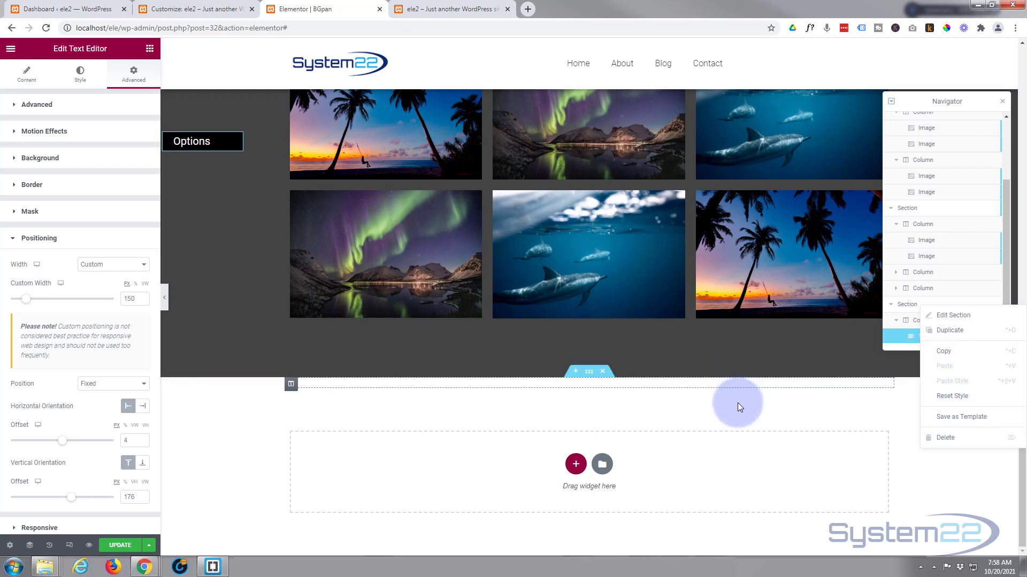
{"action": "mouse_move", "coordinate": [586, 412]}
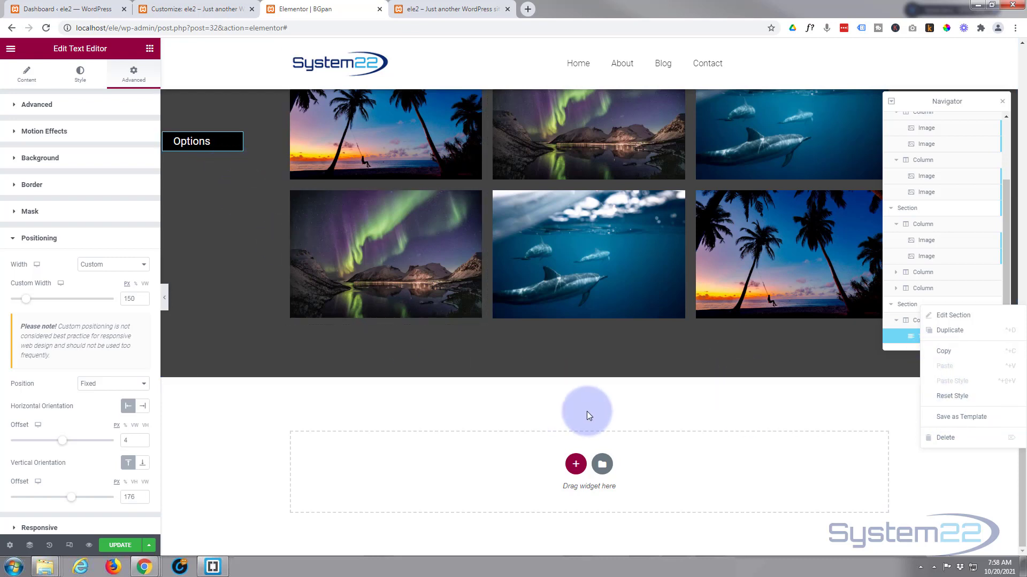
{"action": "mouse_move", "coordinate": [902, 342]}
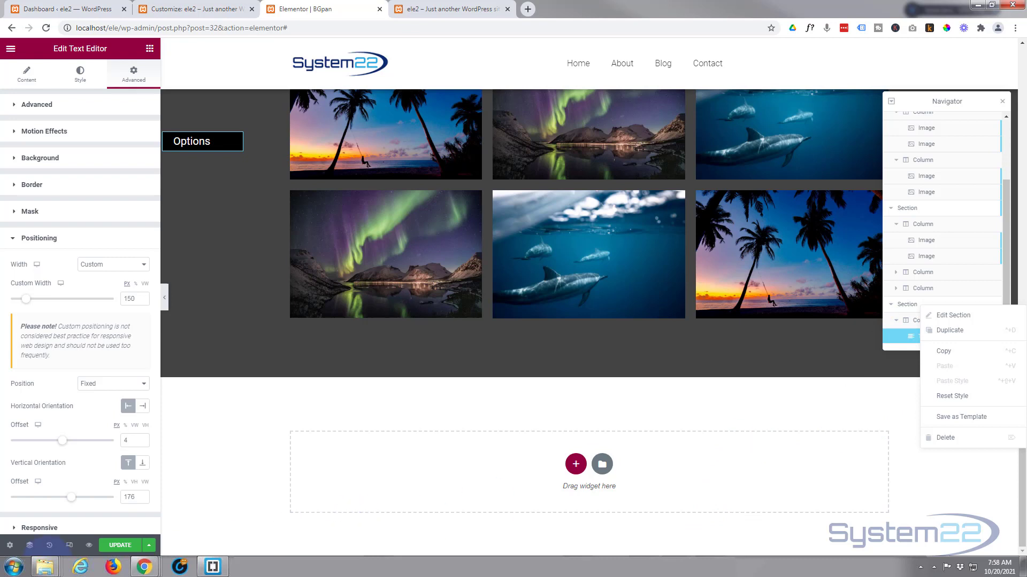
{"action": "mouse_move", "coordinate": [9, 545]}
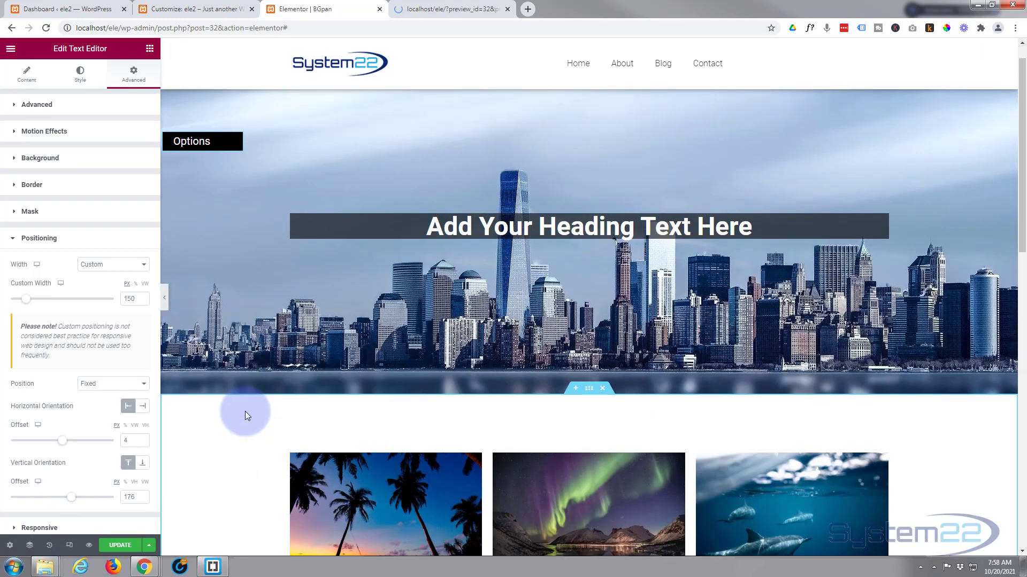
Close the stale preview tab and open Preview Changes in a new tab.
{"action": "left_click", "coordinate": [119, 545]}
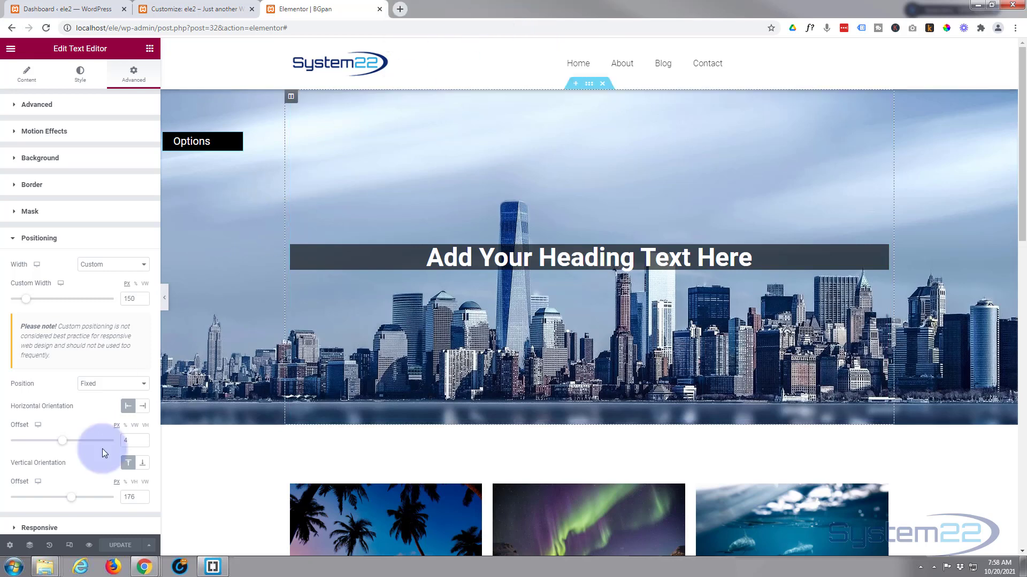
{"action": "left_click", "coordinate": [448, 9]}
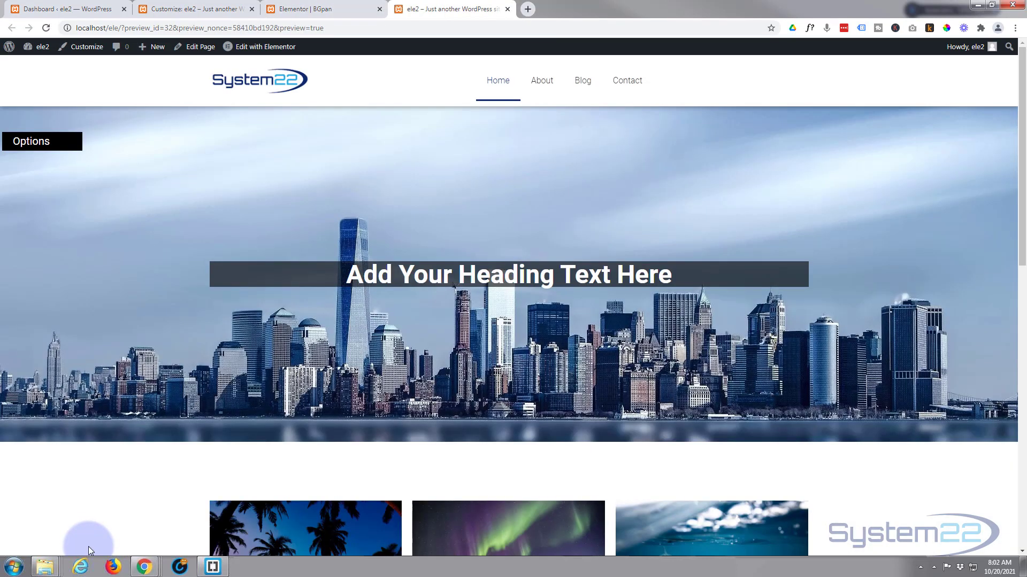
{"action": "mouse_move", "coordinate": [107, 143]}
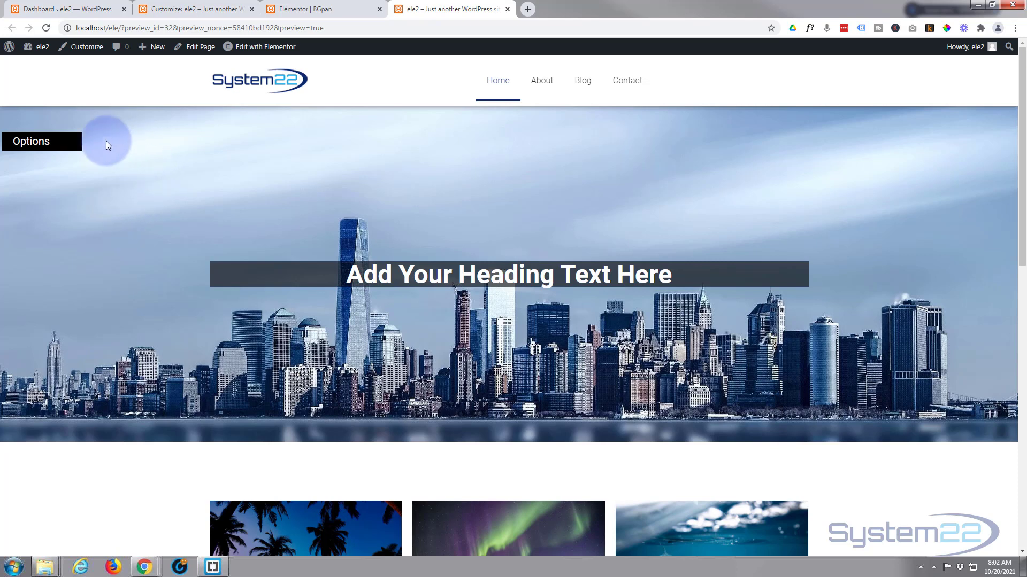
{"action": "left_click", "coordinate": [31, 141]}
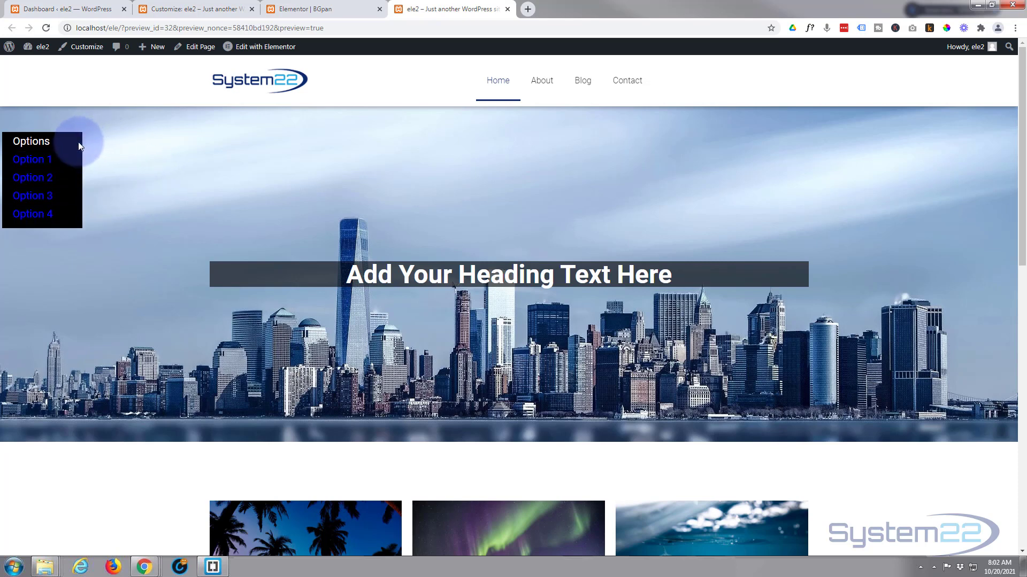
{"action": "mouse_move", "coordinate": [31, 160]}
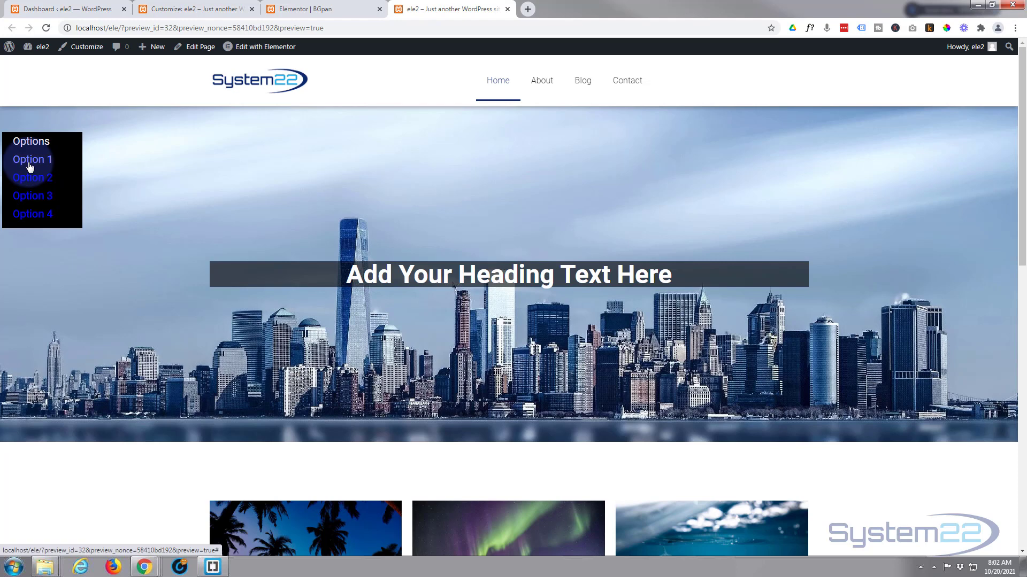
{"action": "mouse_move", "coordinate": [32, 182]}
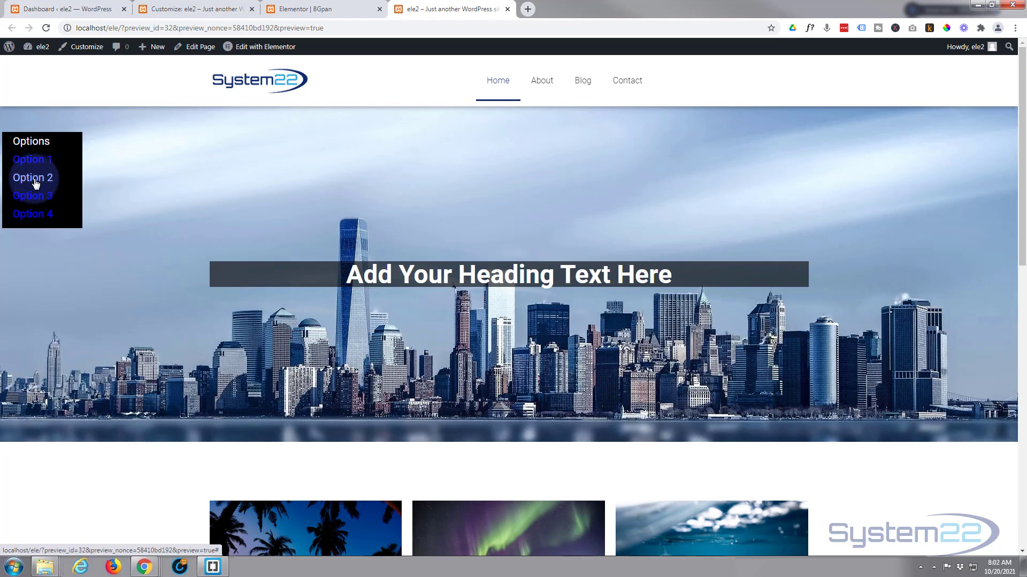
{"action": "mouse_move", "coordinate": [35, 212]}
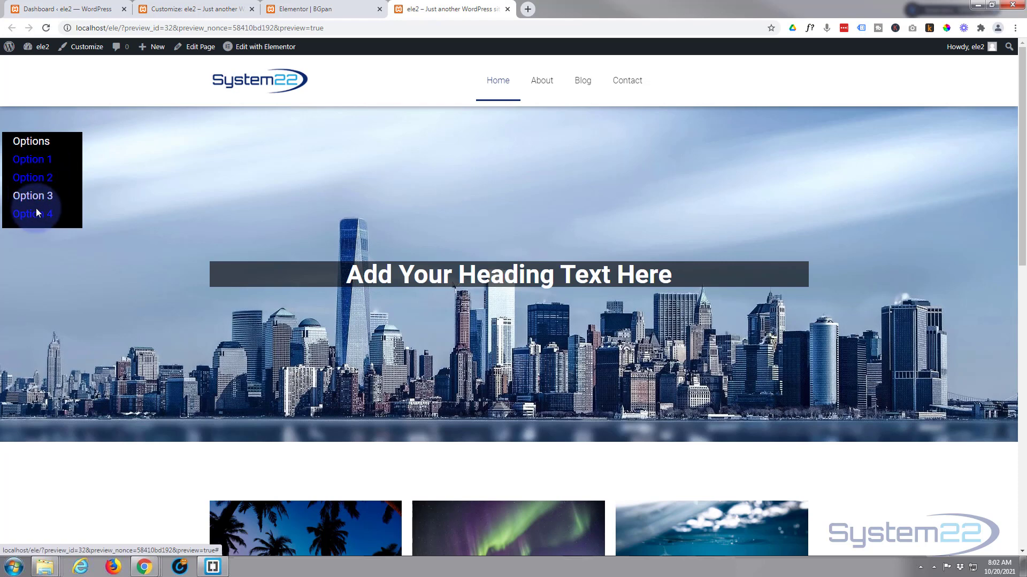
{"action": "mouse_move", "coordinate": [116, 162]}
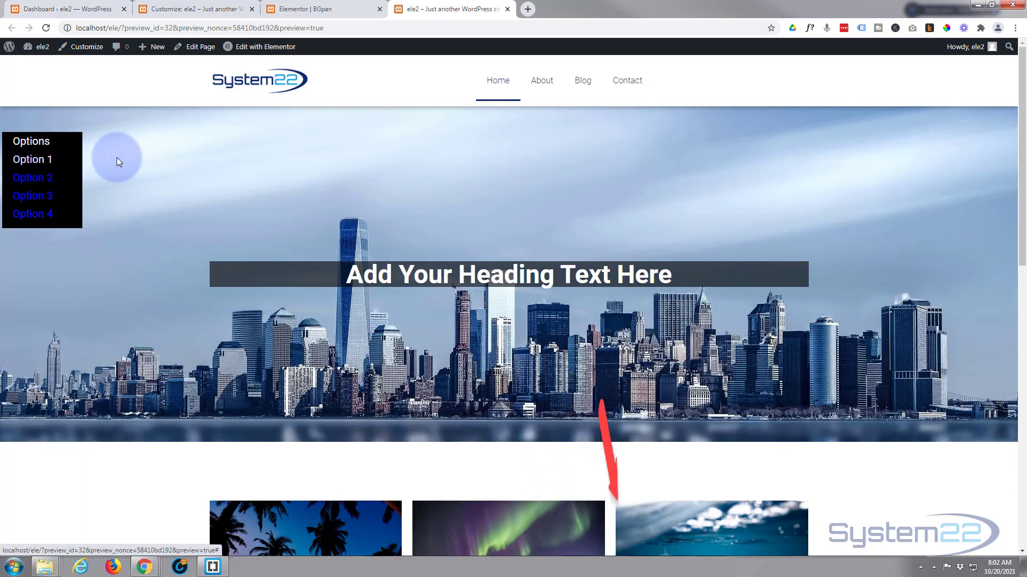
{"action": "scroll", "scroll_direction": "down", "scroll_amount": 3}
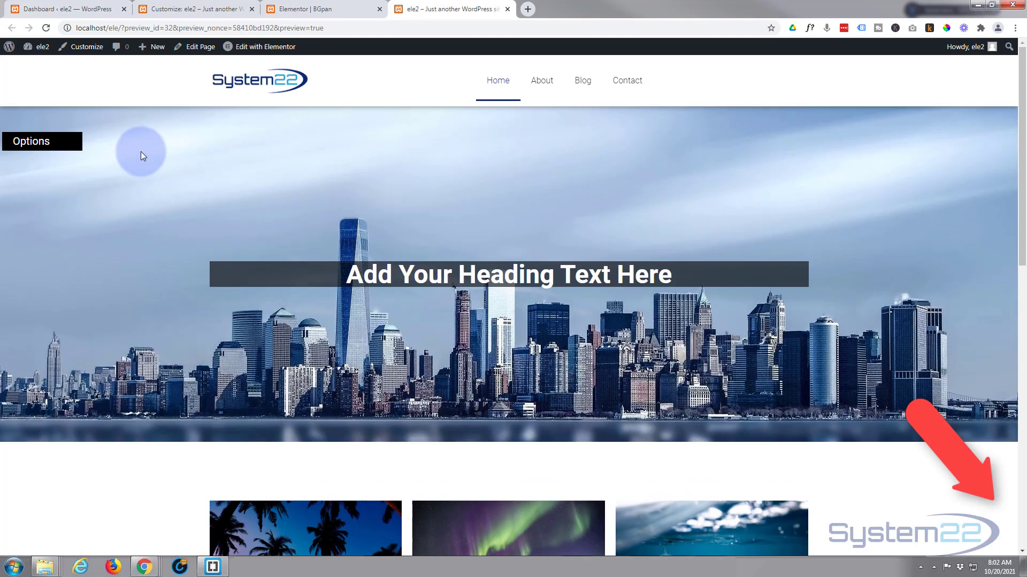
{"action": "left_click", "coordinate": [31, 141]}
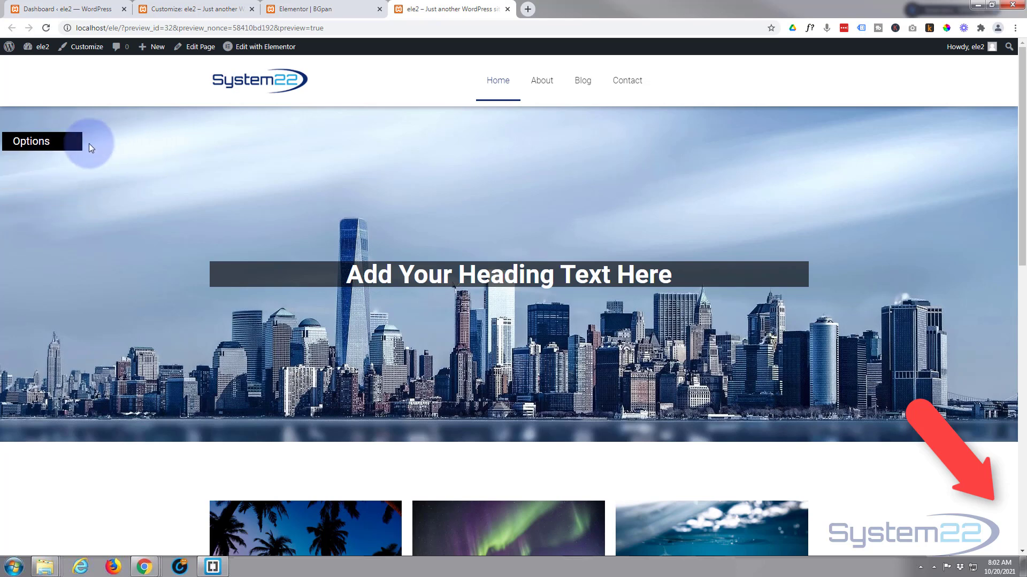
{"action": "left_click", "coordinate": [31, 140]}
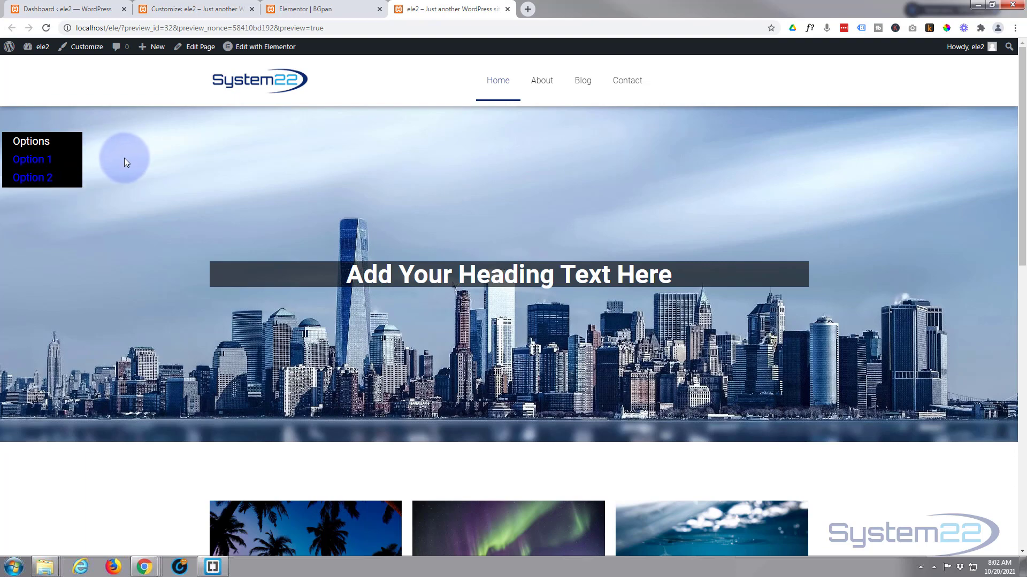
{"action": "scroll", "scroll_direction": "down", "scroll_amount": 3}
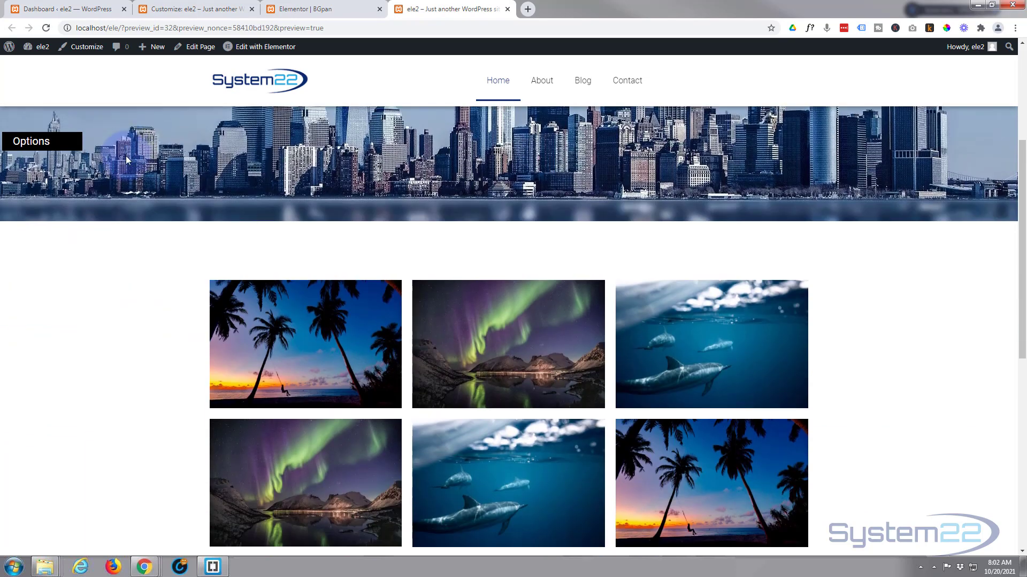
{"action": "left_click", "coordinate": [125, 155]}
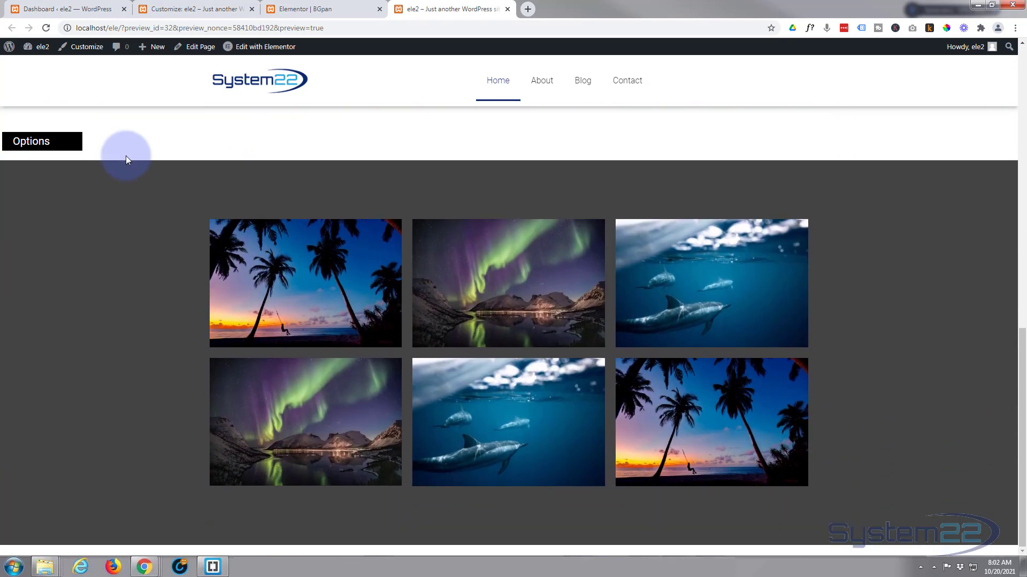